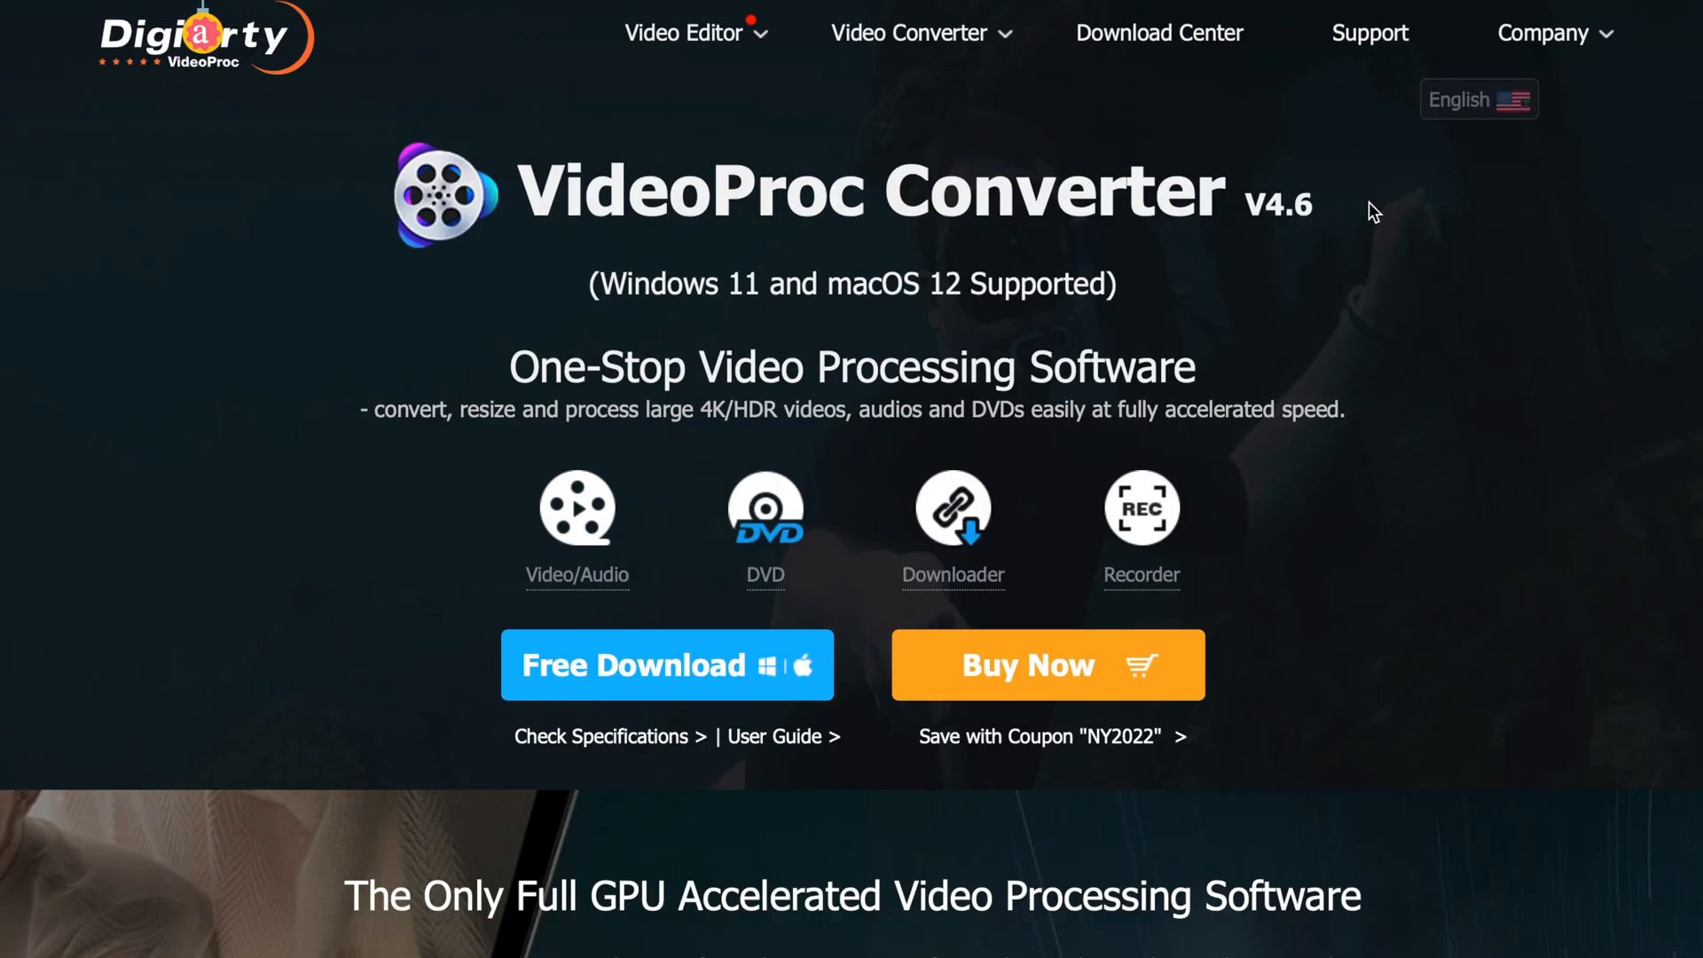
mouse_move(667, 665)
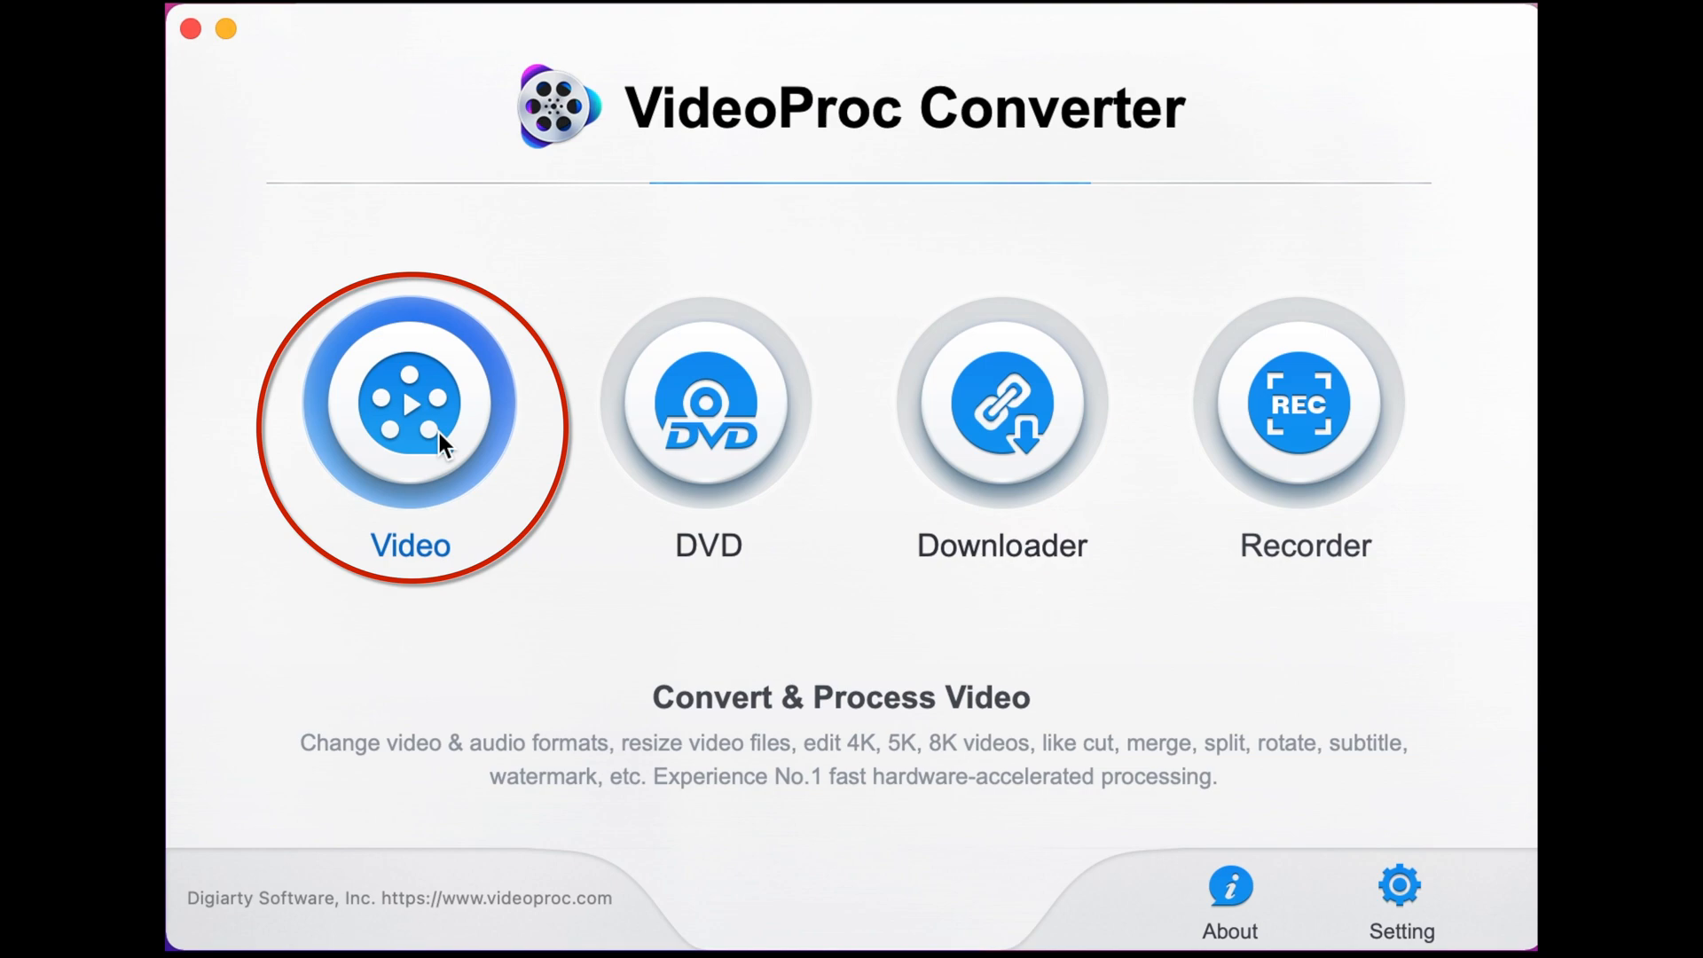
Step: Open the Video workspace and add Inside Vid (ORIGINAL).mp4 to the conversion list
left_click(410, 402)
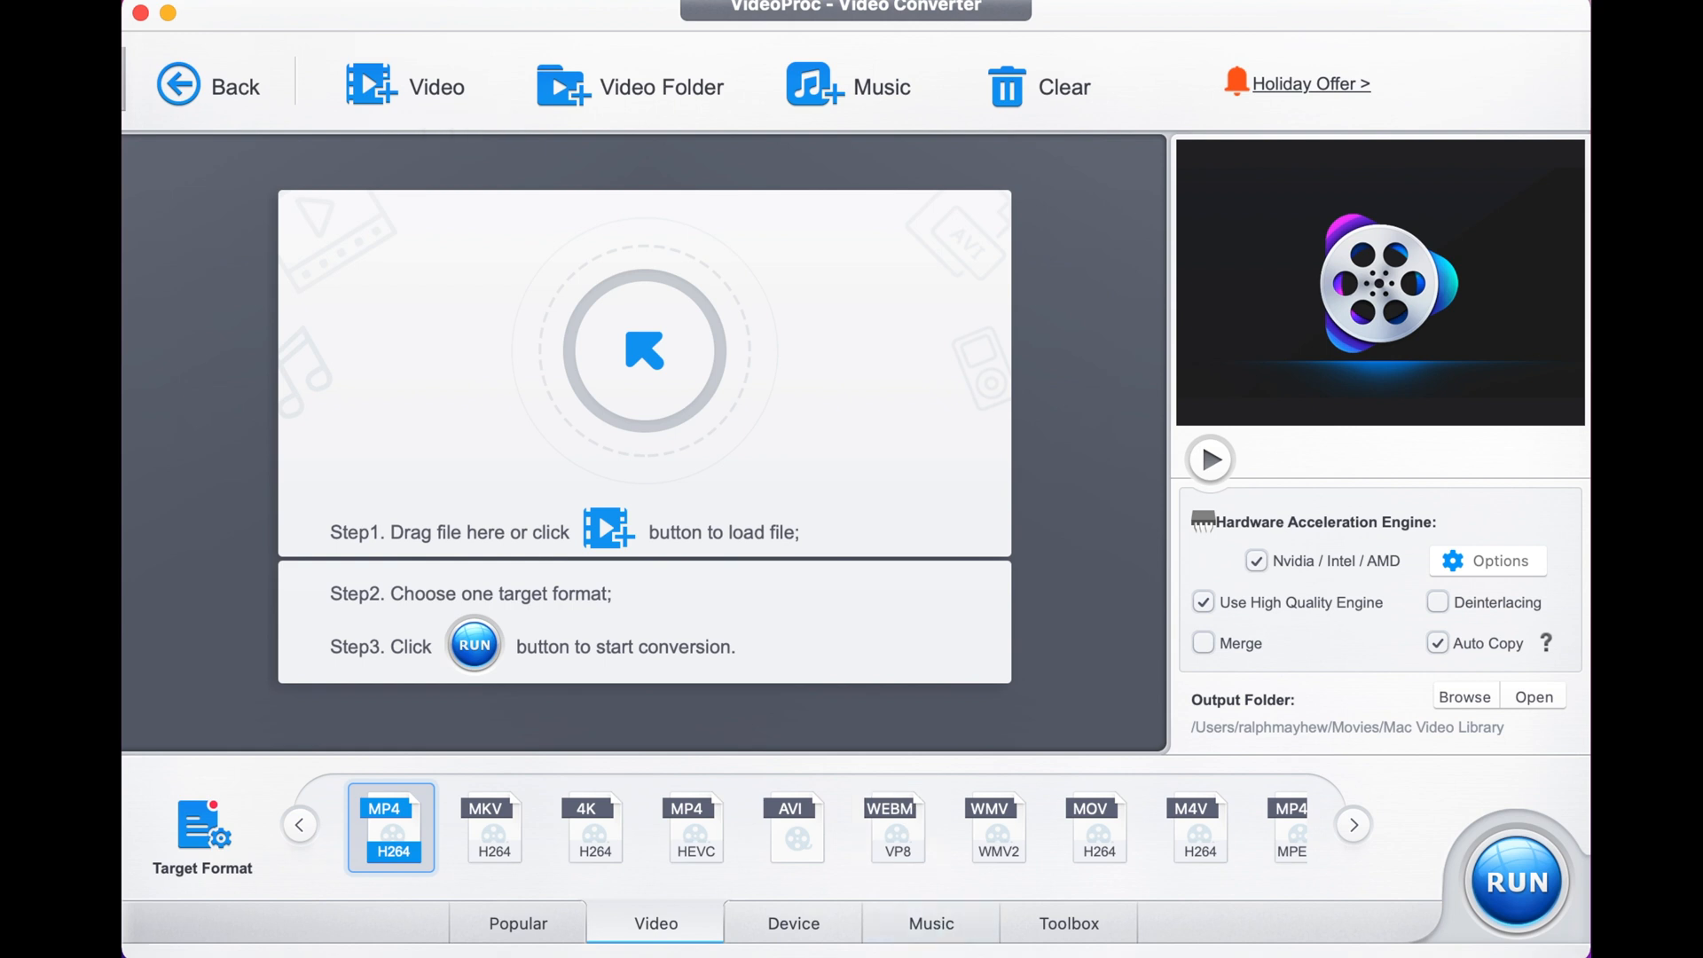
left_click(405, 87)
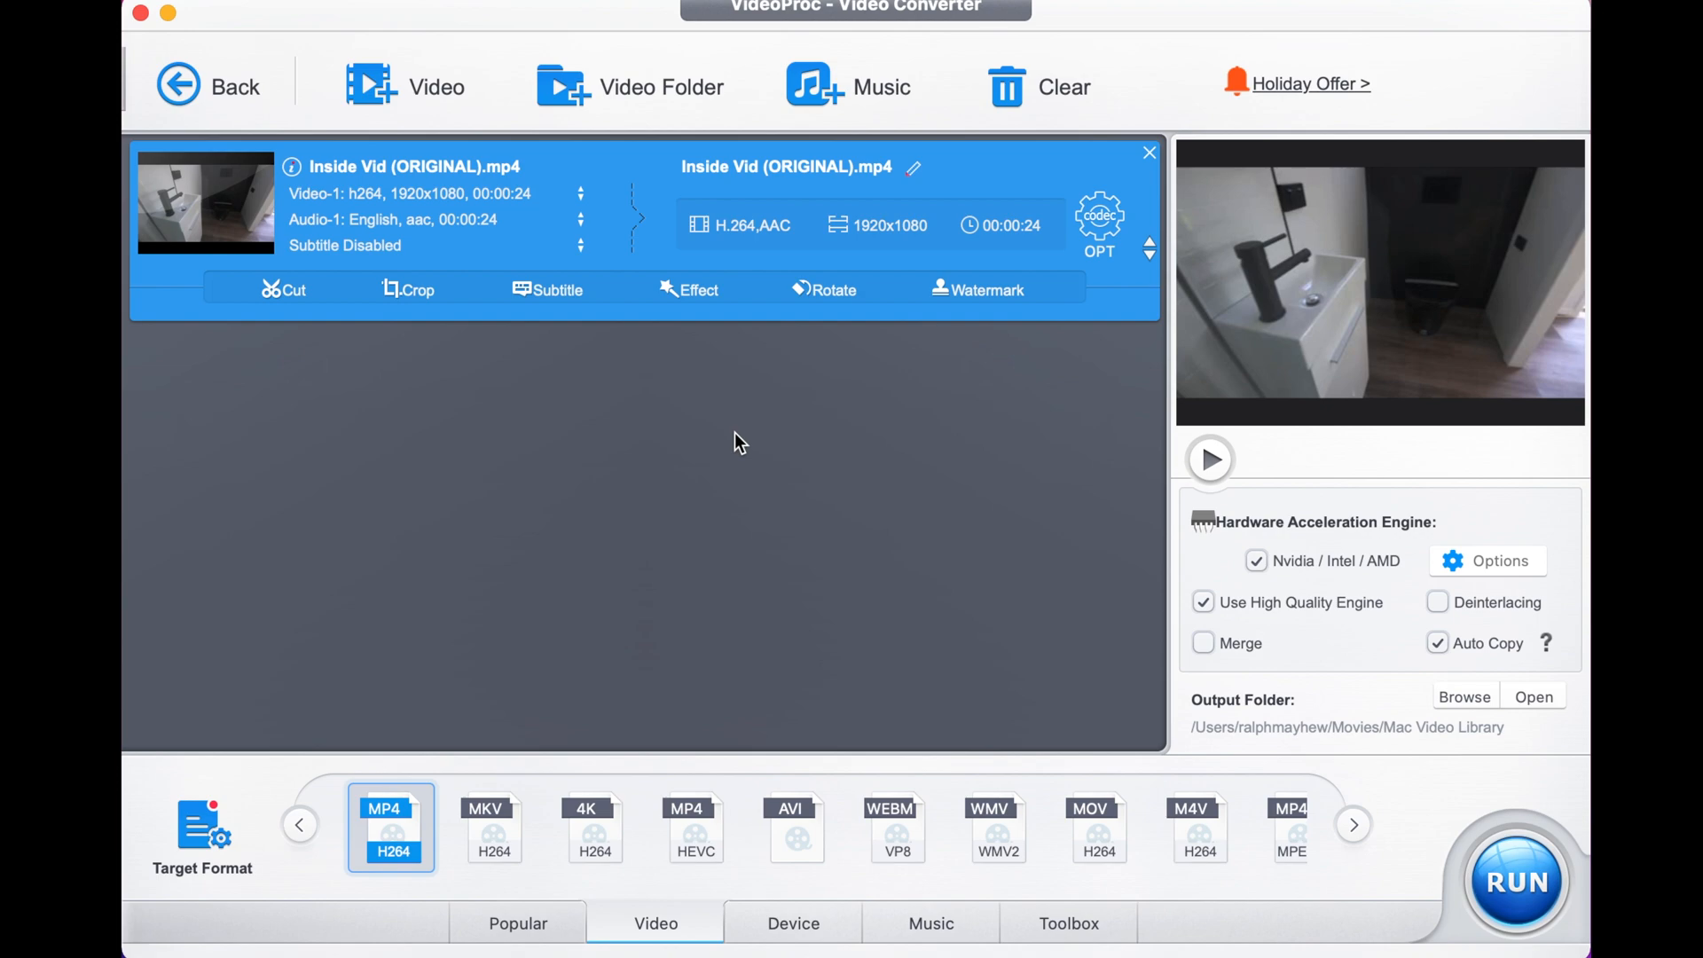
mouse_move(595, 266)
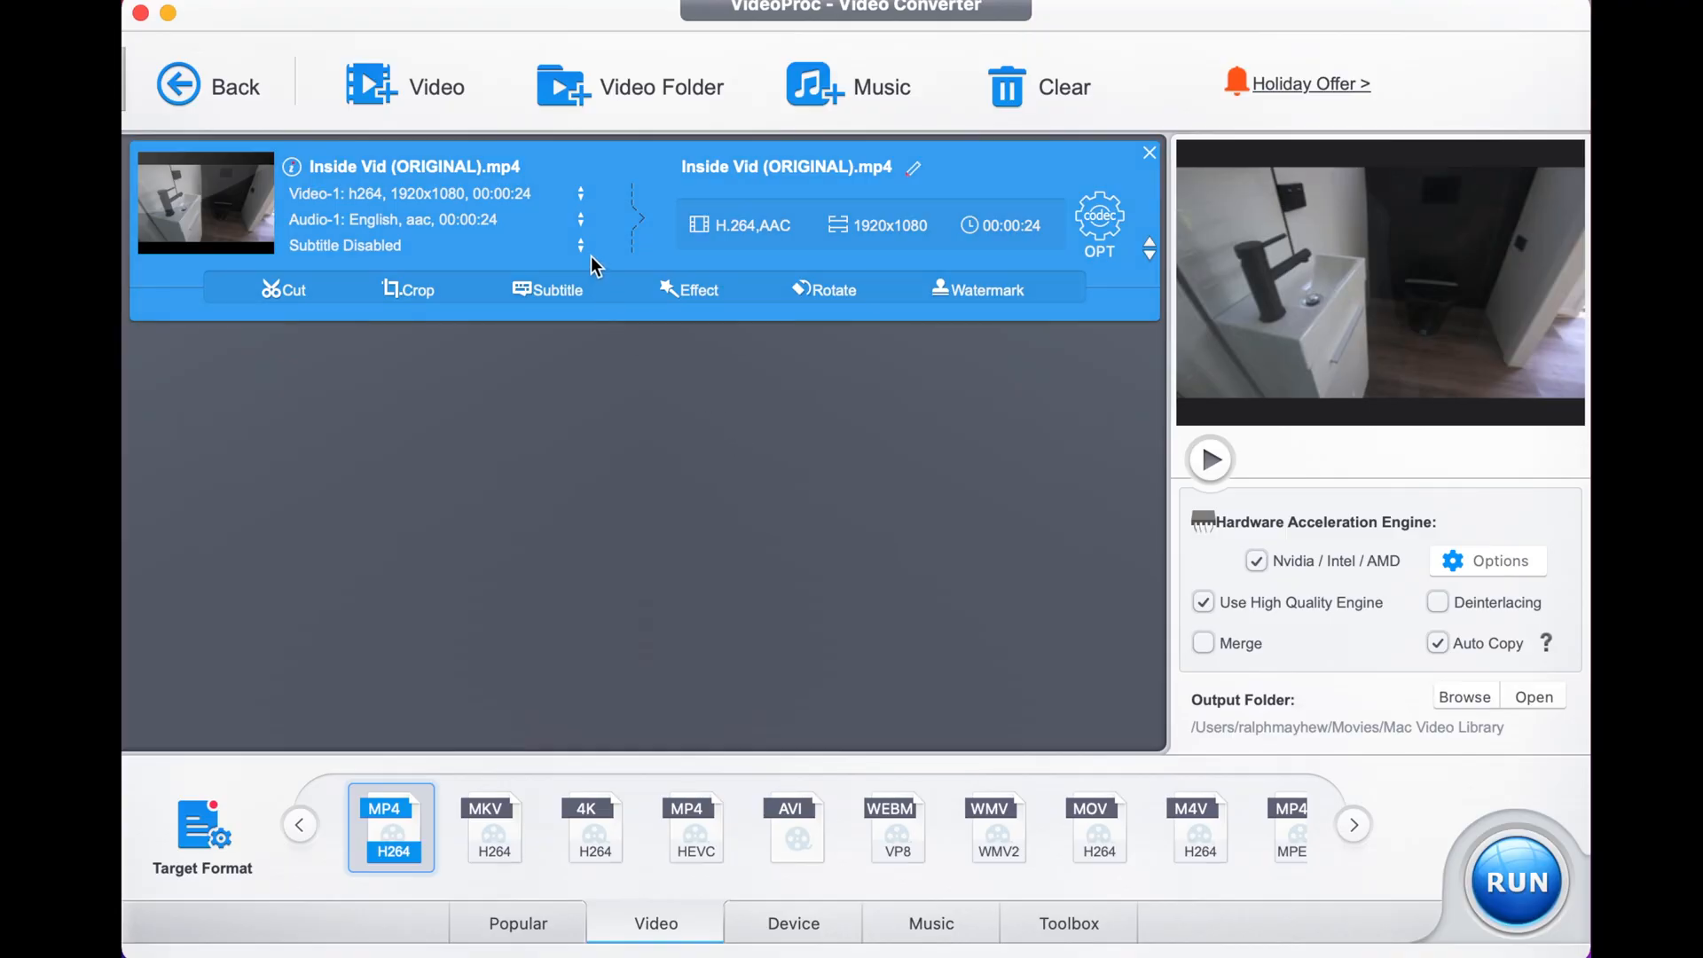
mouse_move(181, 815)
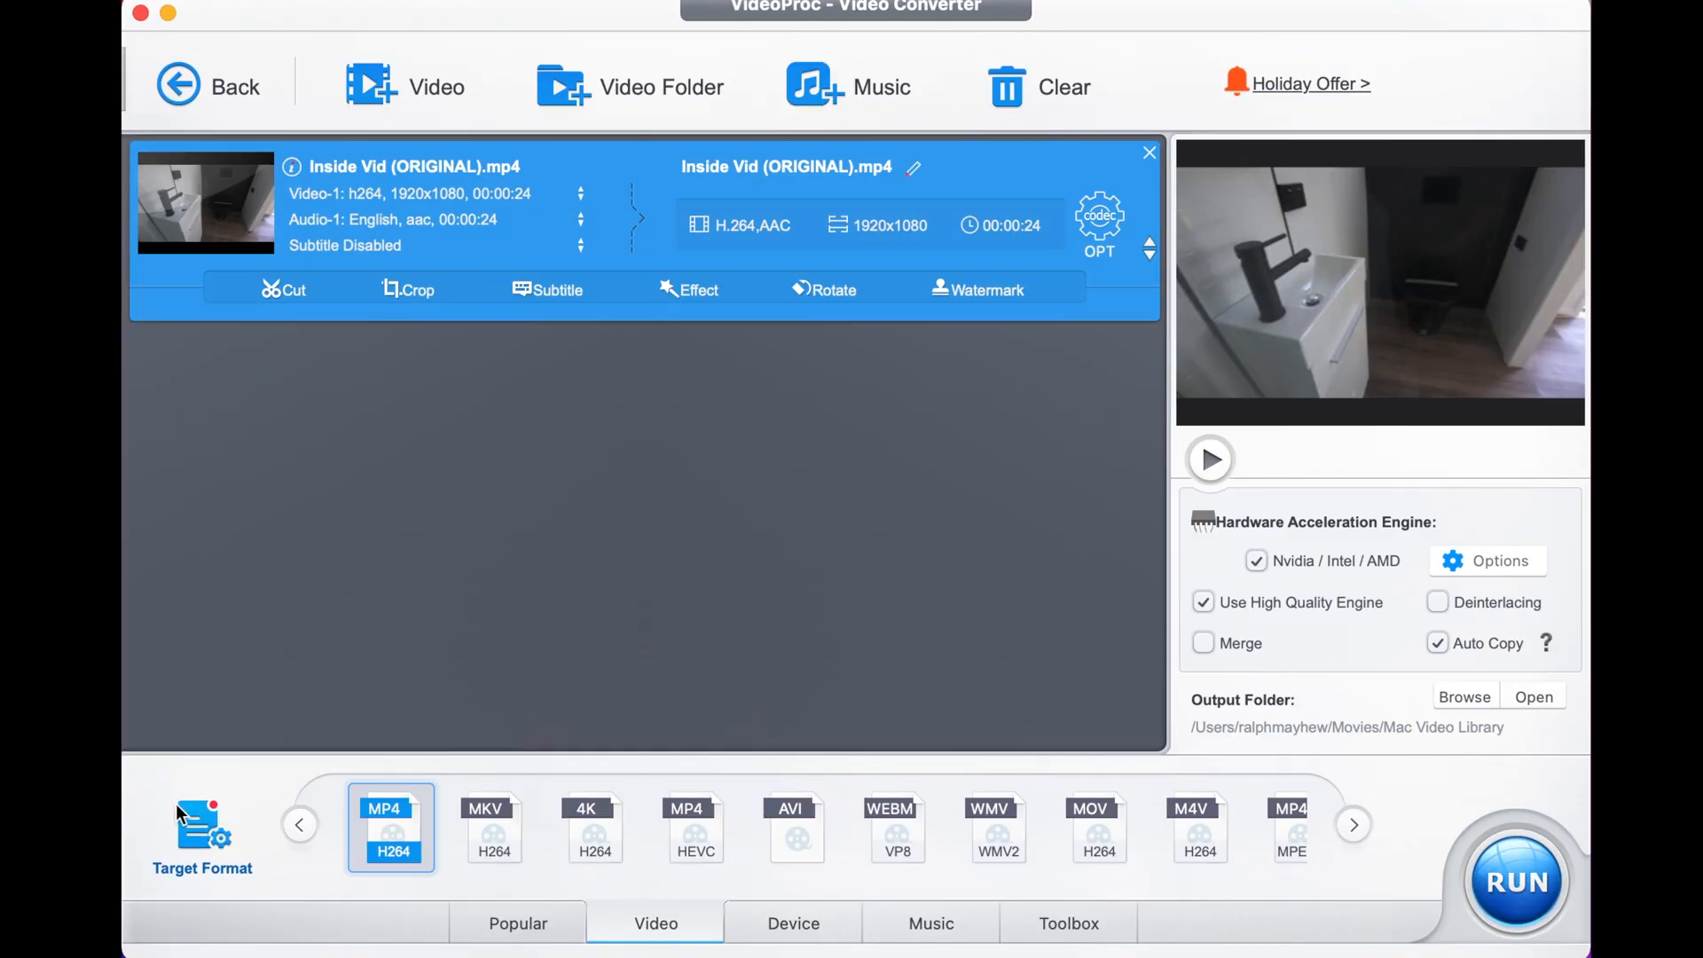
Step: Set the clip's target format to HEVC Video from General Profiles
left_click(202, 831)
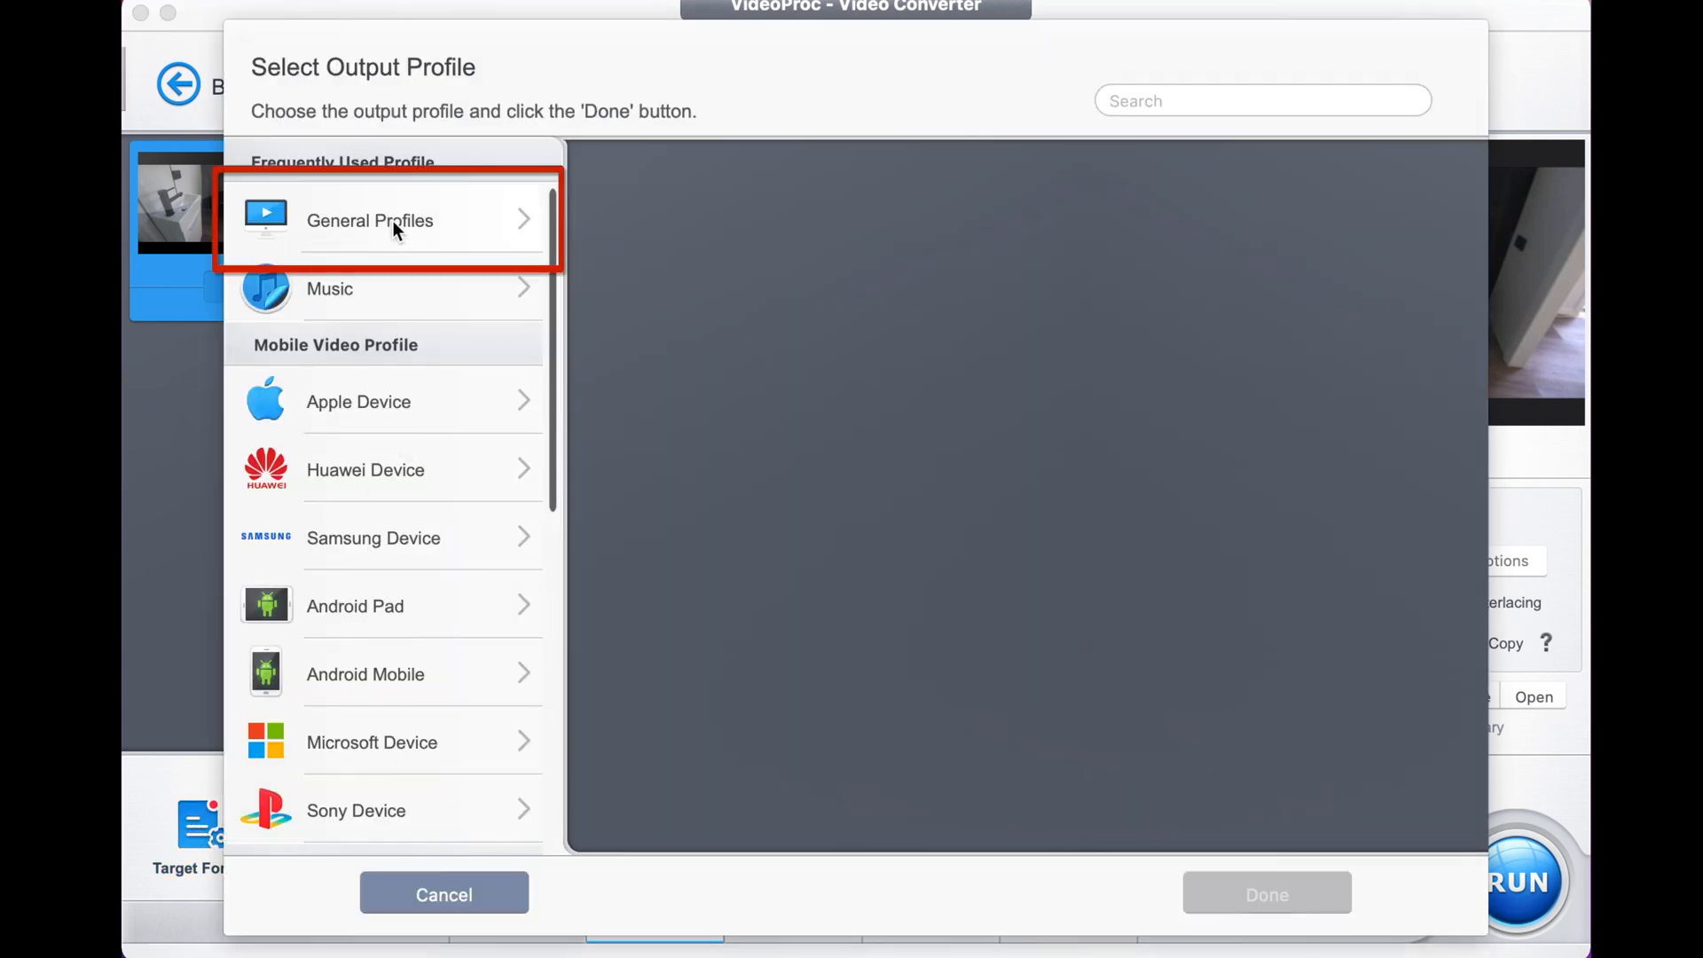
left_click(369, 221)
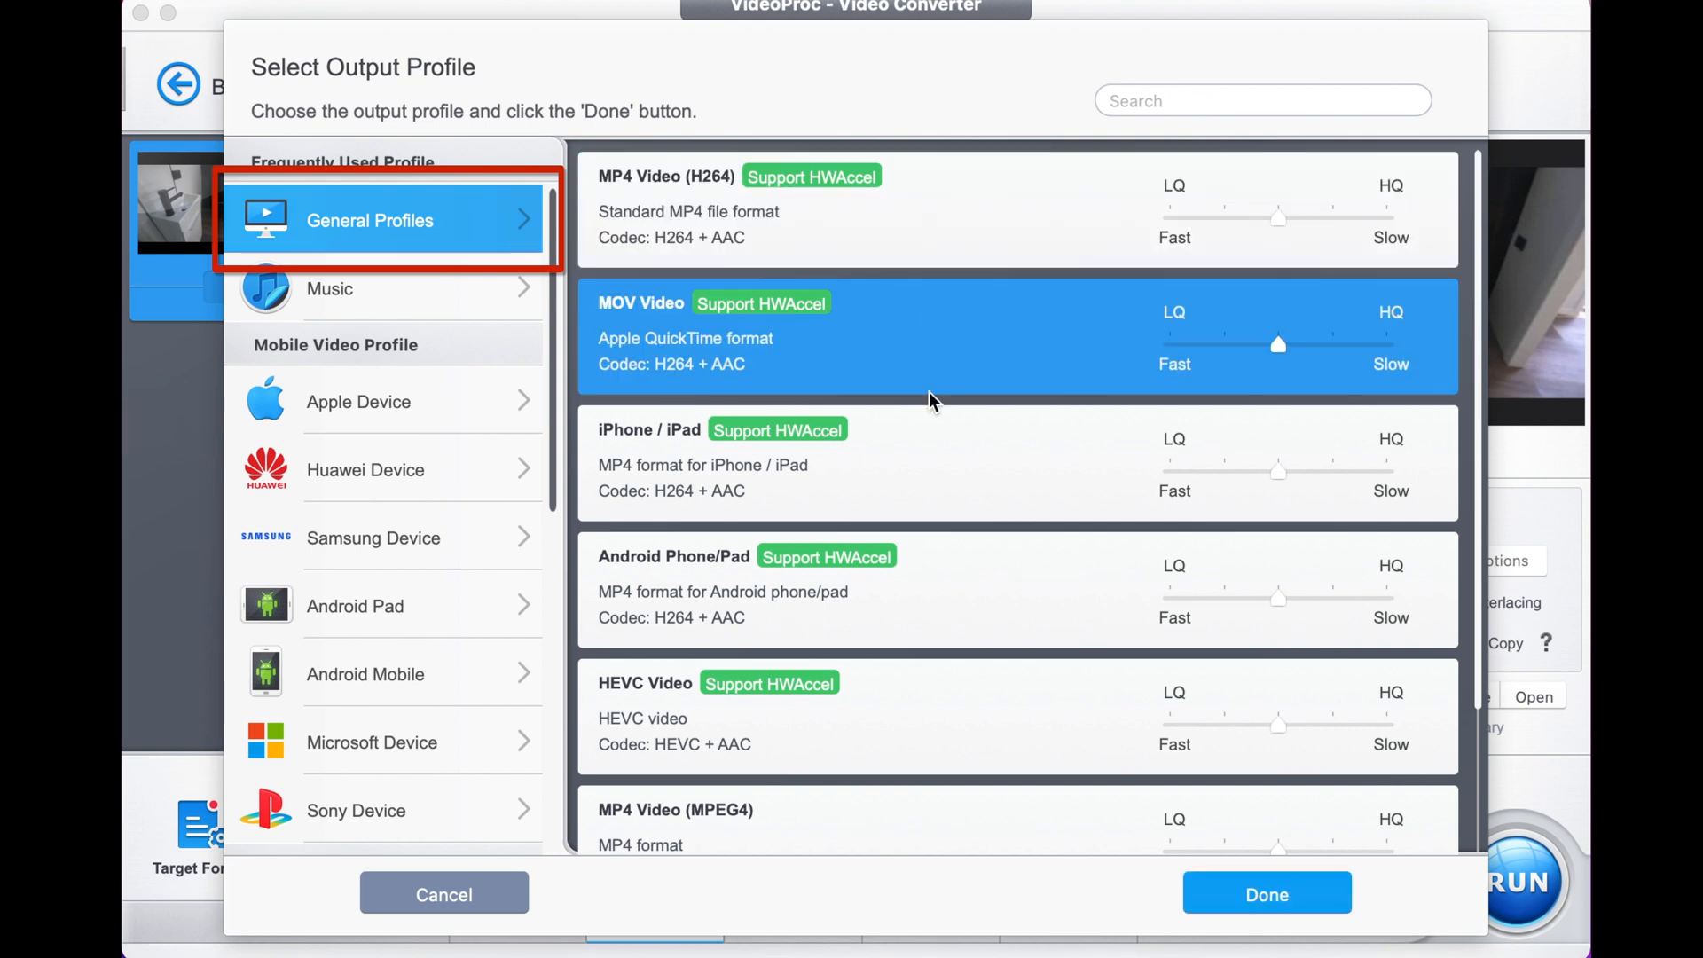
left_click(945, 715)
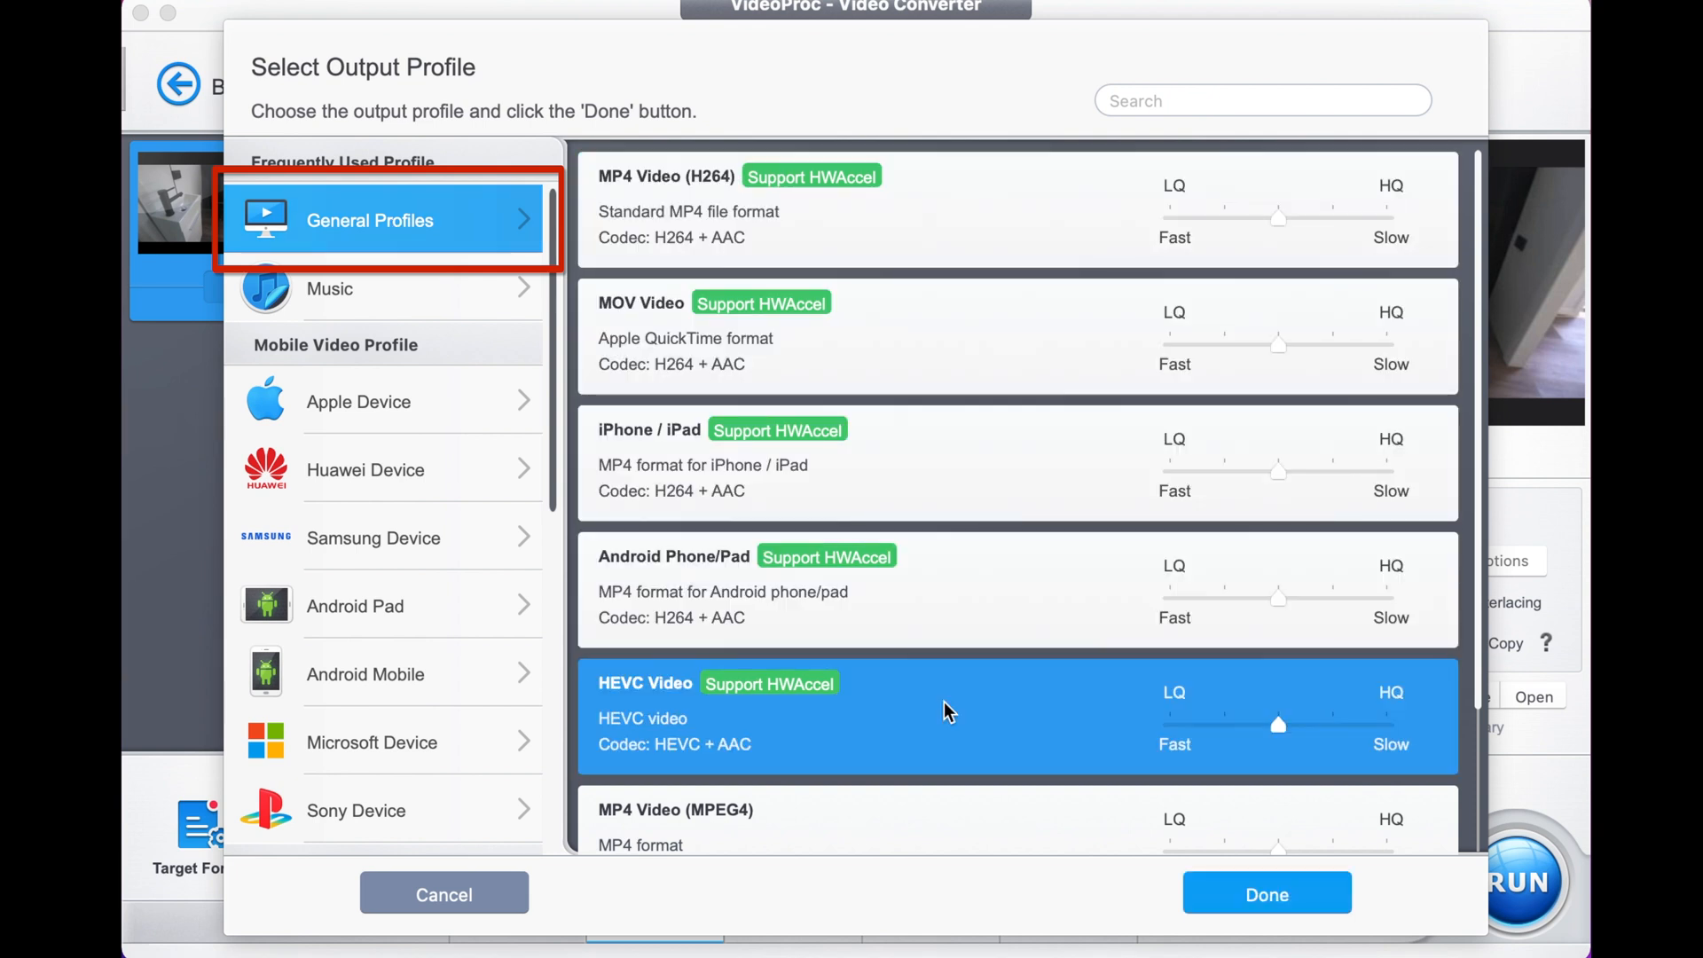
scroll("down", 3)
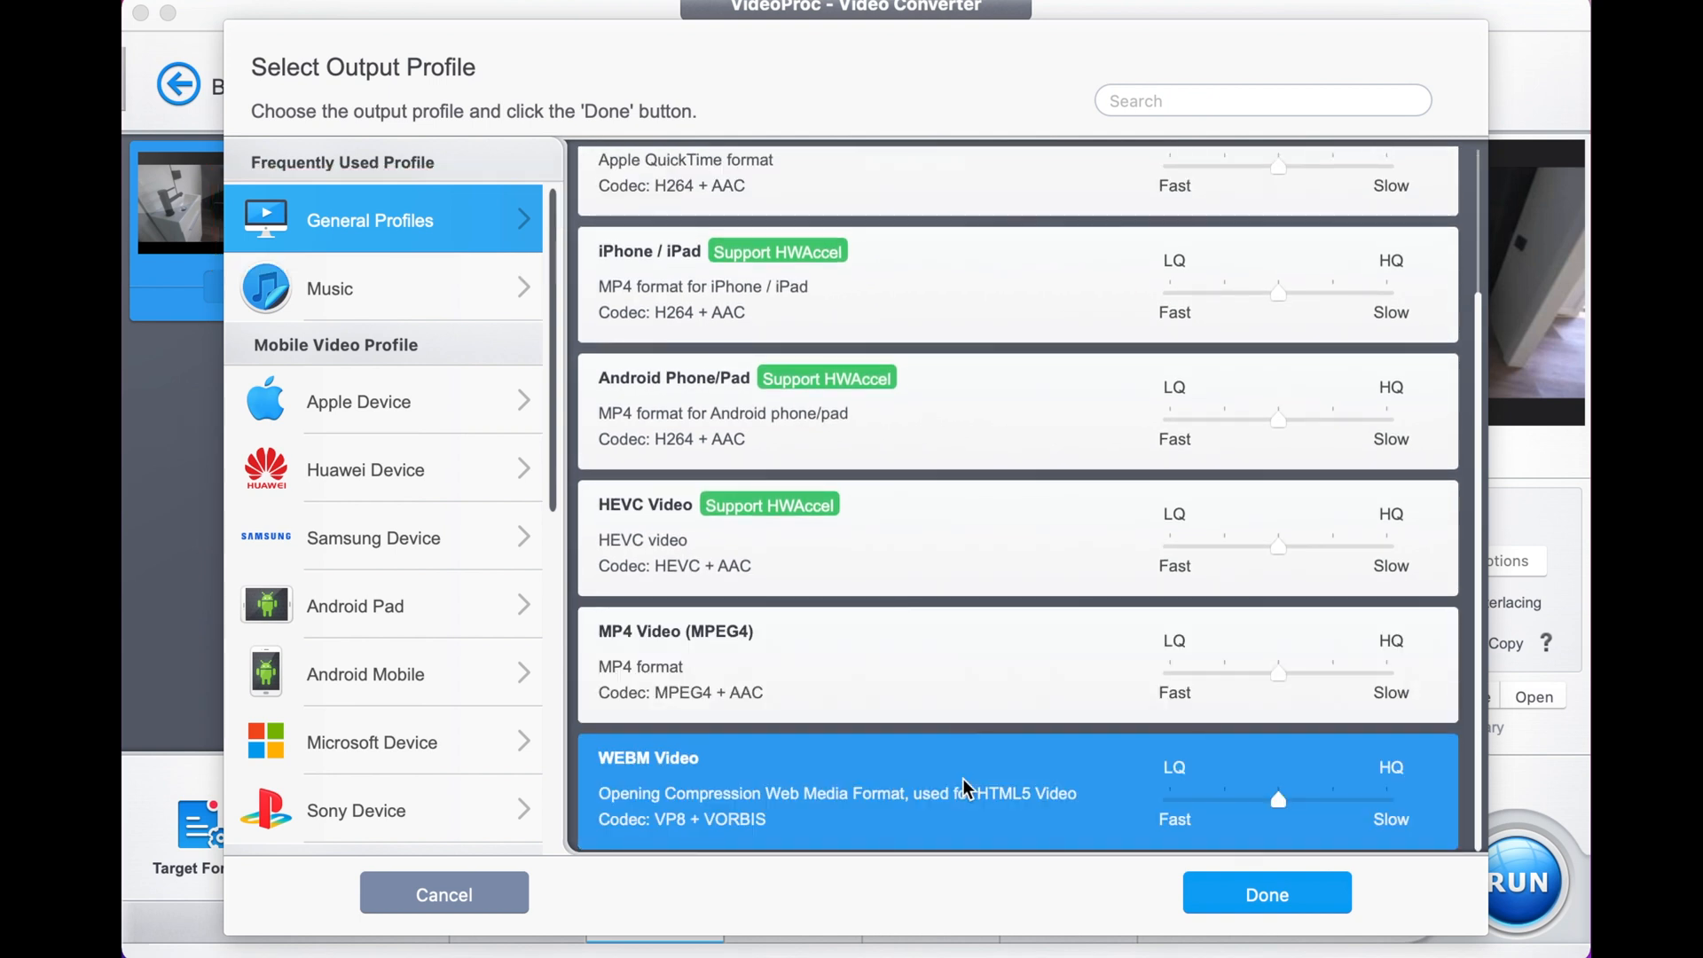
scroll("up", 3)
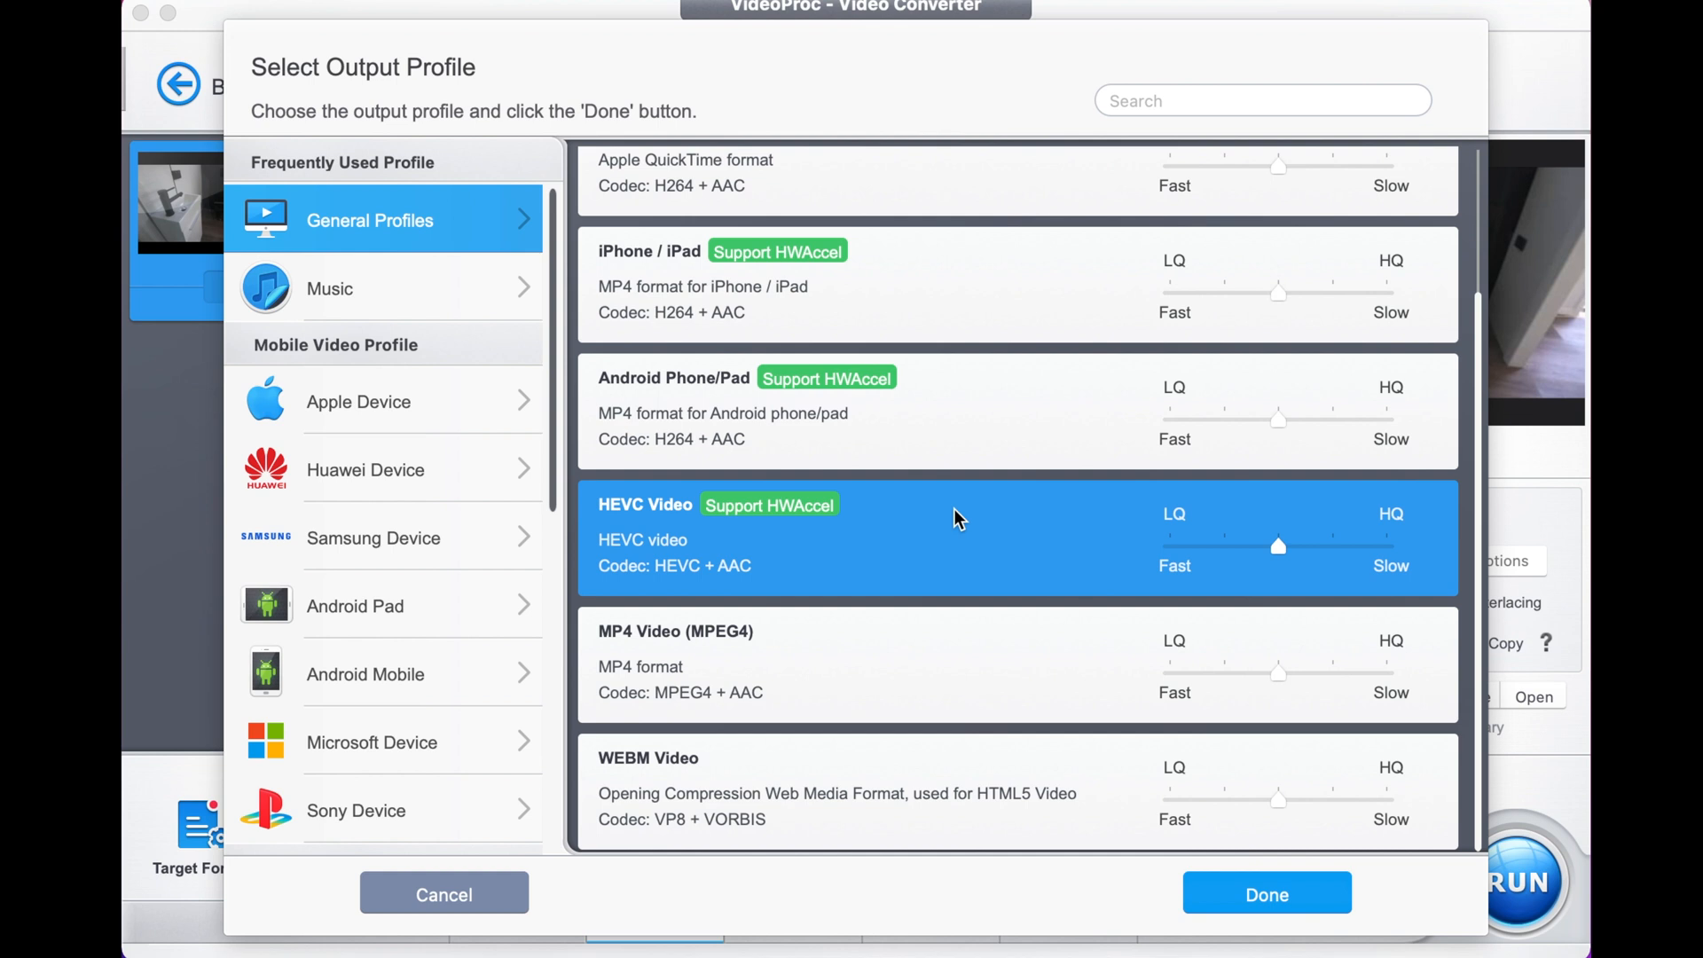
mouse_move(1108, 728)
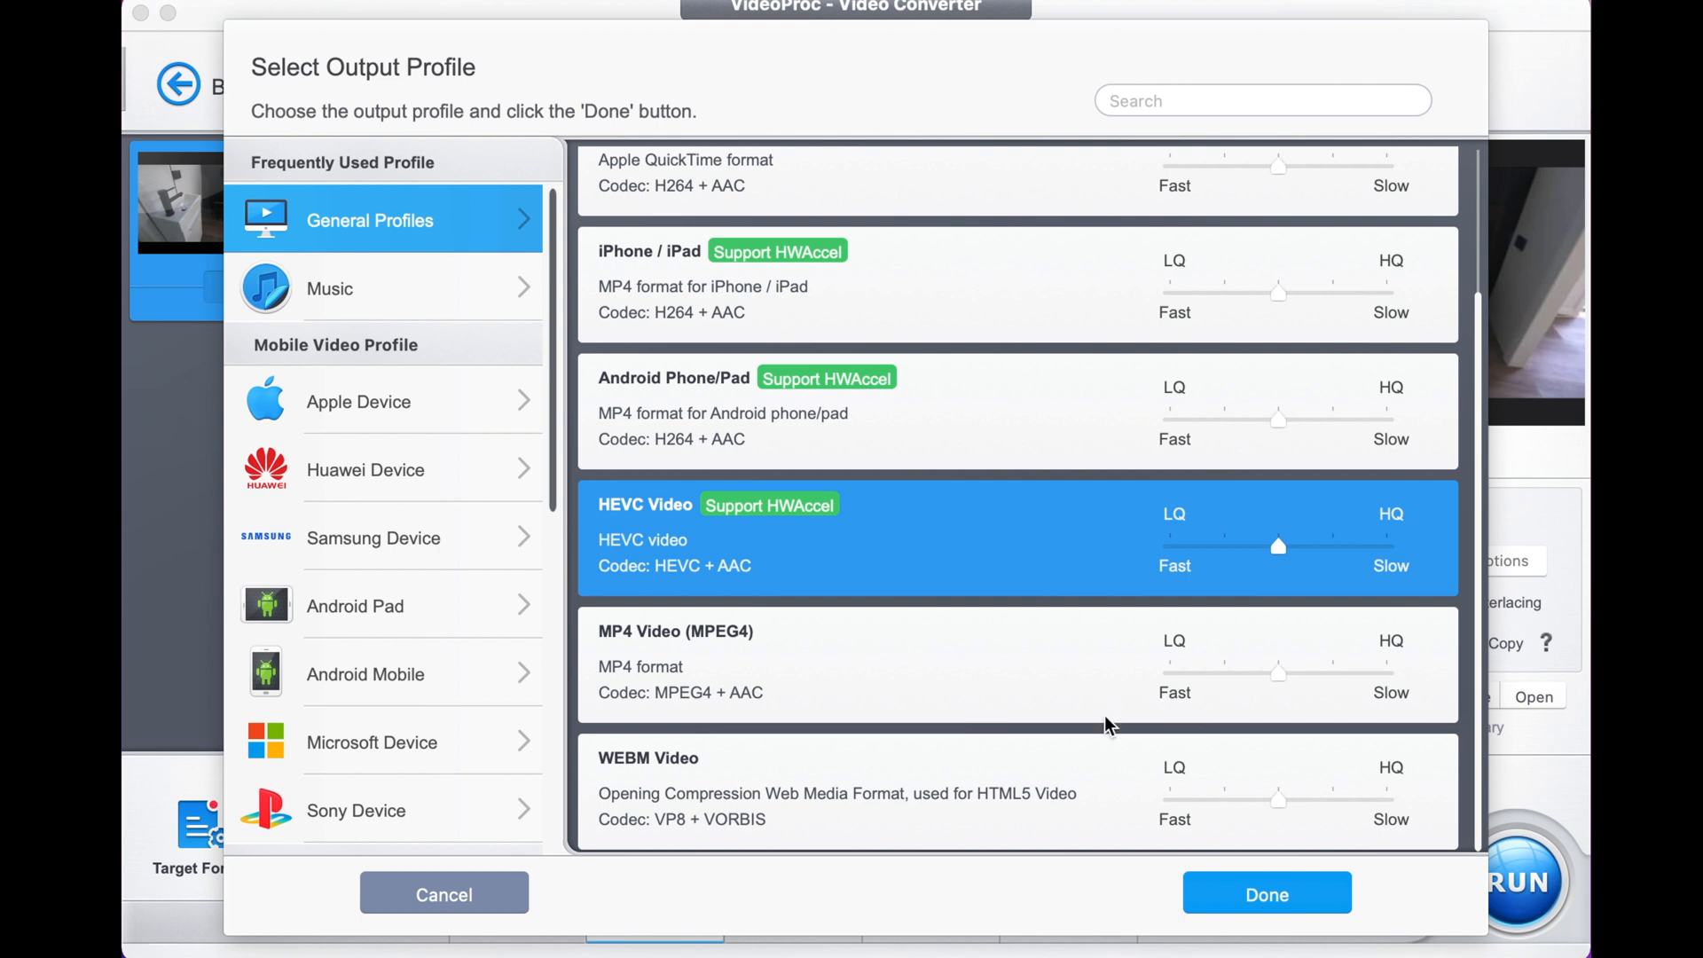
left_click(1264, 894)
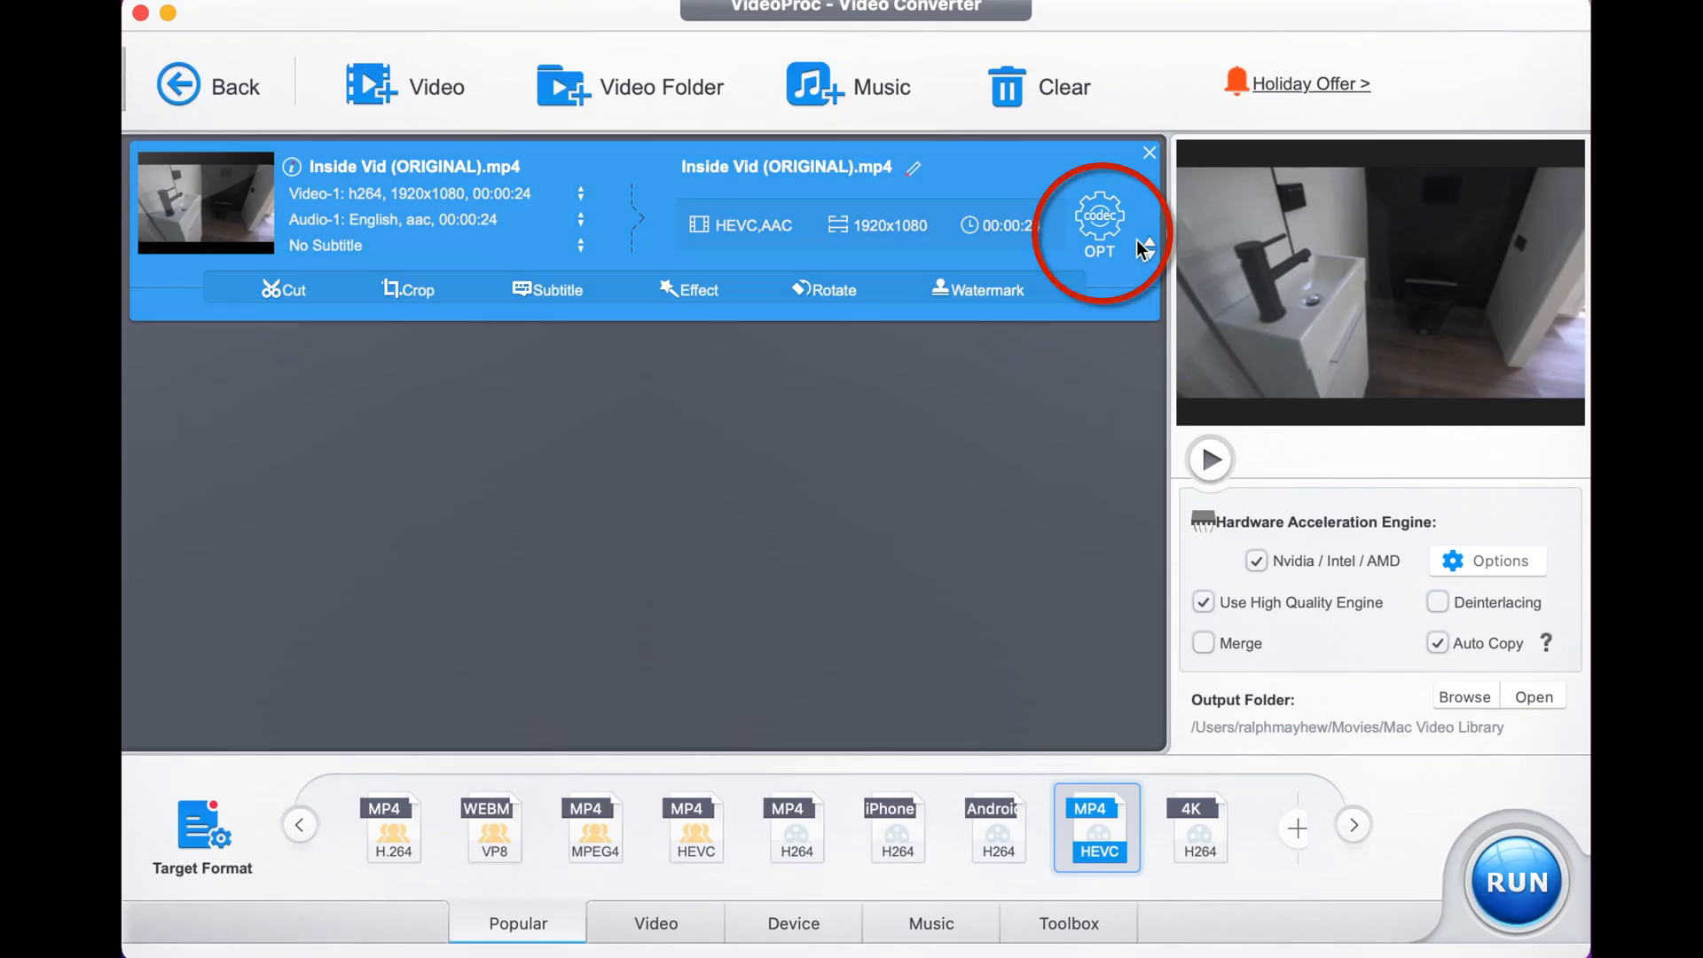
Step: Set the HEVC codec options to a 24 fps frame rate and 720x480 resolution
left_click(1099, 218)
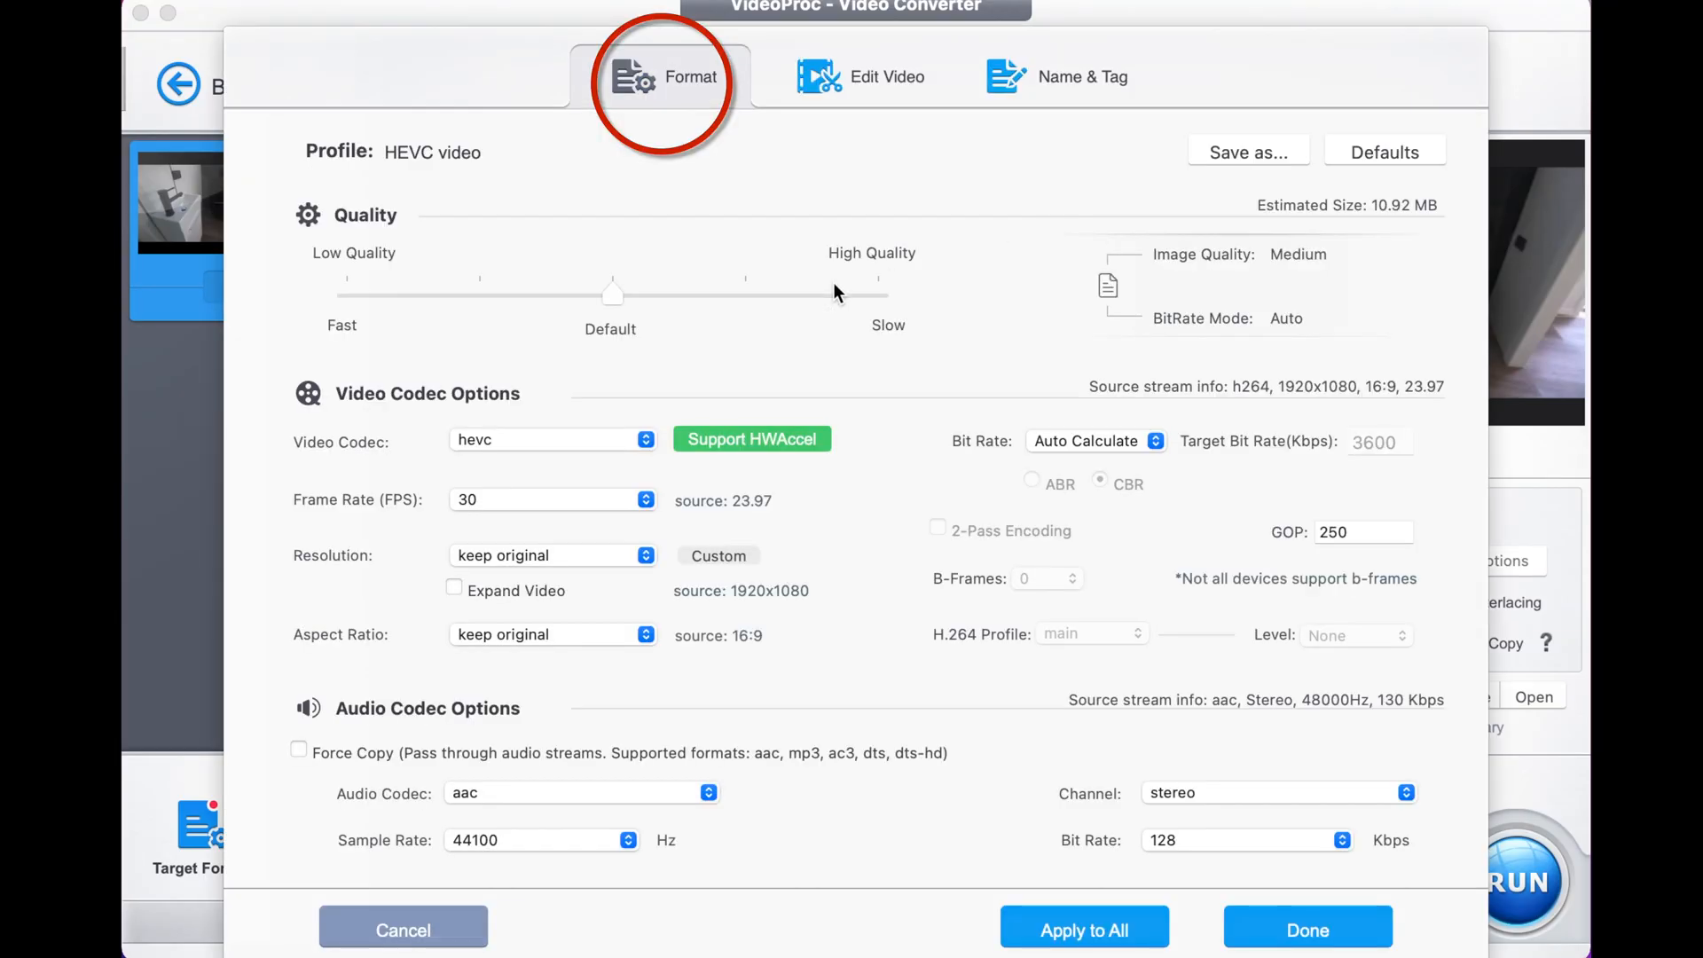
left_click(645, 498)
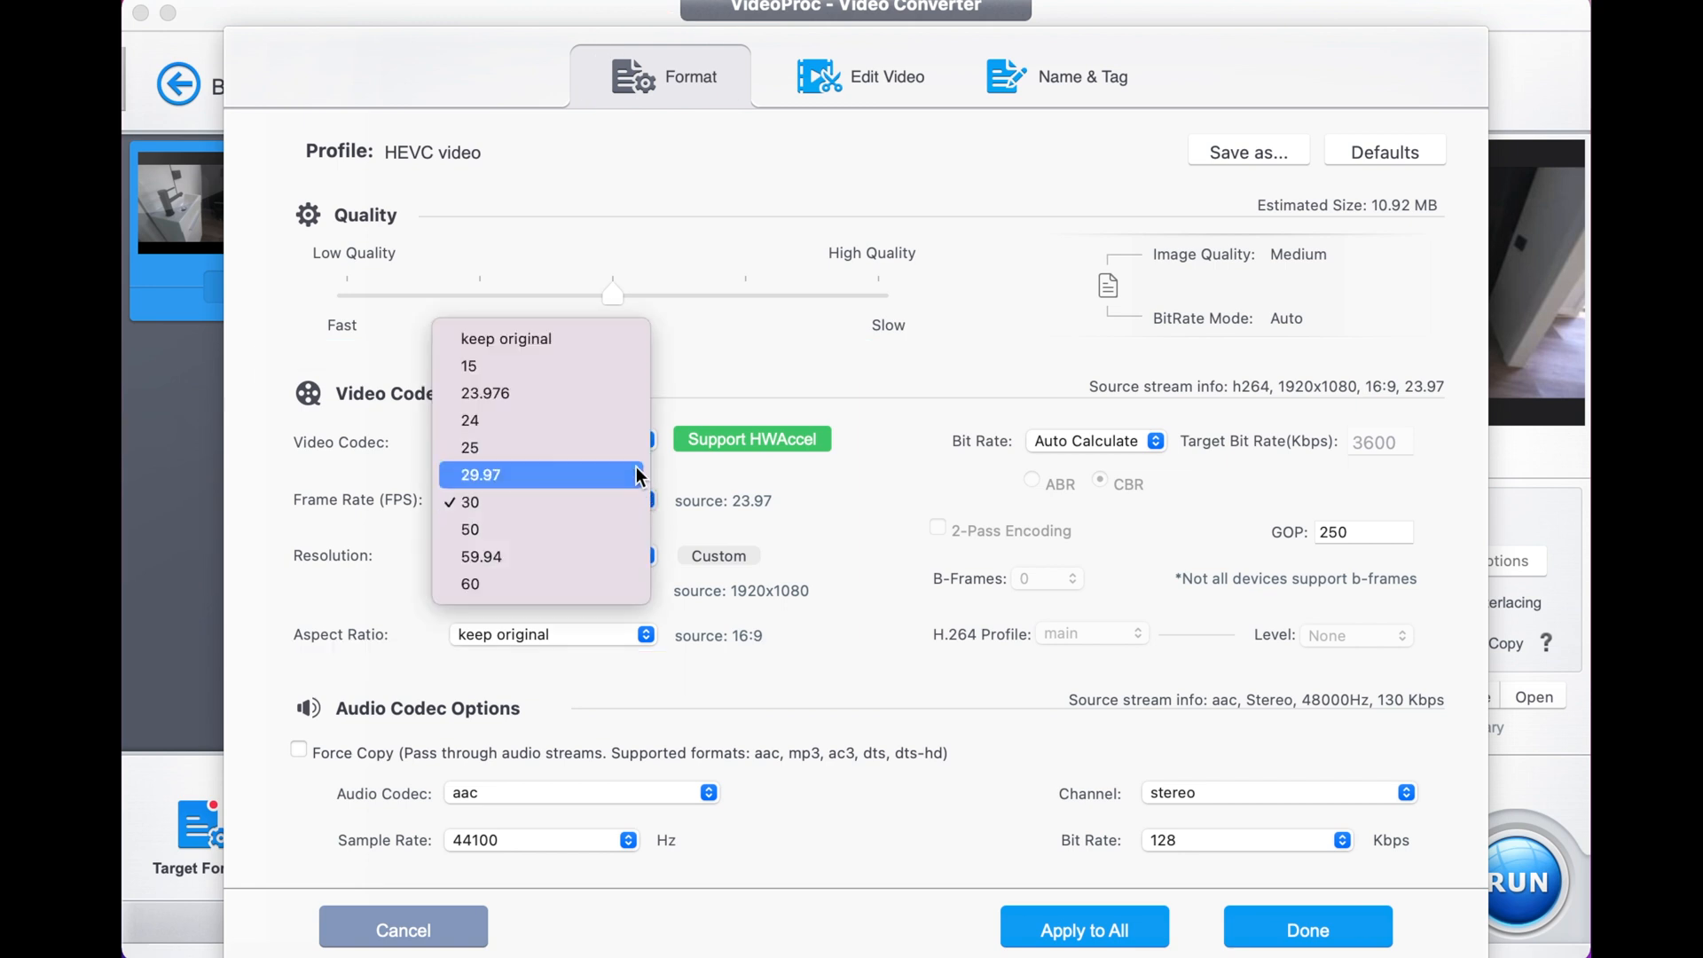
left_click(469, 421)
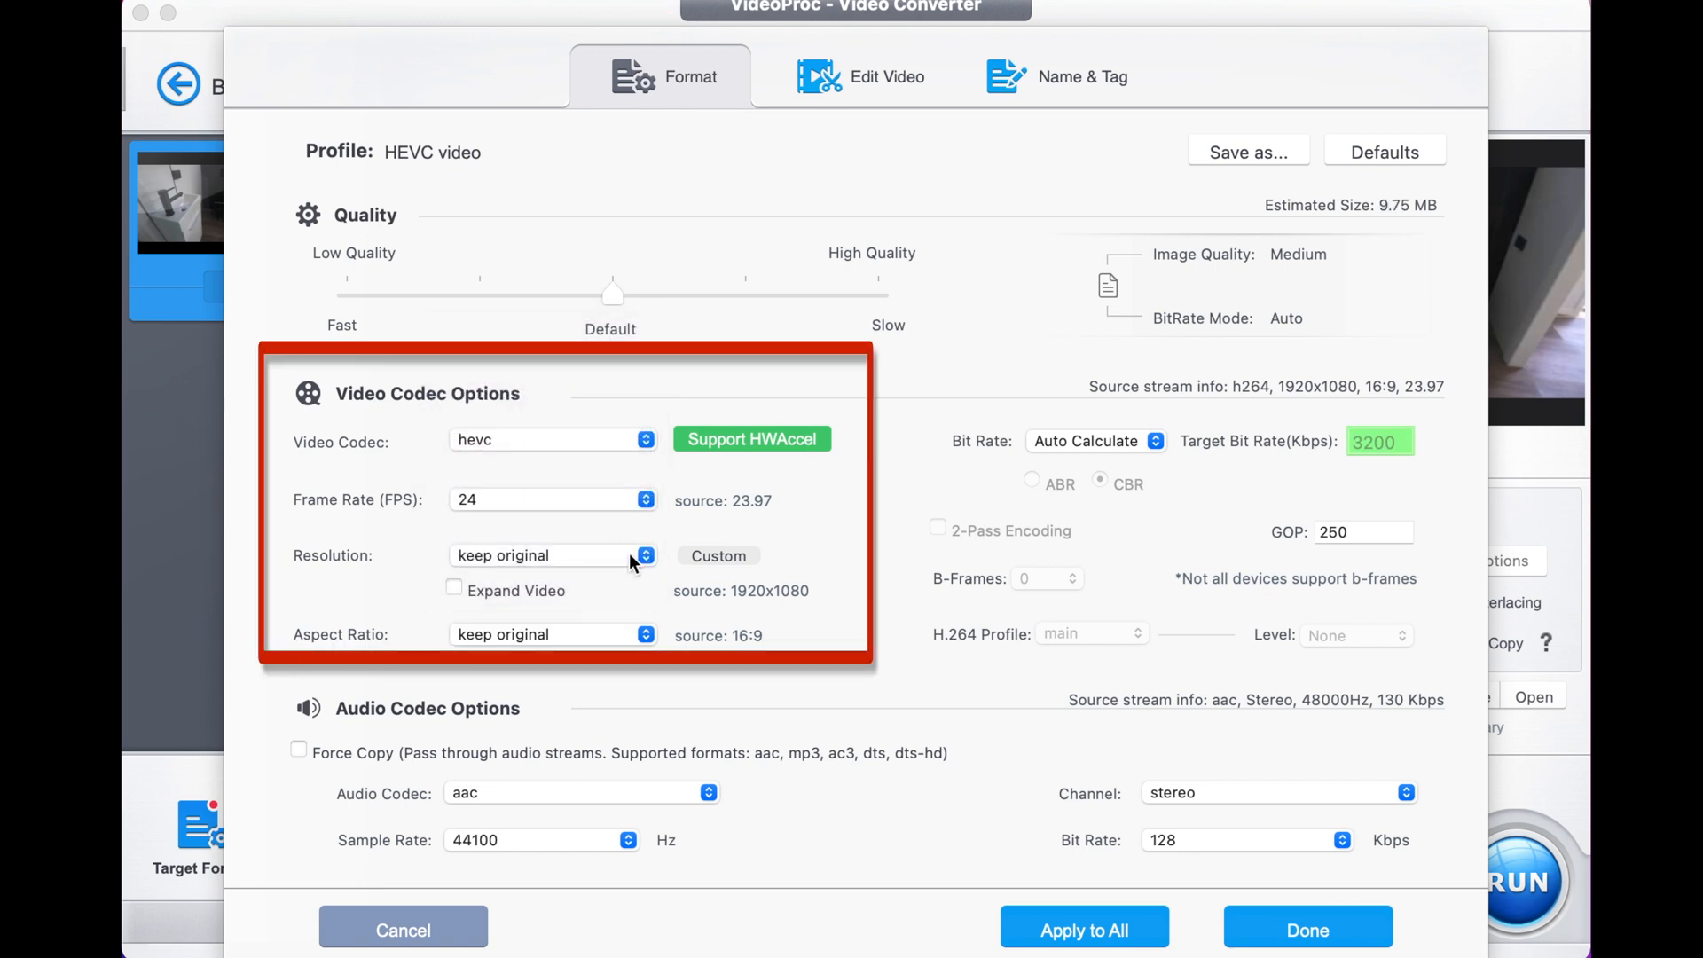
left_click(646, 555)
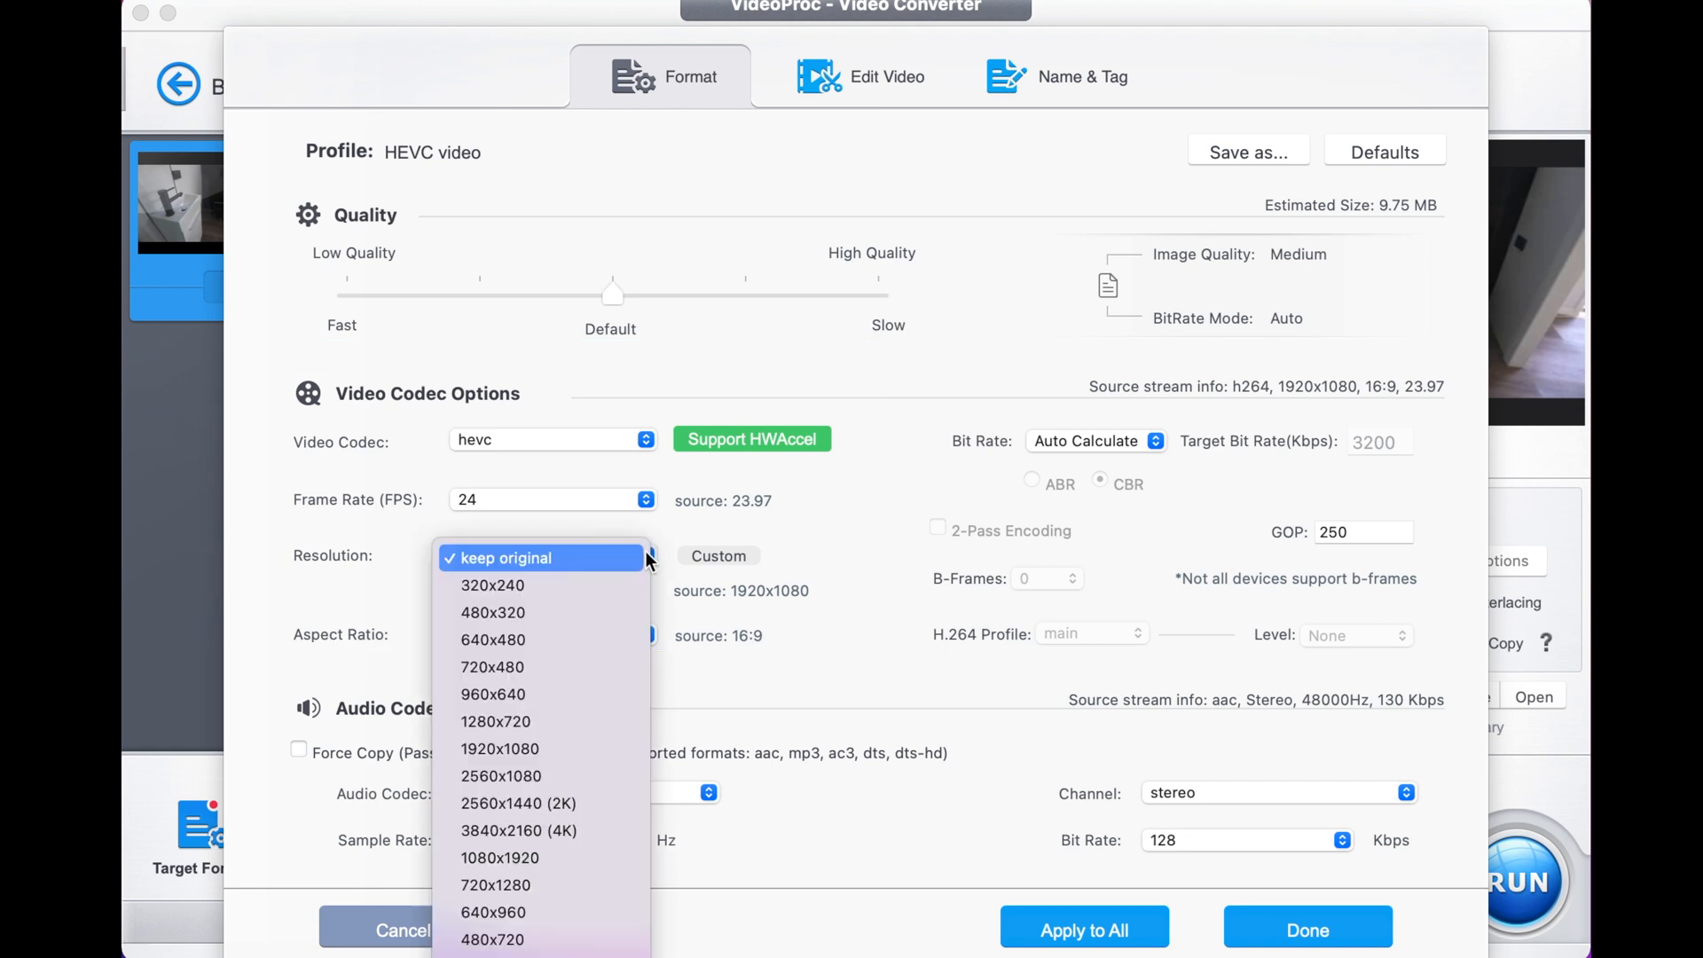
mouse_move(499, 748)
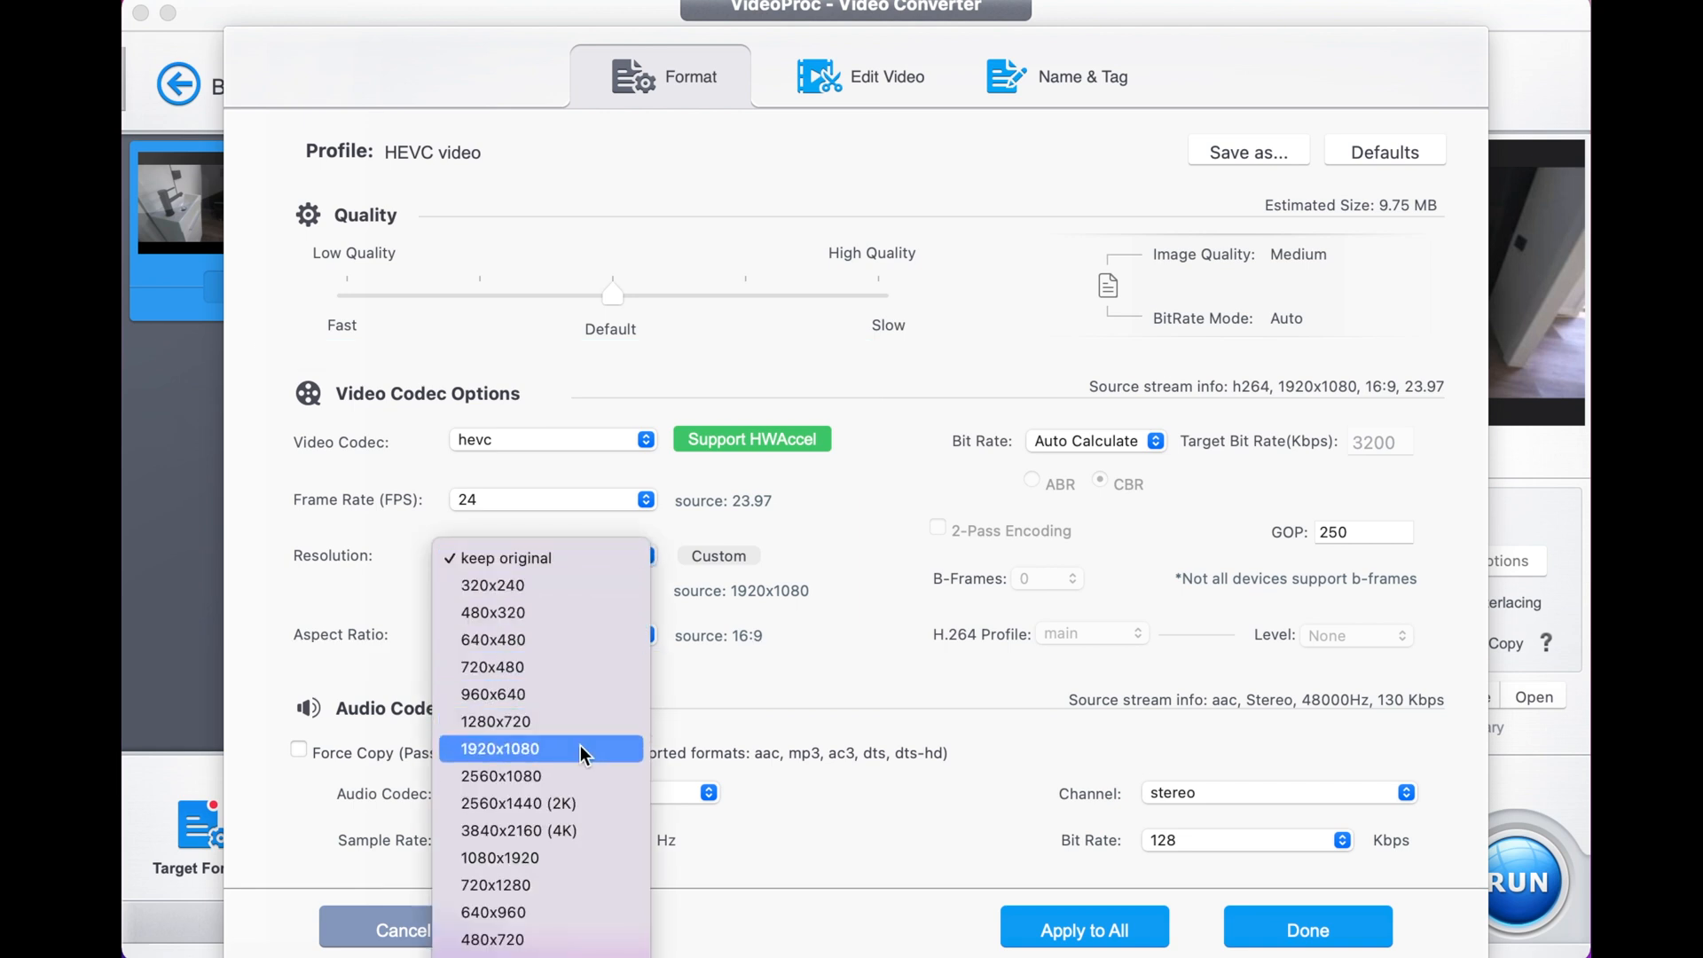
left_click(501, 749)
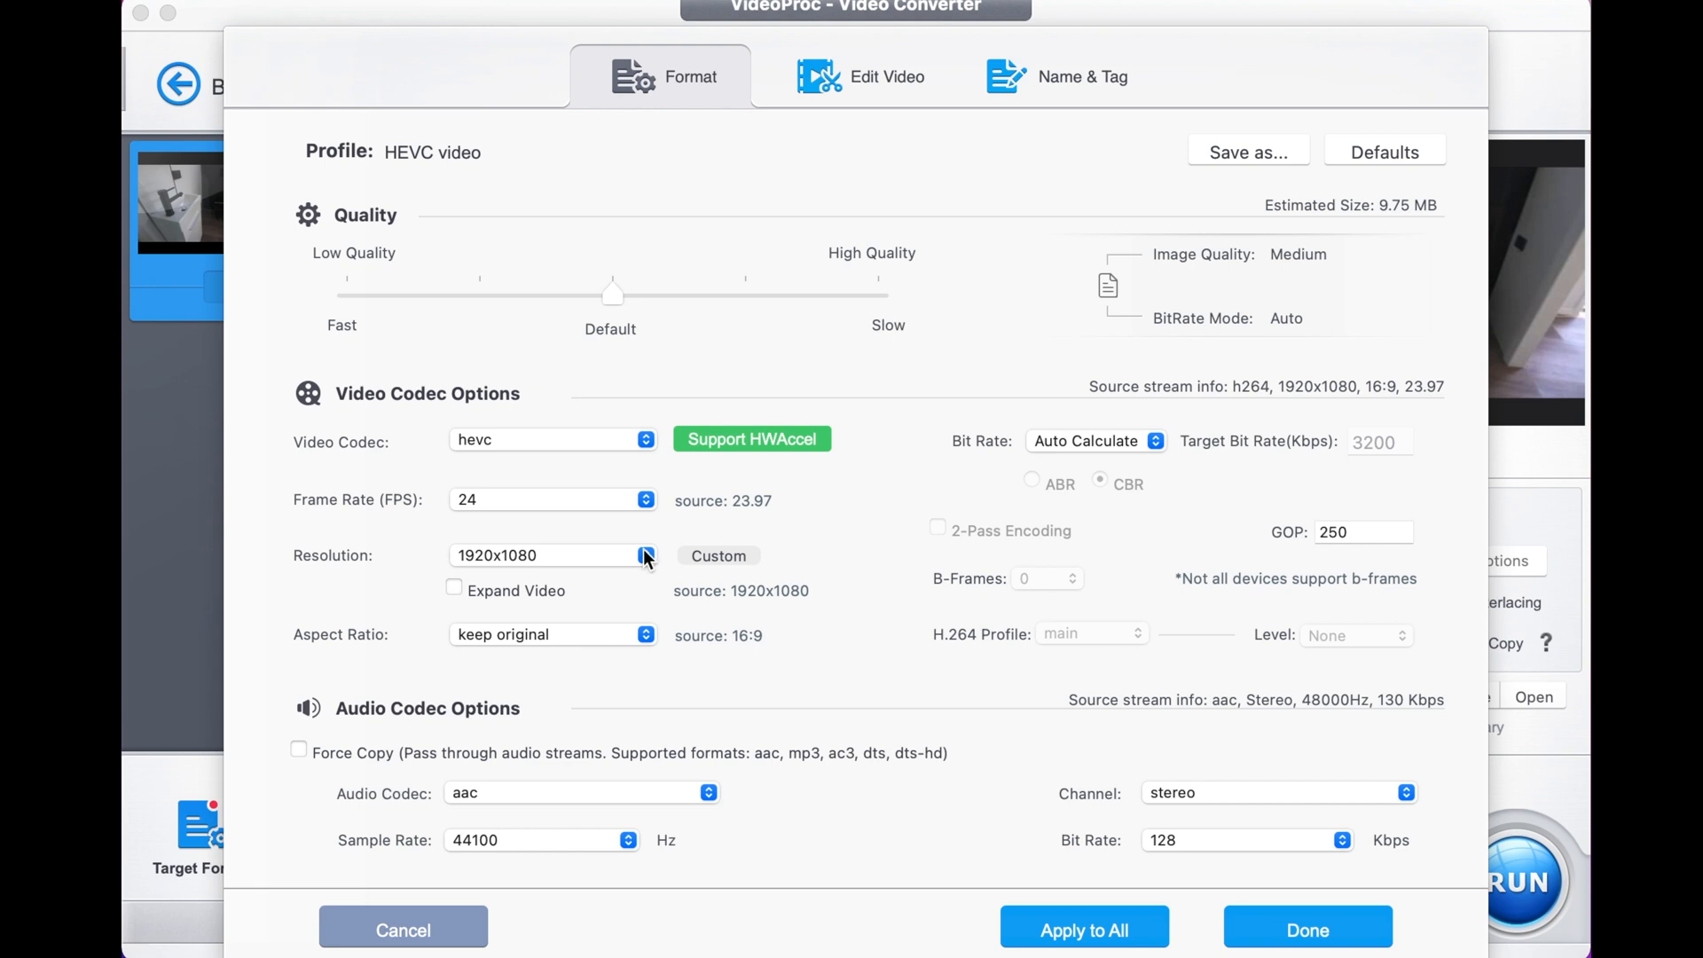
left_click(646, 555)
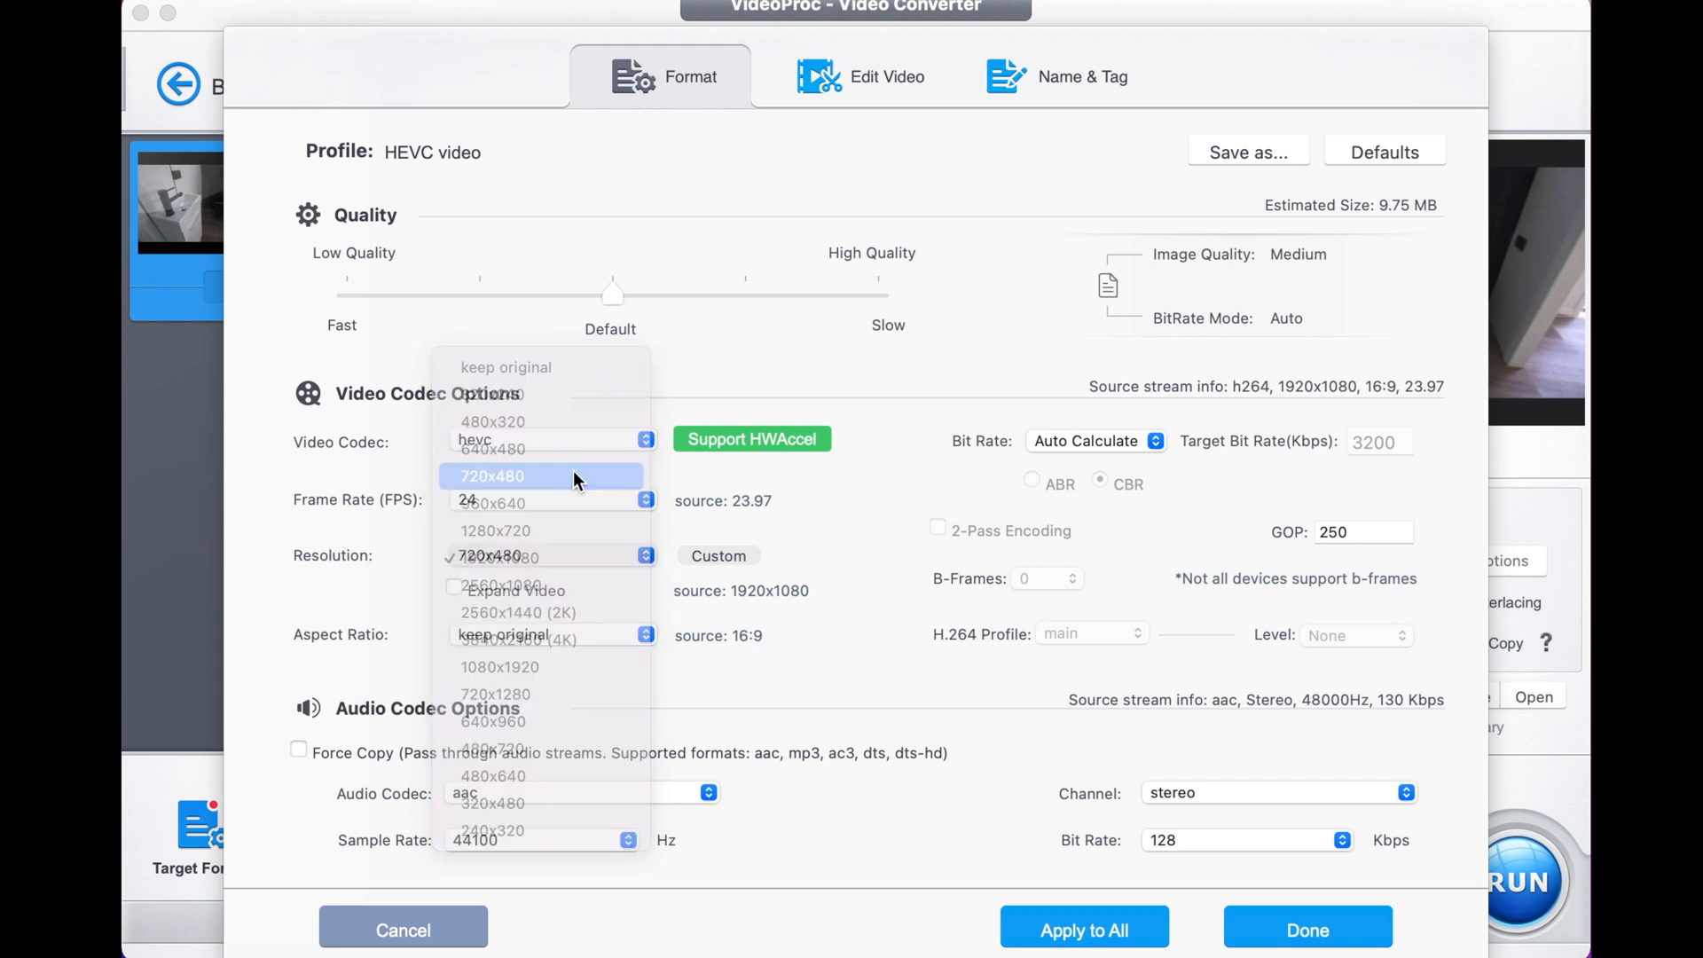
left_click(492, 476)
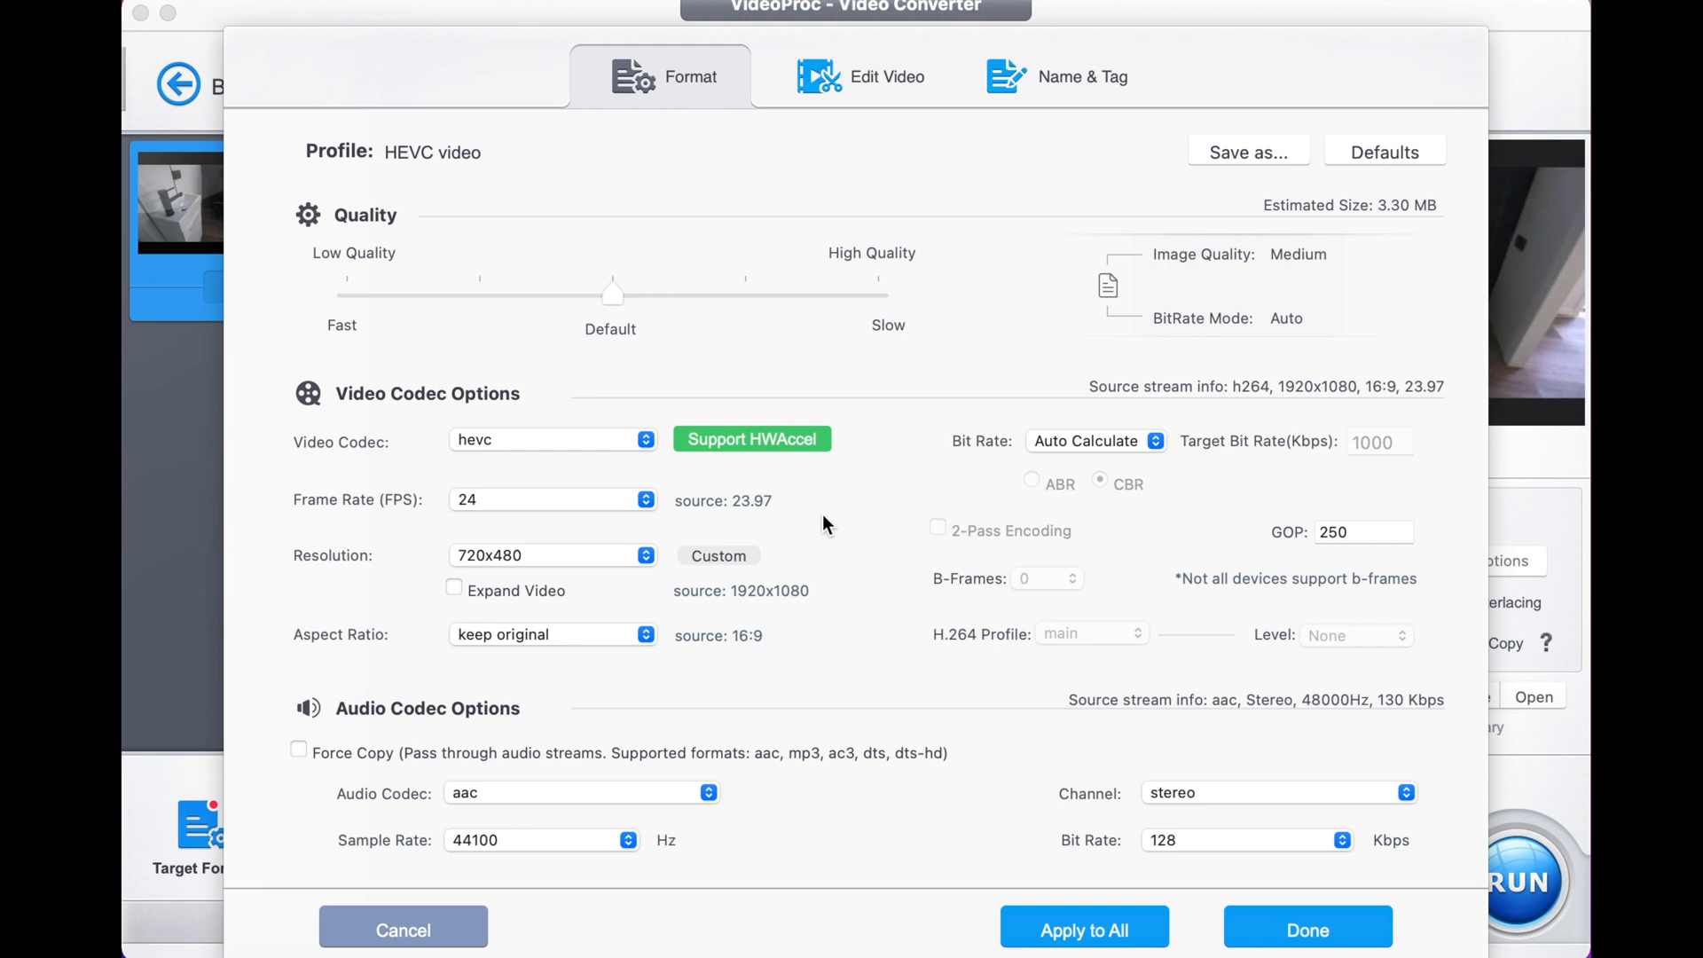
mouse_move(657, 571)
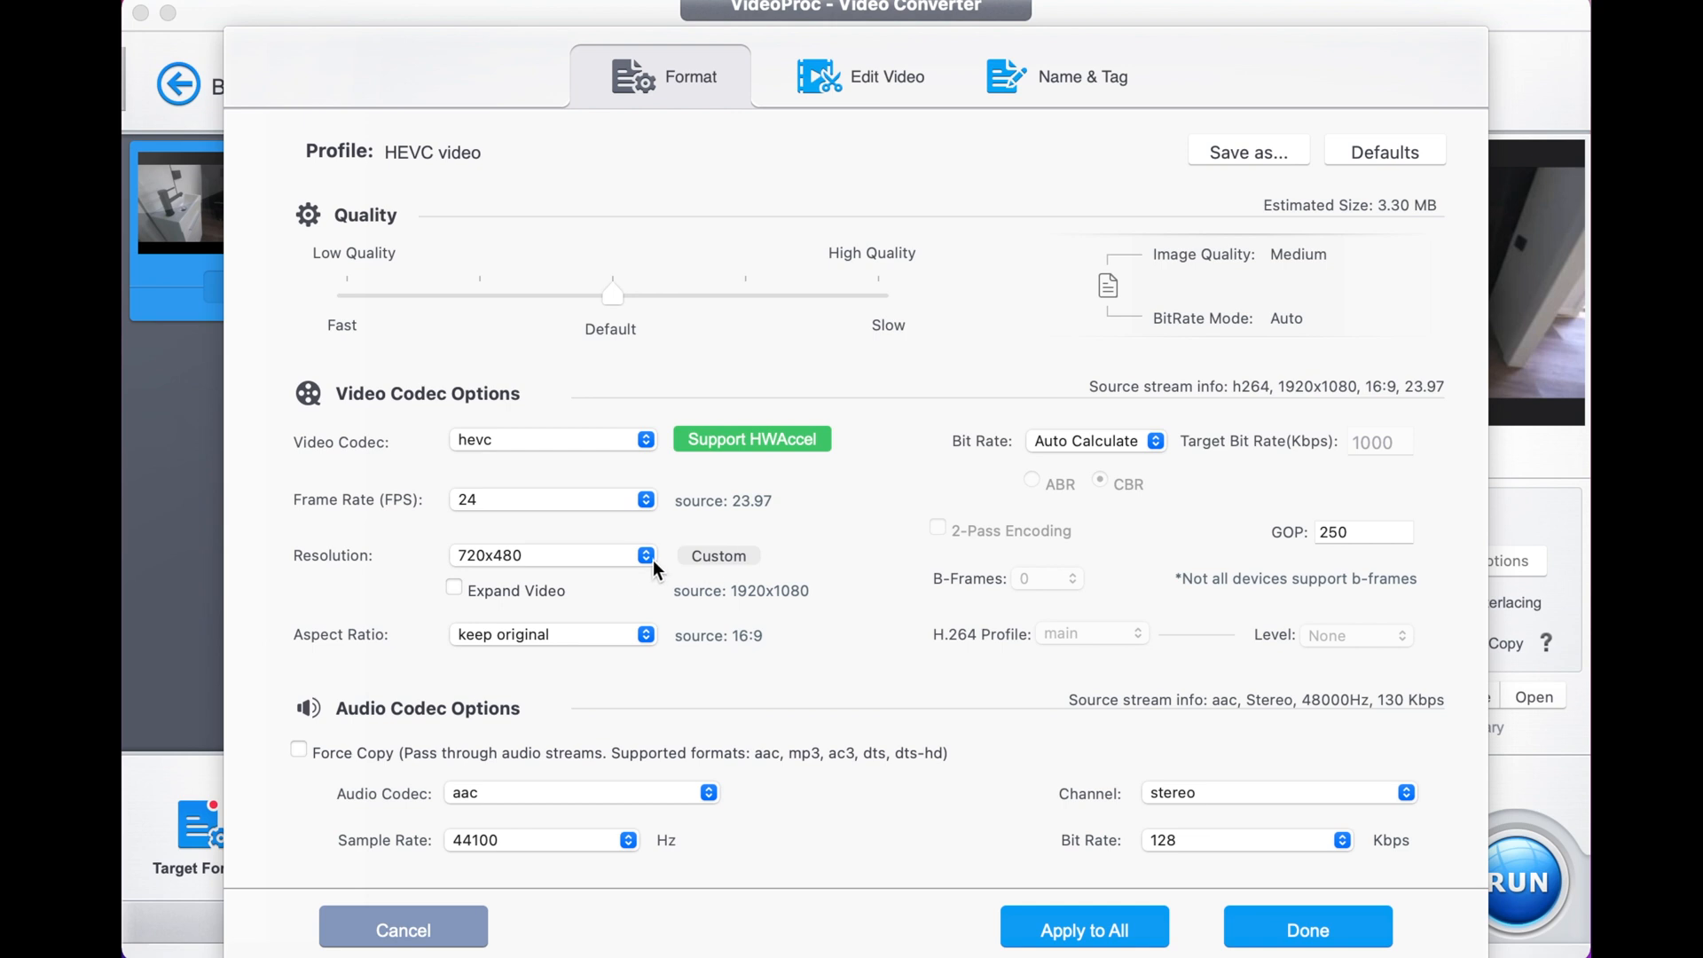
Step: Return the aspect ratio to 16:9 after trying 1:1, and apply the codec settings
left_click(645, 634)
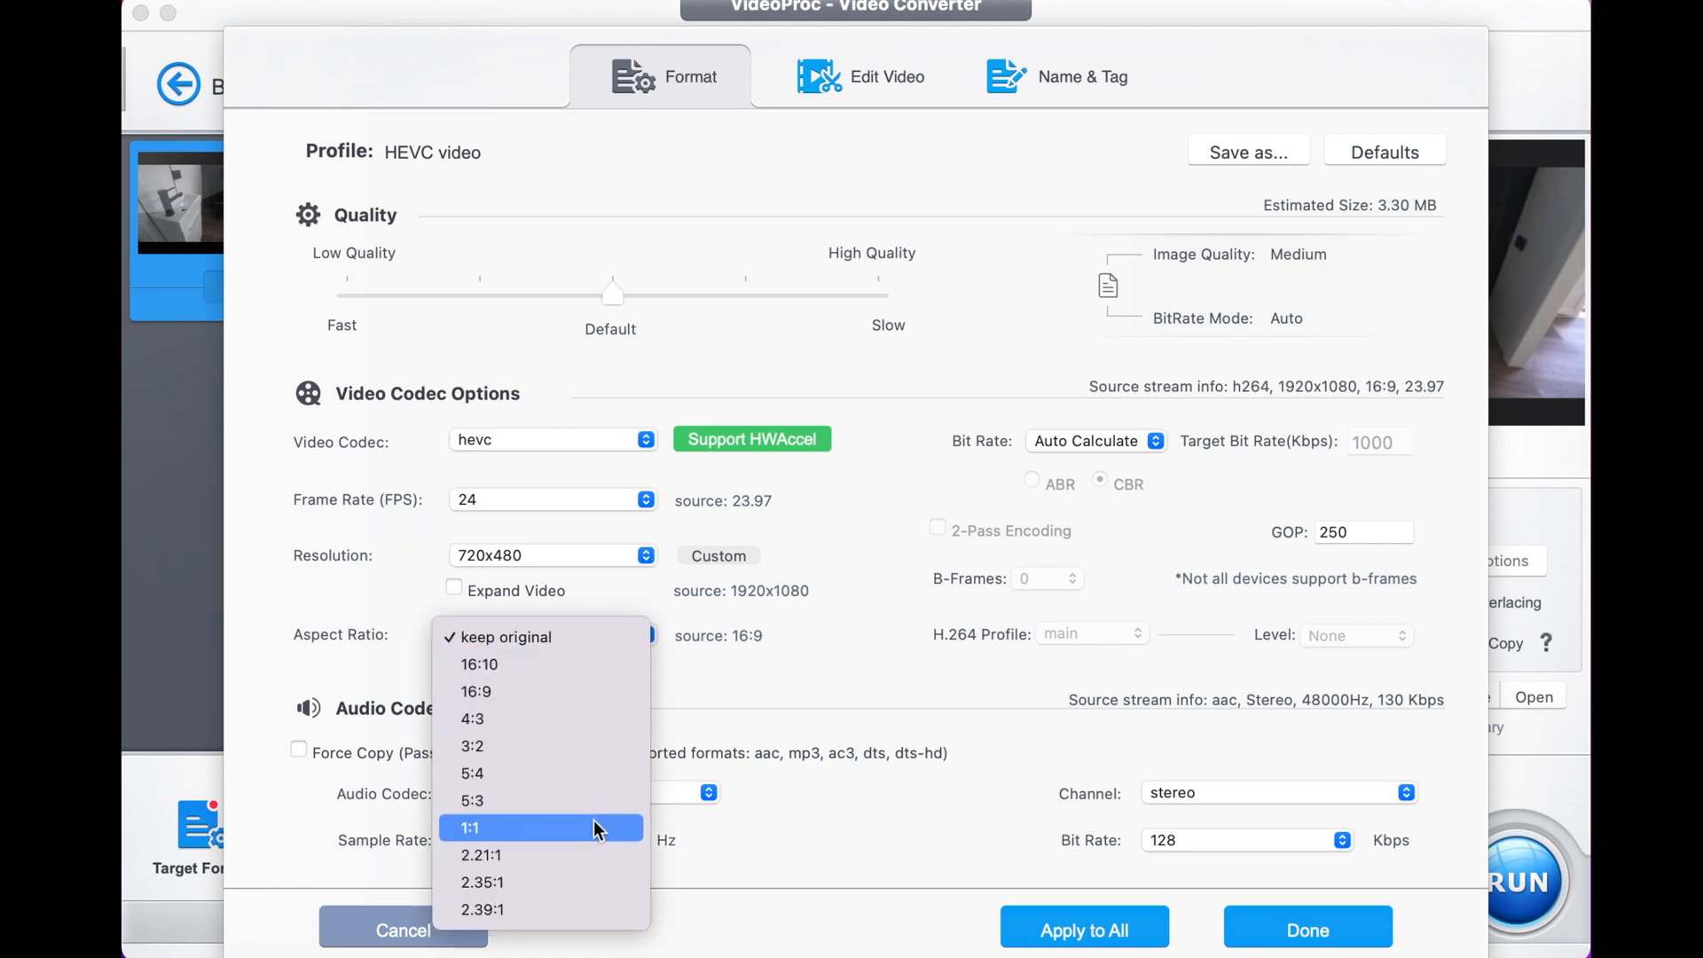
left_click(469, 828)
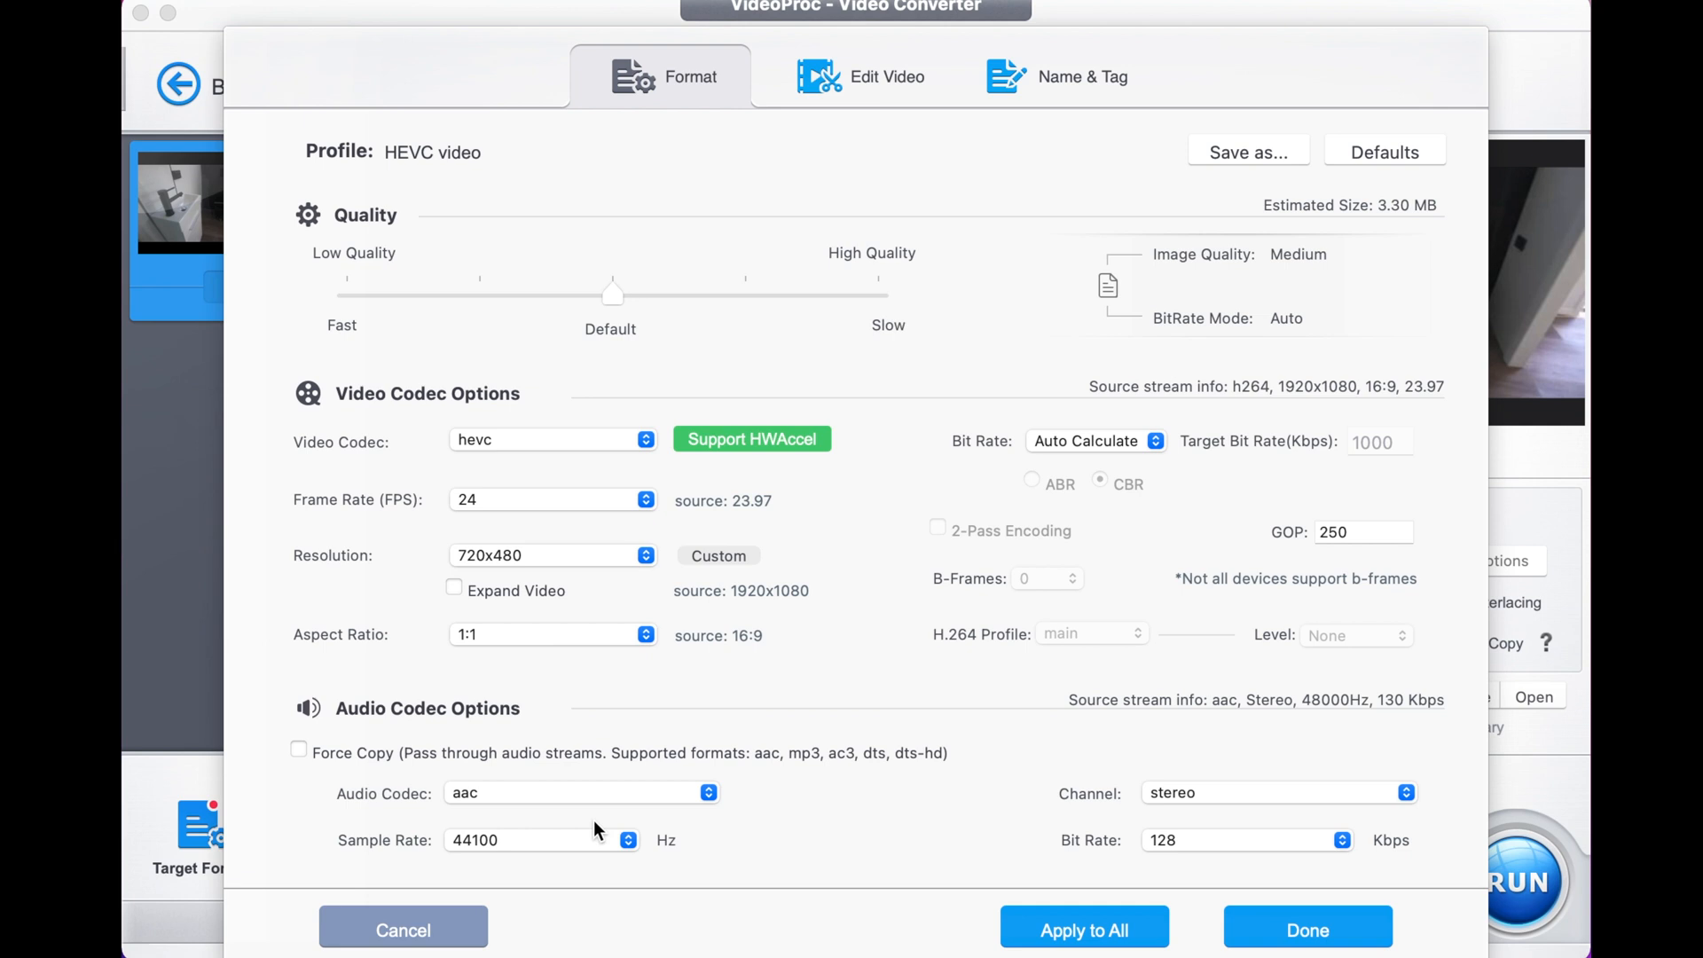
left_click(1307, 929)
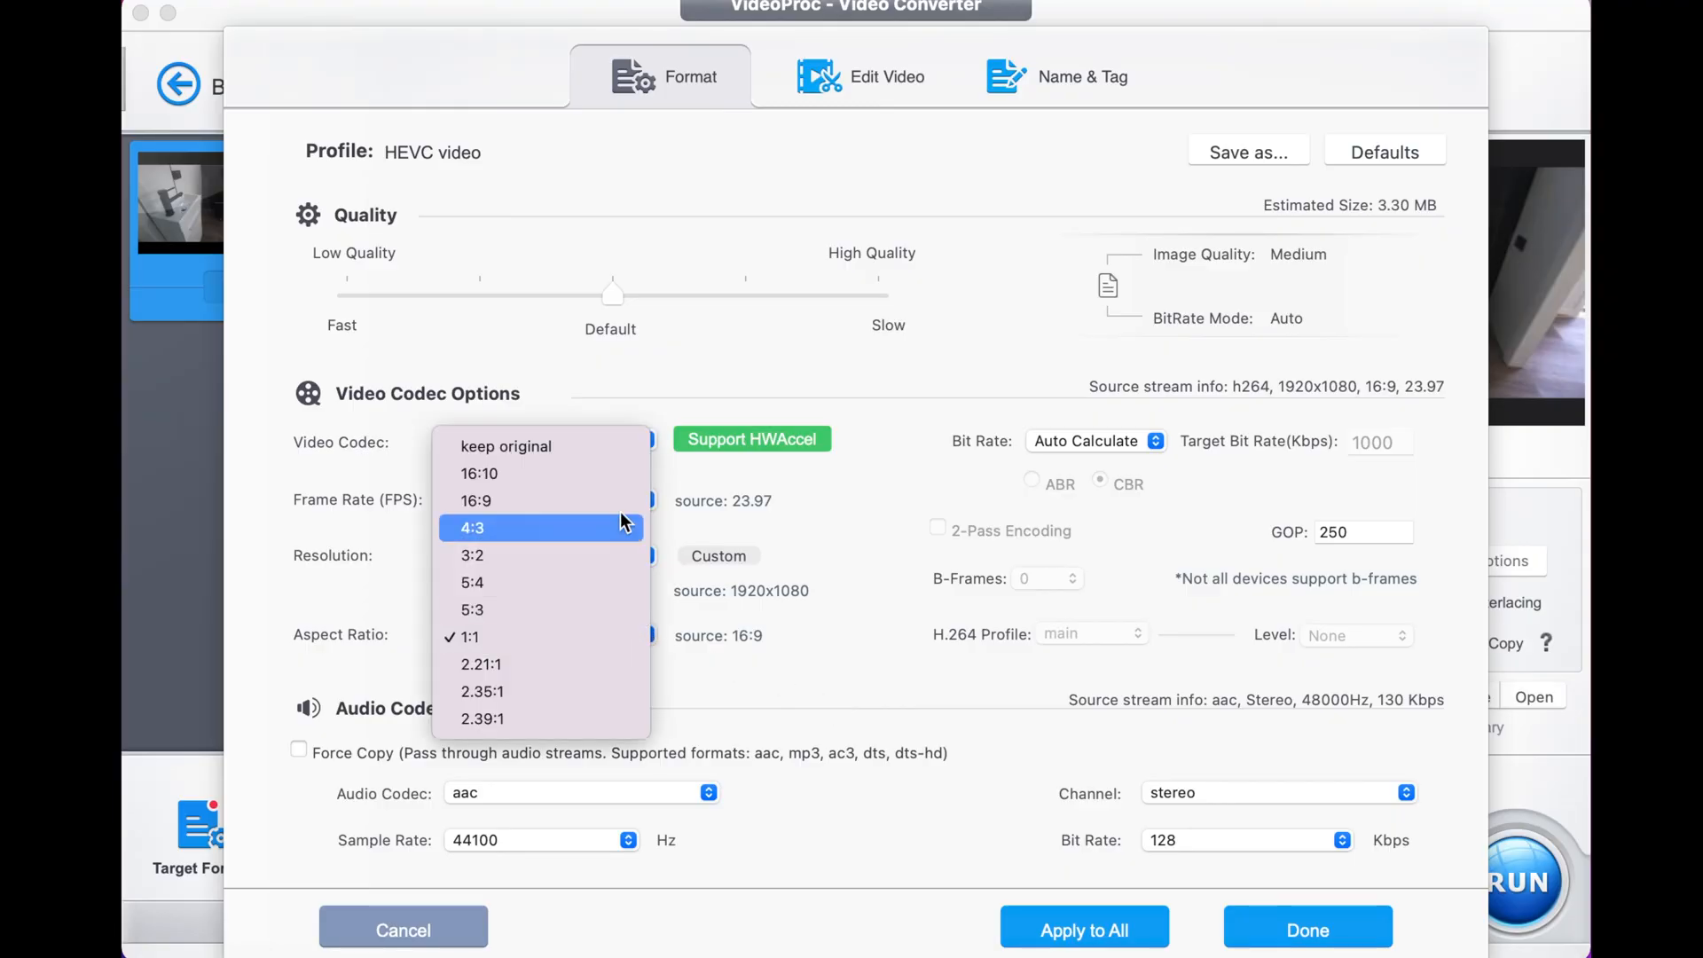
left_click(475, 500)
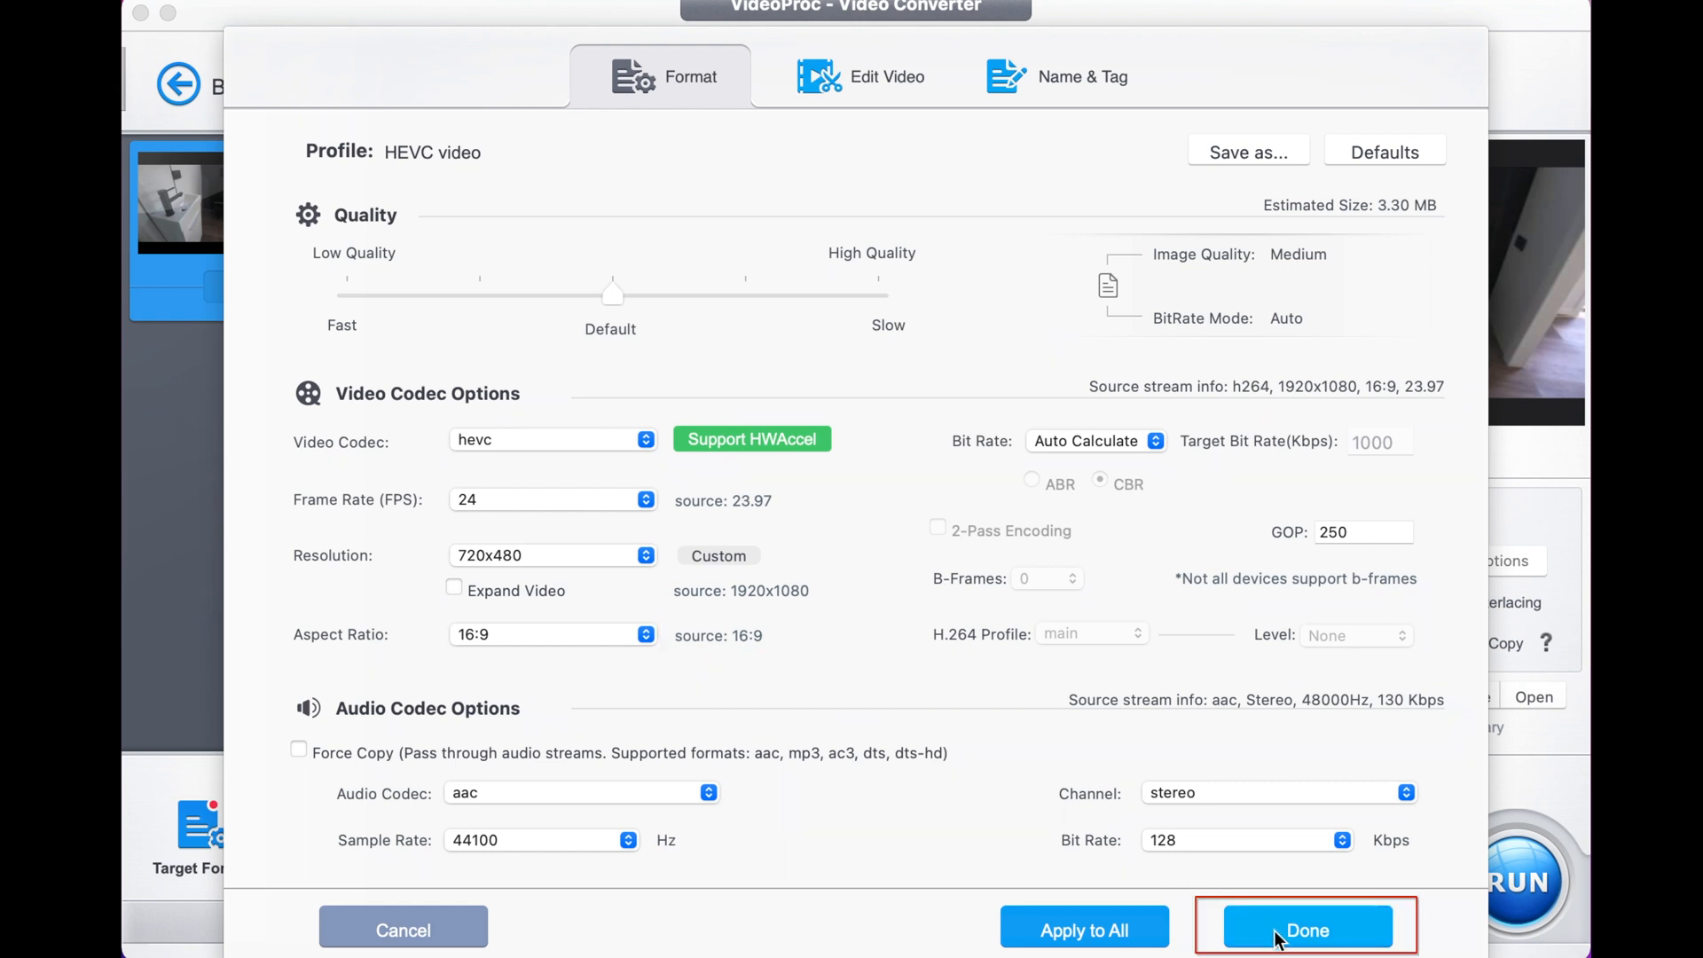
left_click(1306, 929)
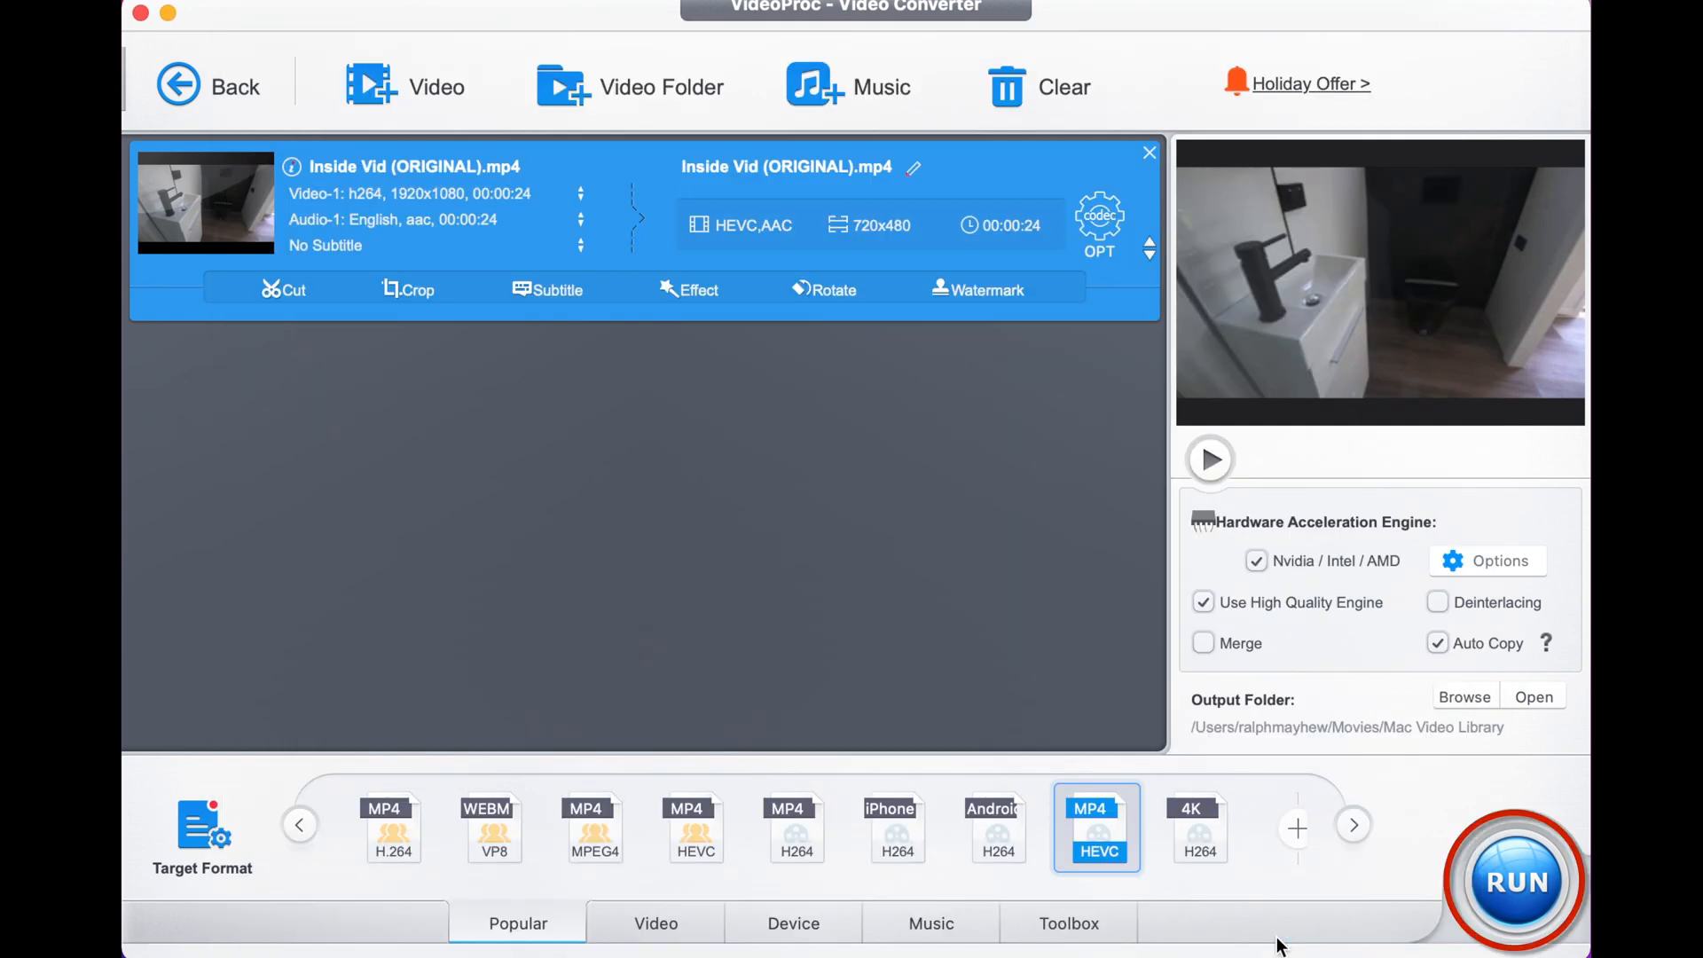
Step: Start trimming the video to the 00:00:00–00:00:22 range with the Cut tool
left_click(284, 289)
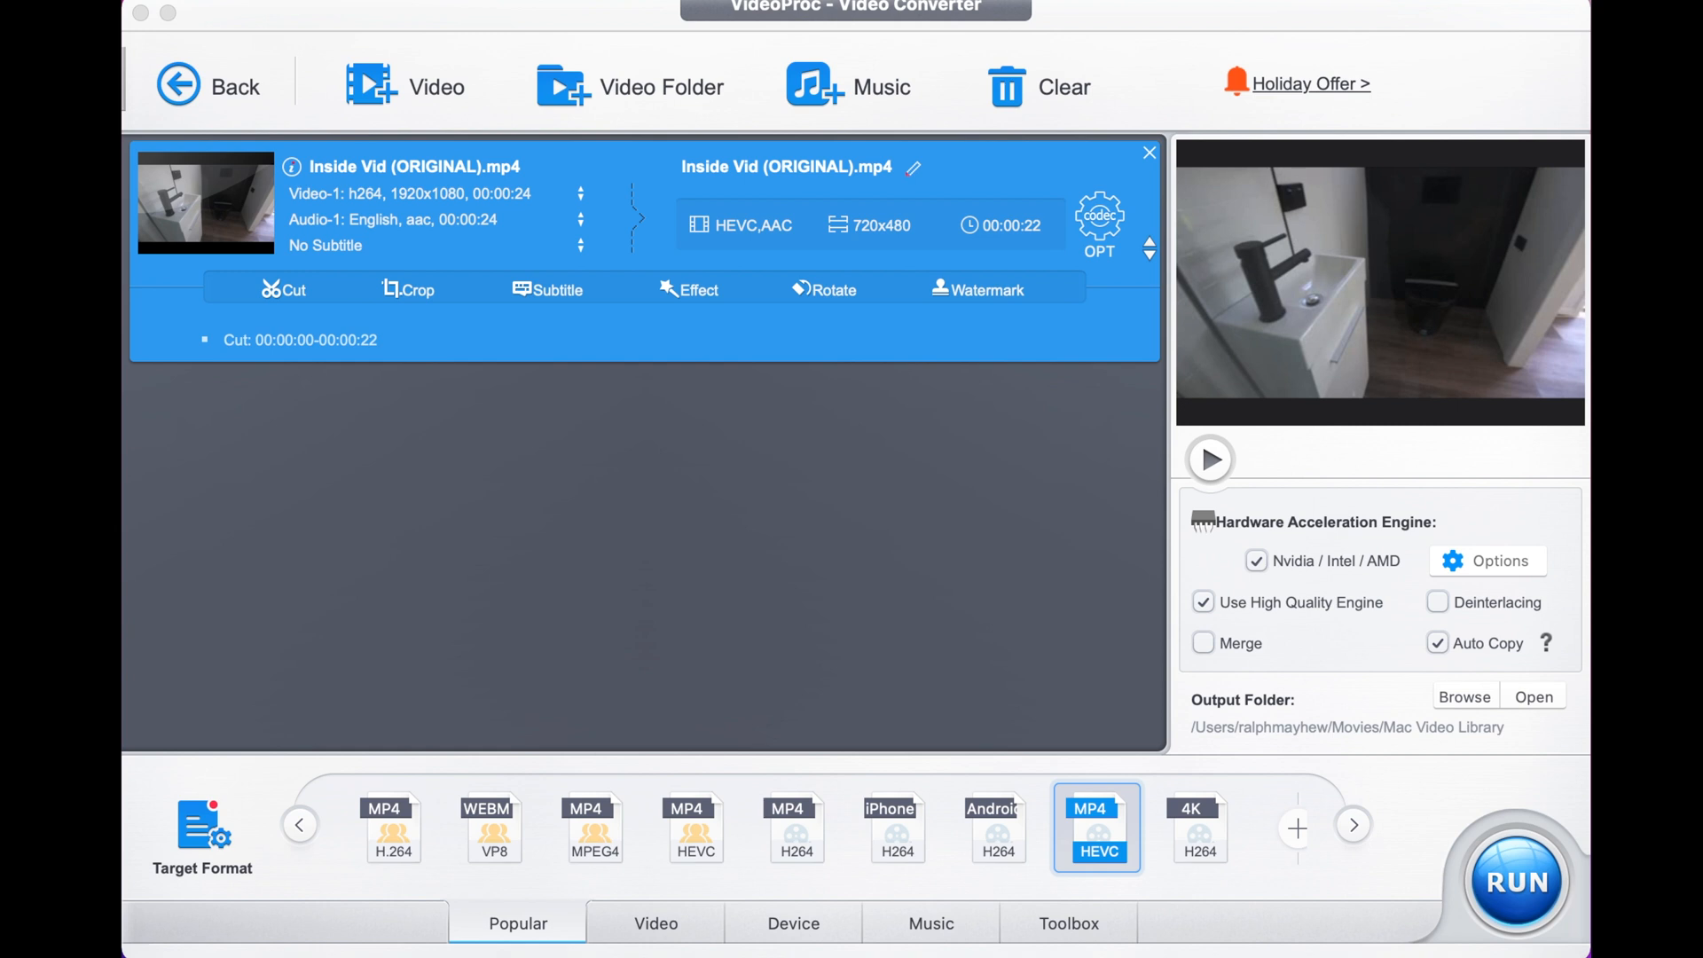
mouse_move(309, 355)
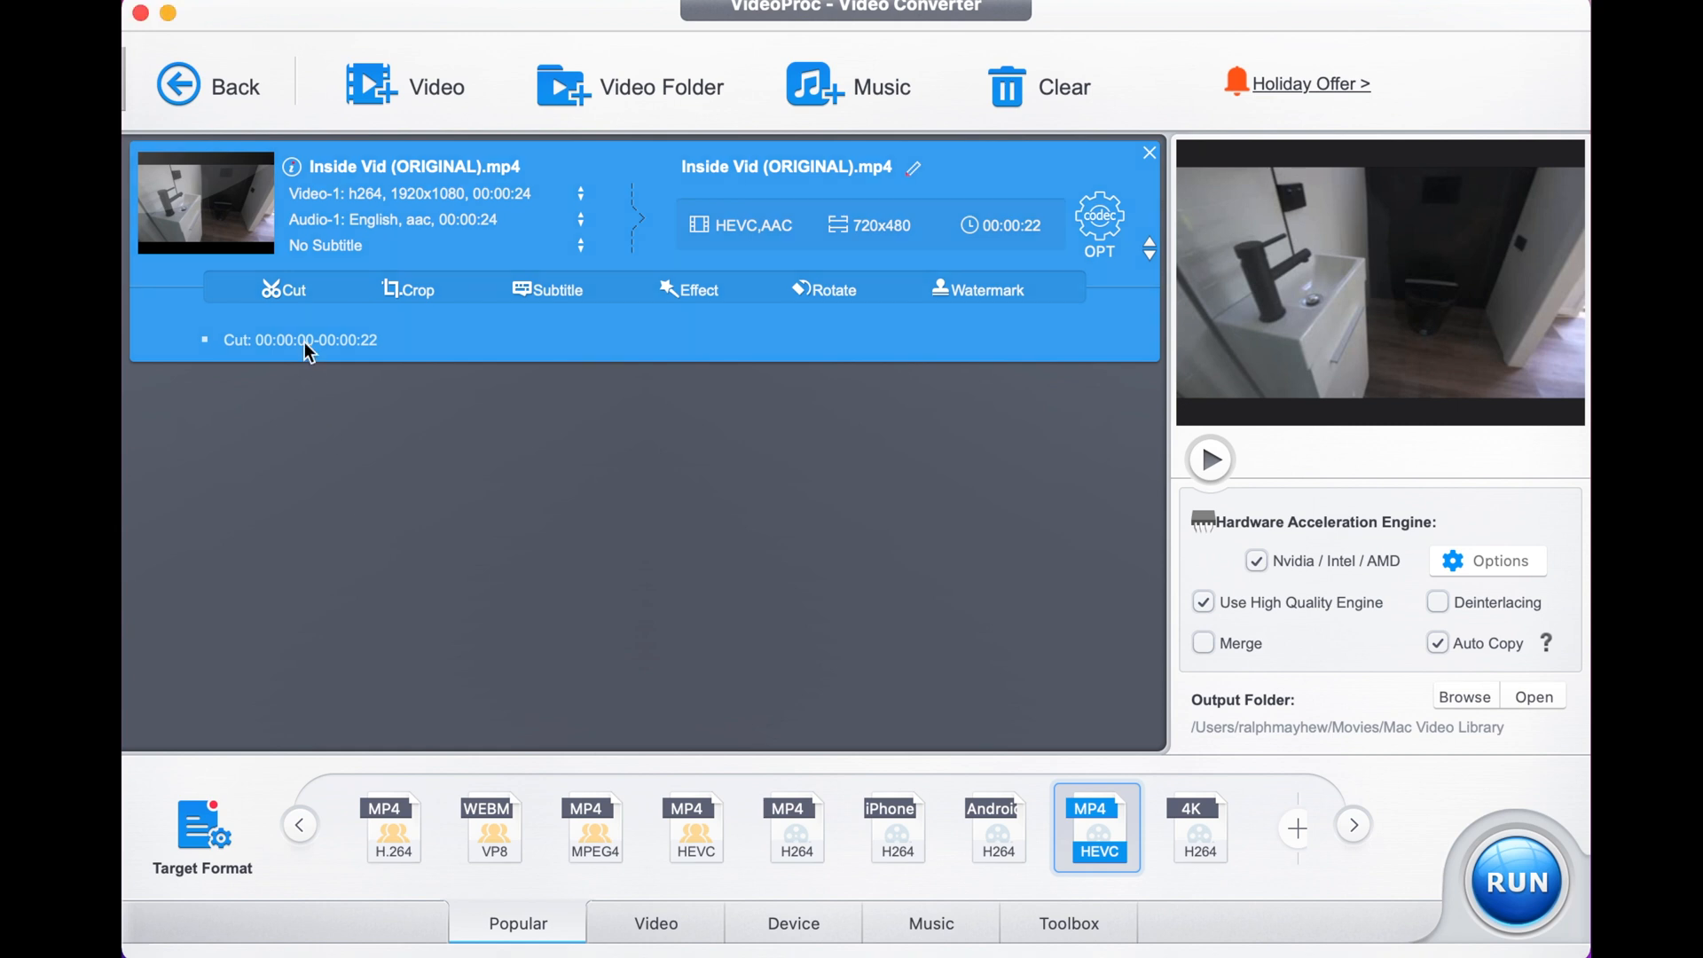
Step: Keep a single 00:00:00–00:00:22 cut clip, deleting the extra test clips, and apply
left_click(284, 290)
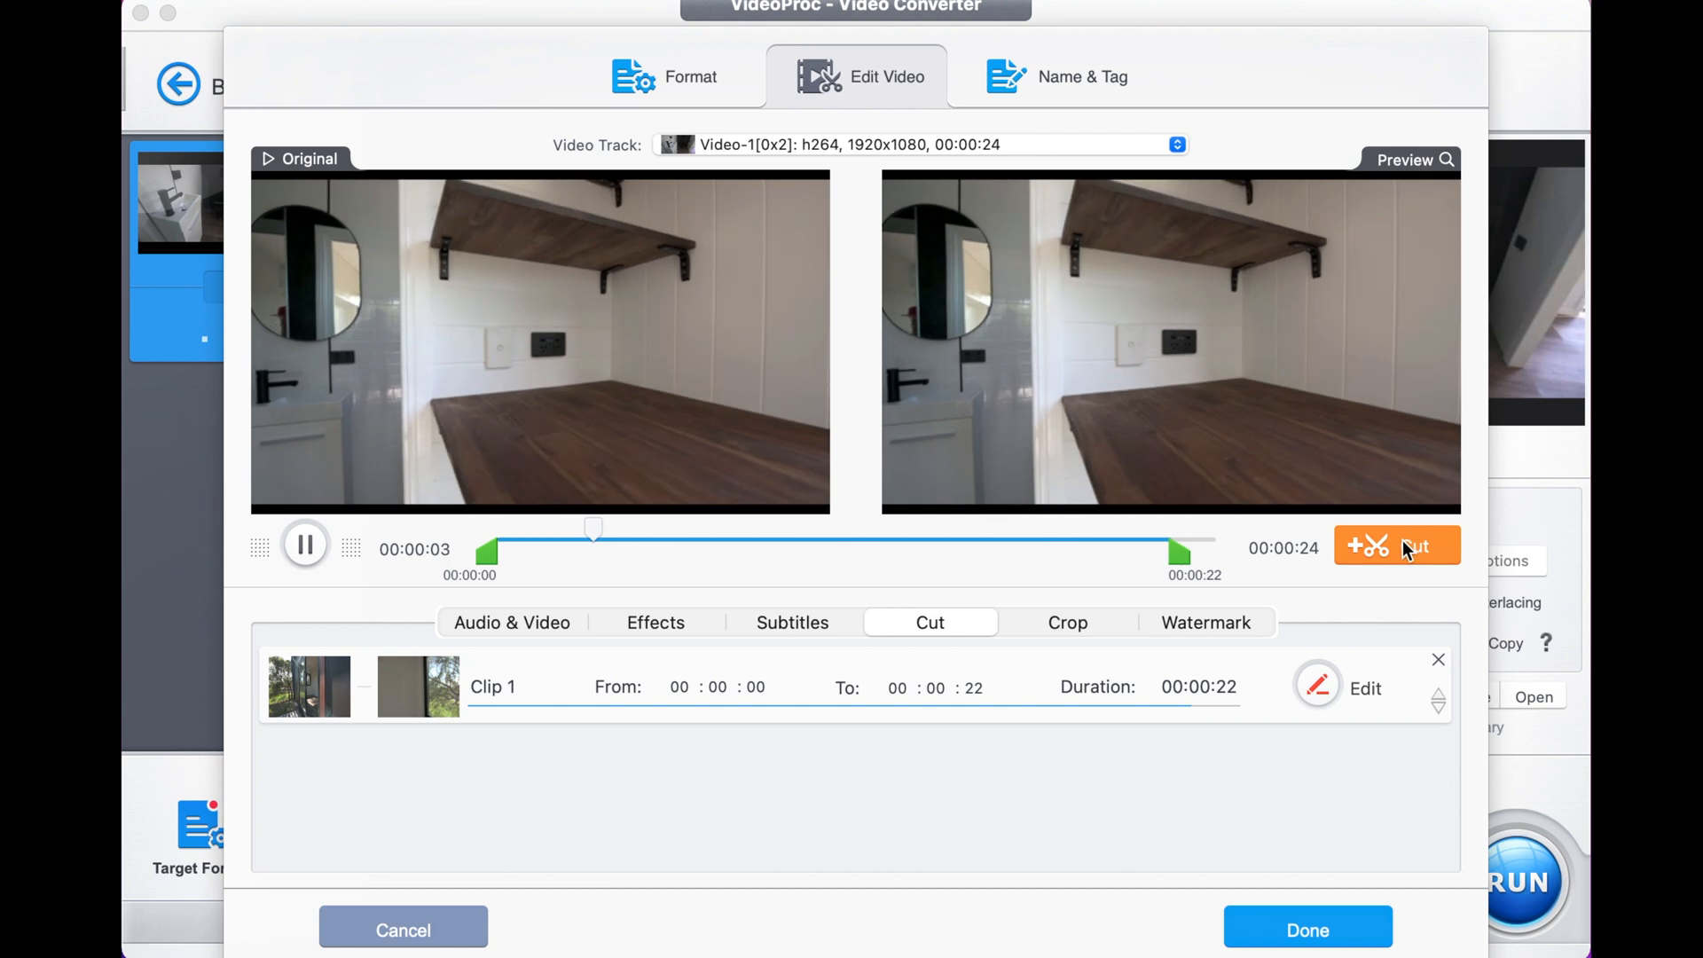
left_click(1397, 546)
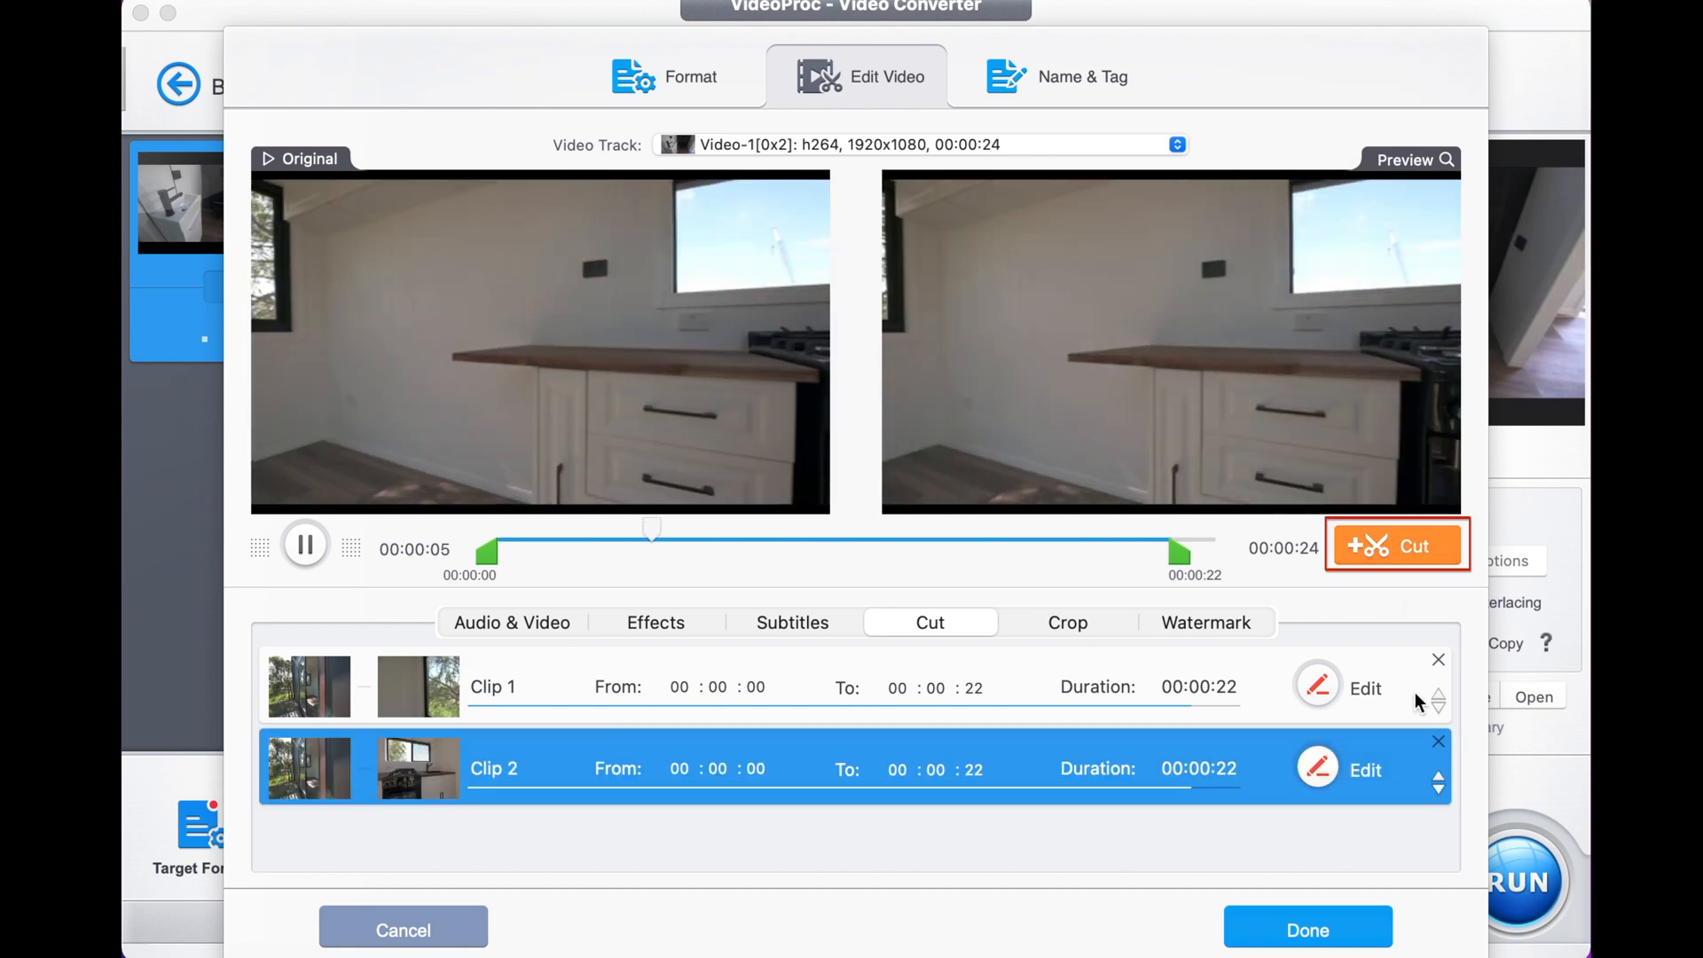
left_click(1437, 742)
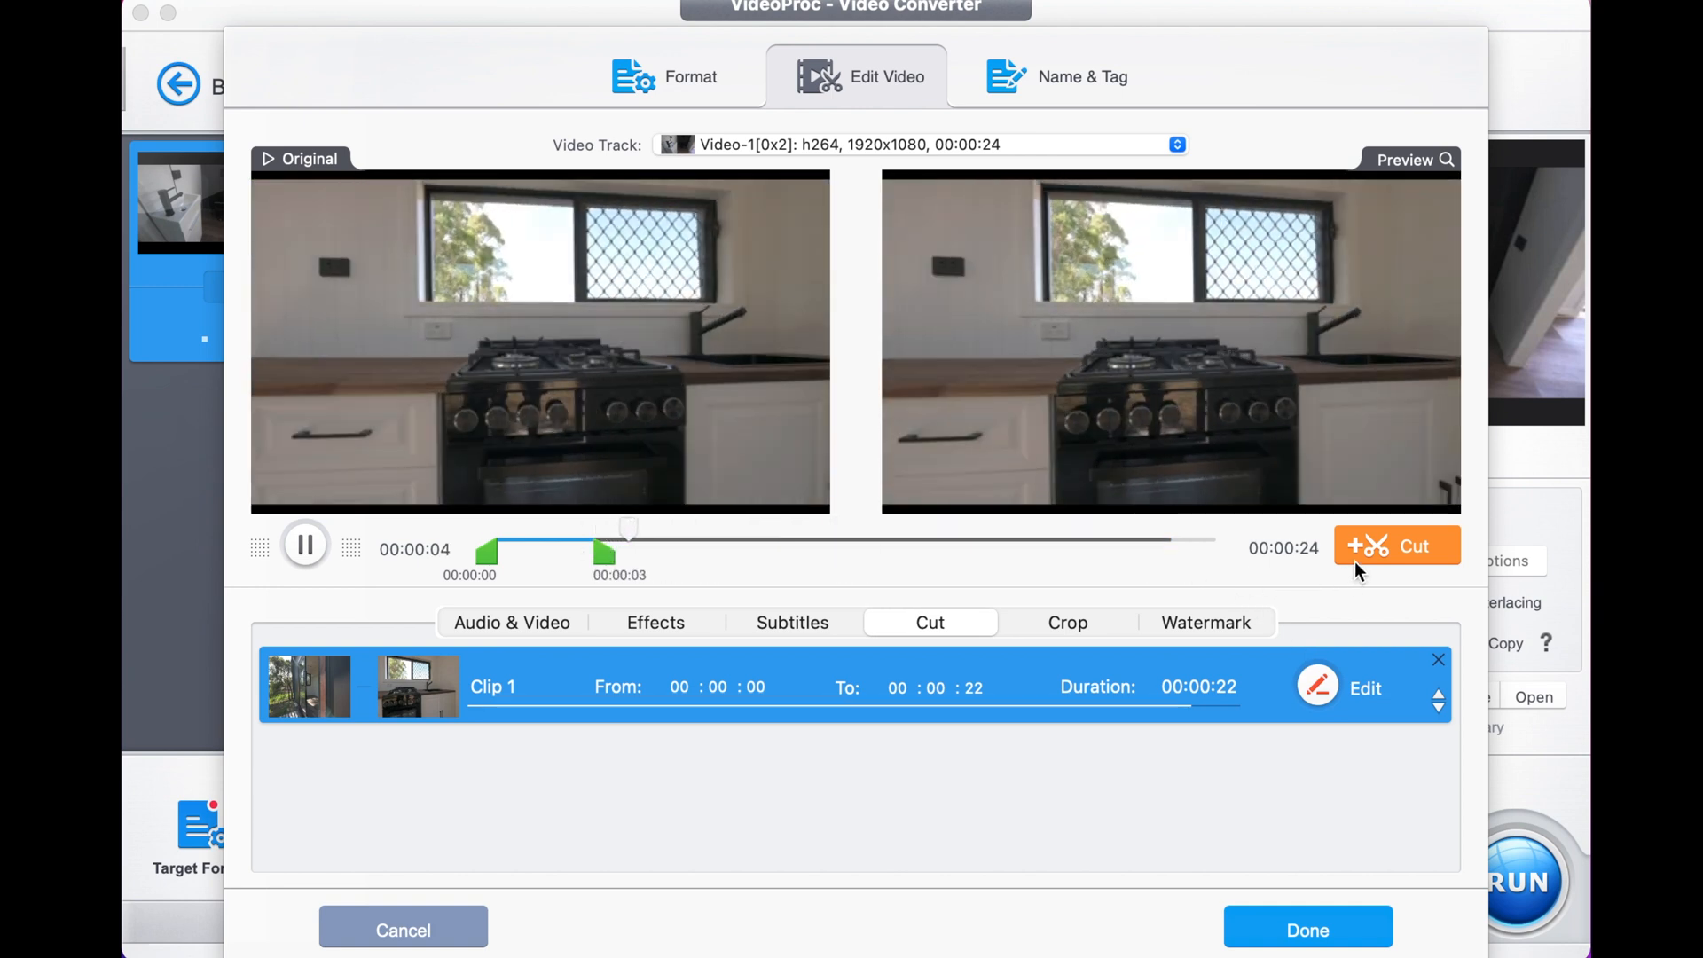
left_click(1396, 546)
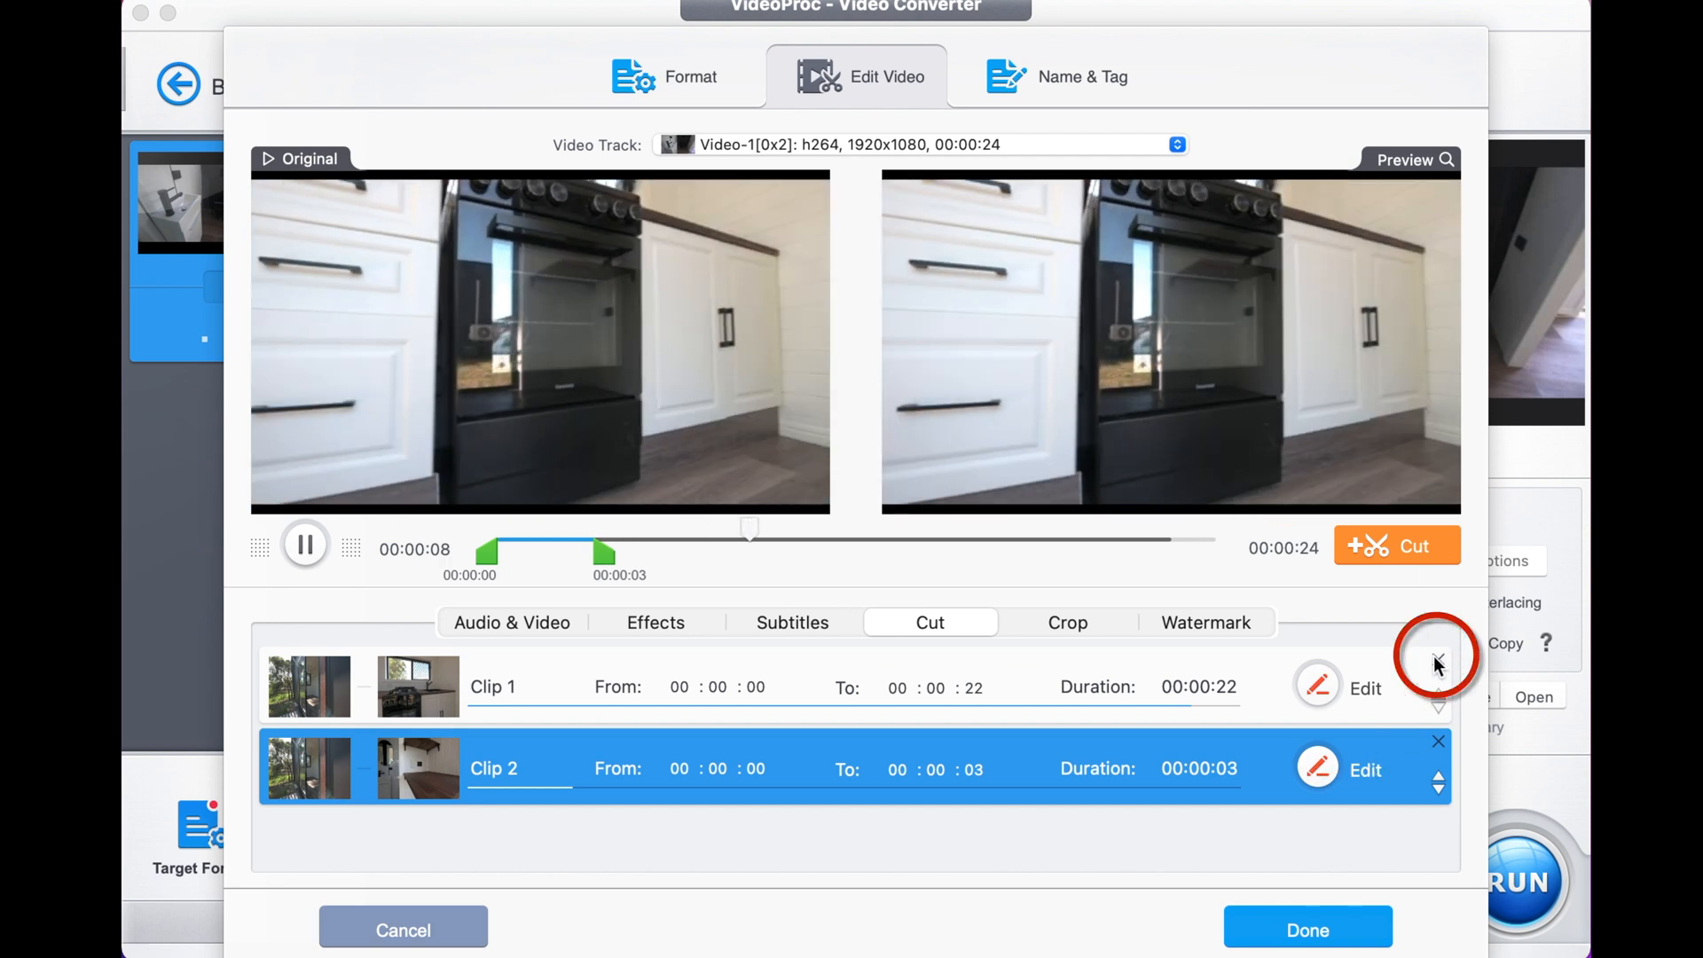
left_click(1438, 659)
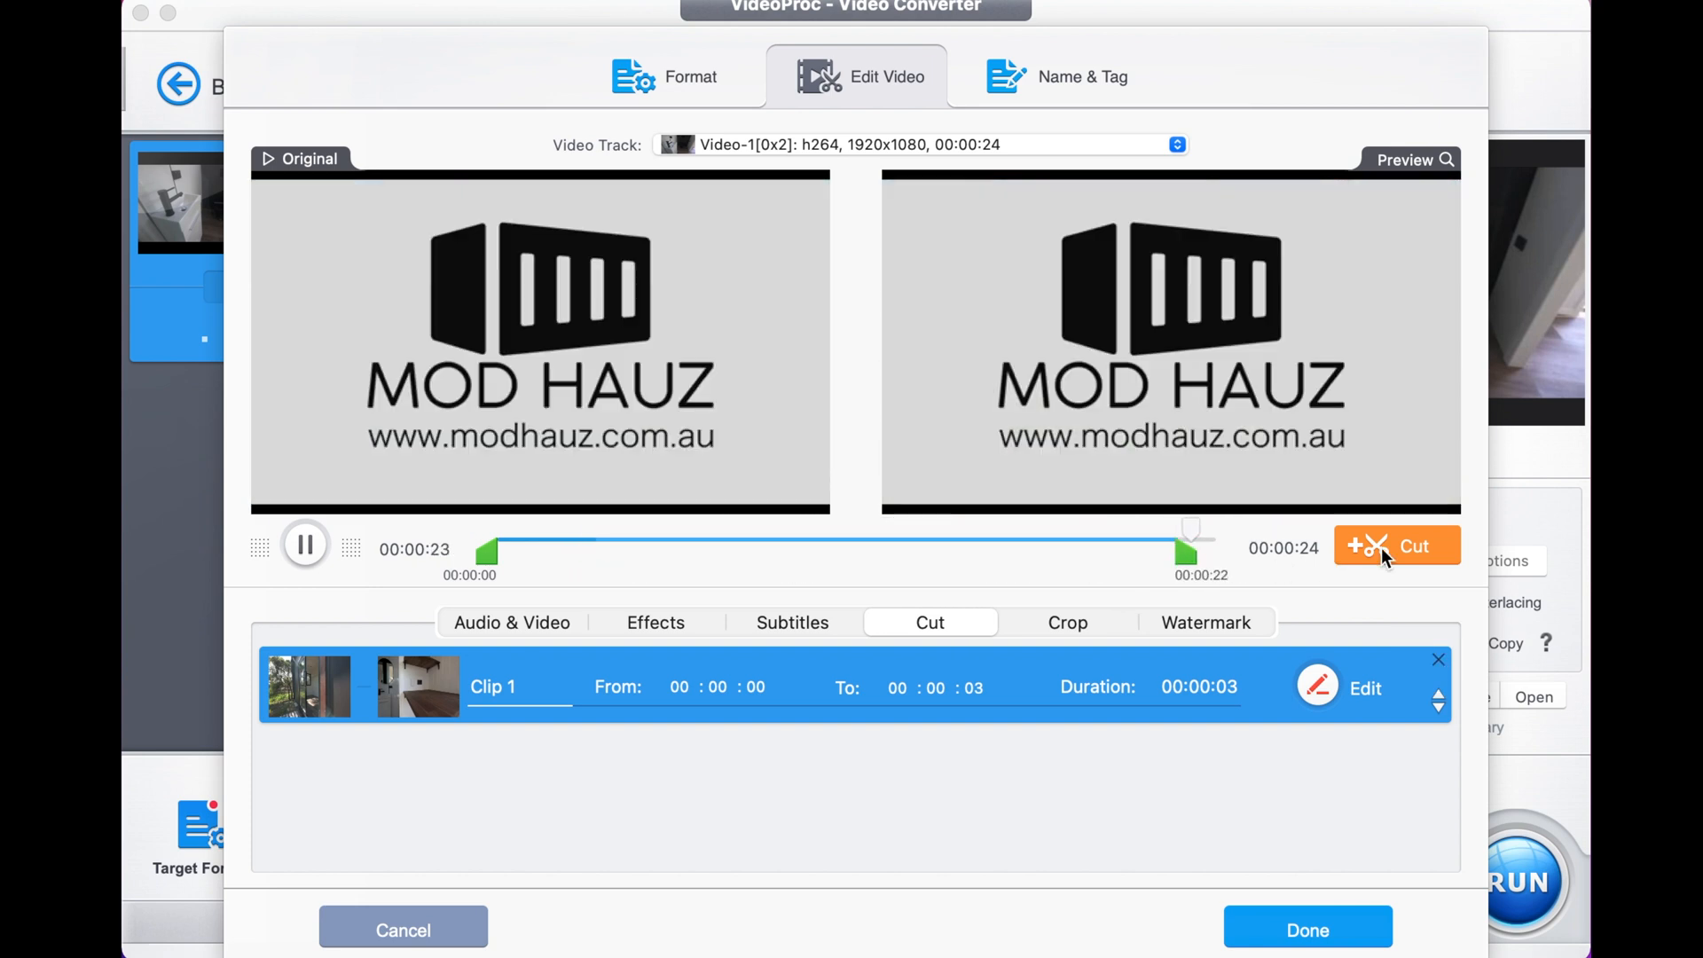
left_click(1397, 546)
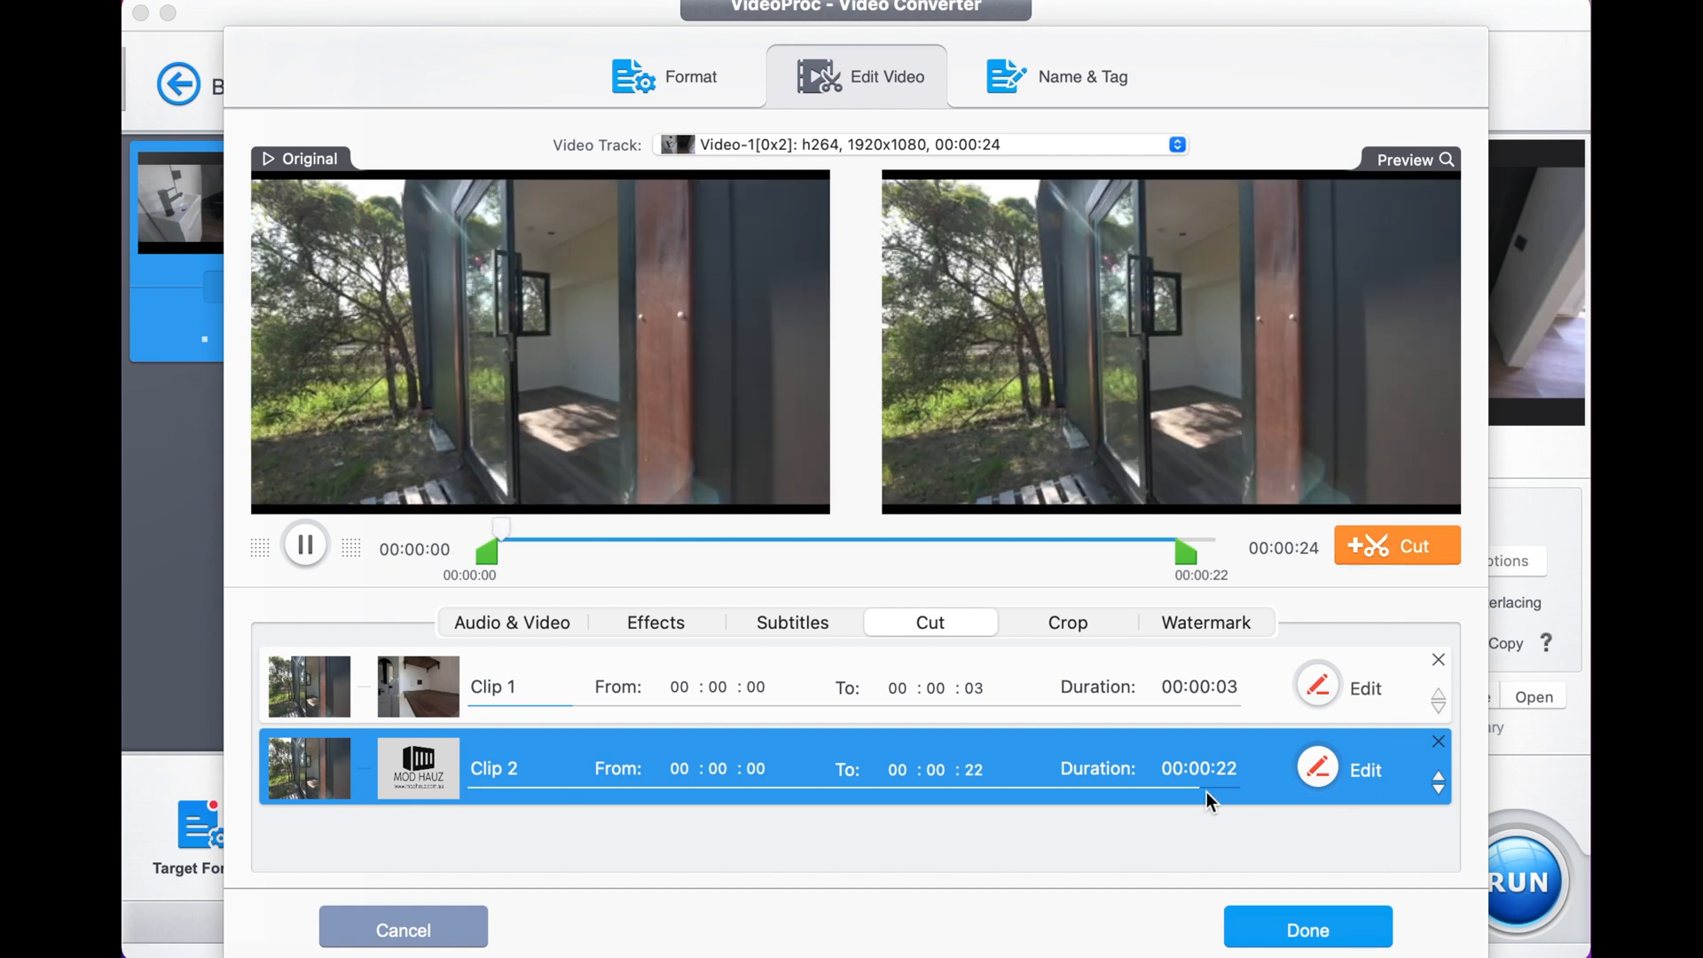
left_click(1438, 659)
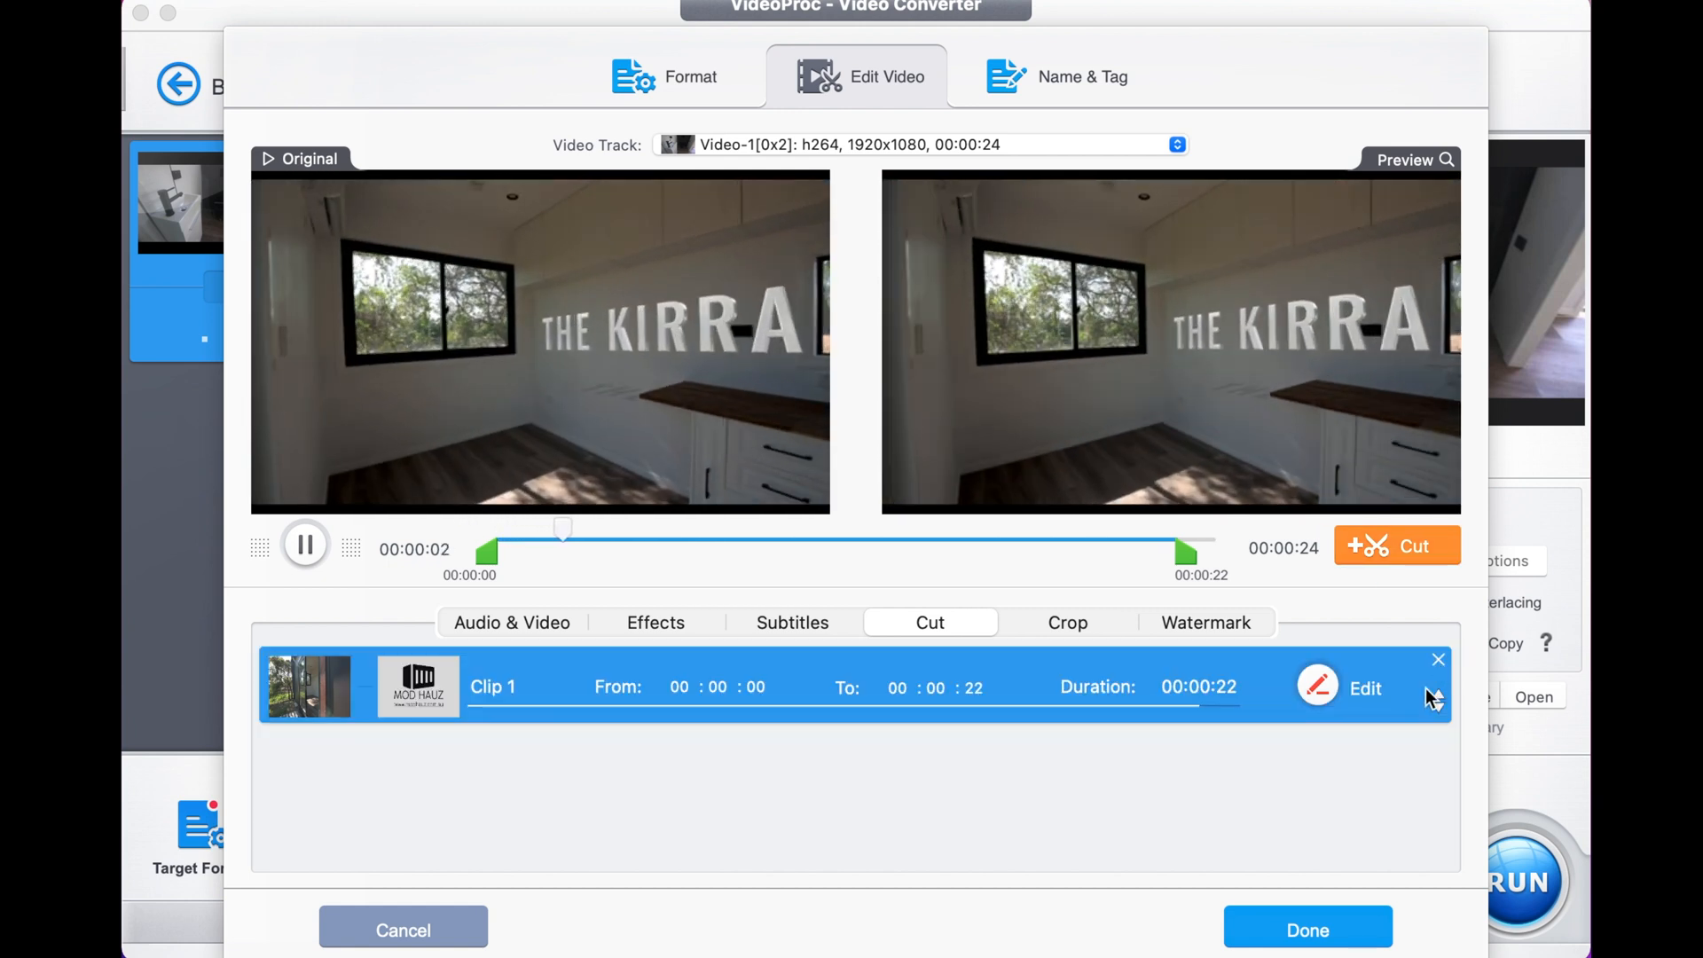
left_click(1307, 930)
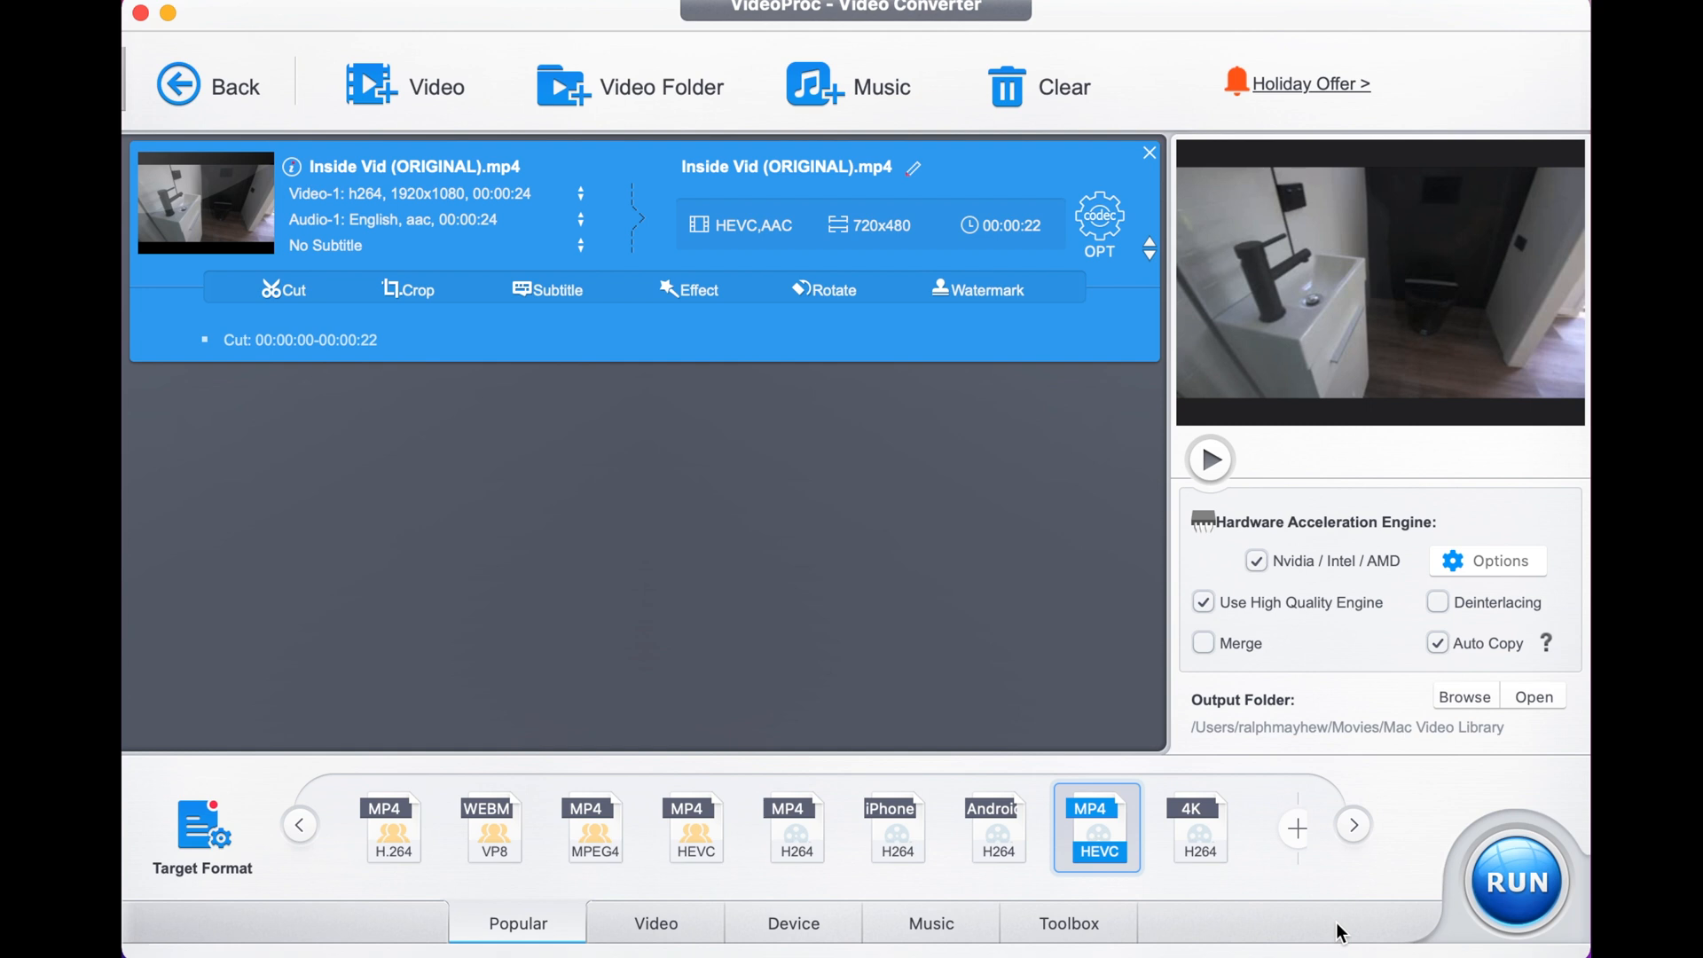
mouse_move(1515, 880)
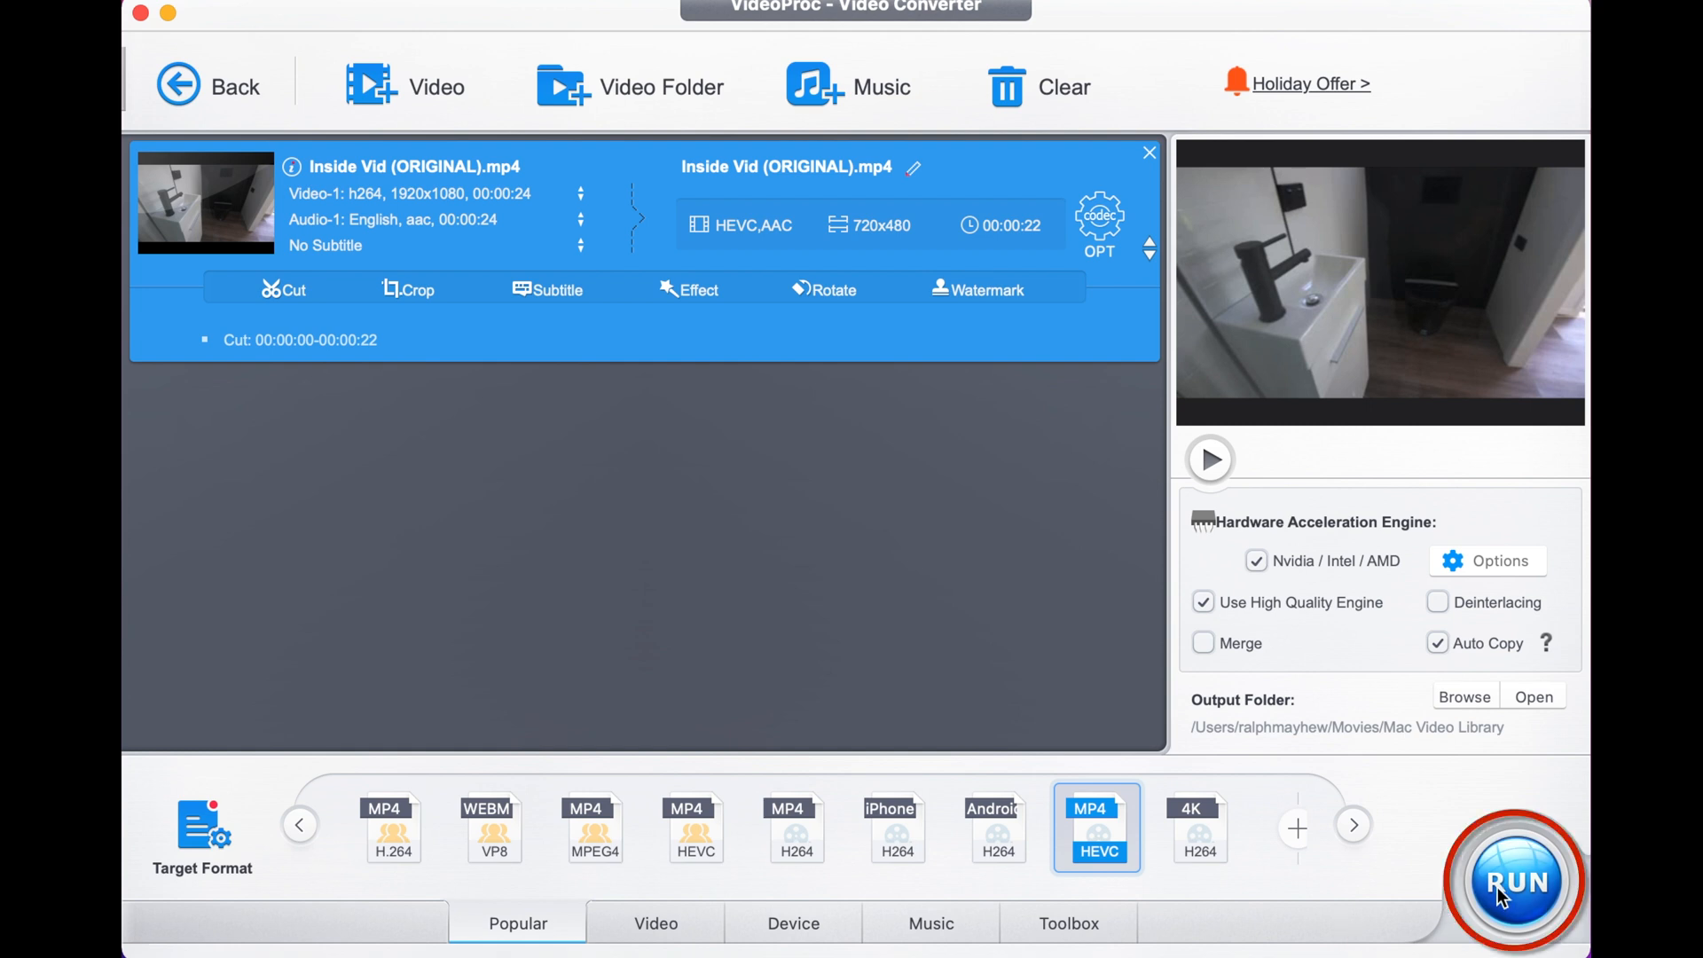
mouse_move(969, 683)
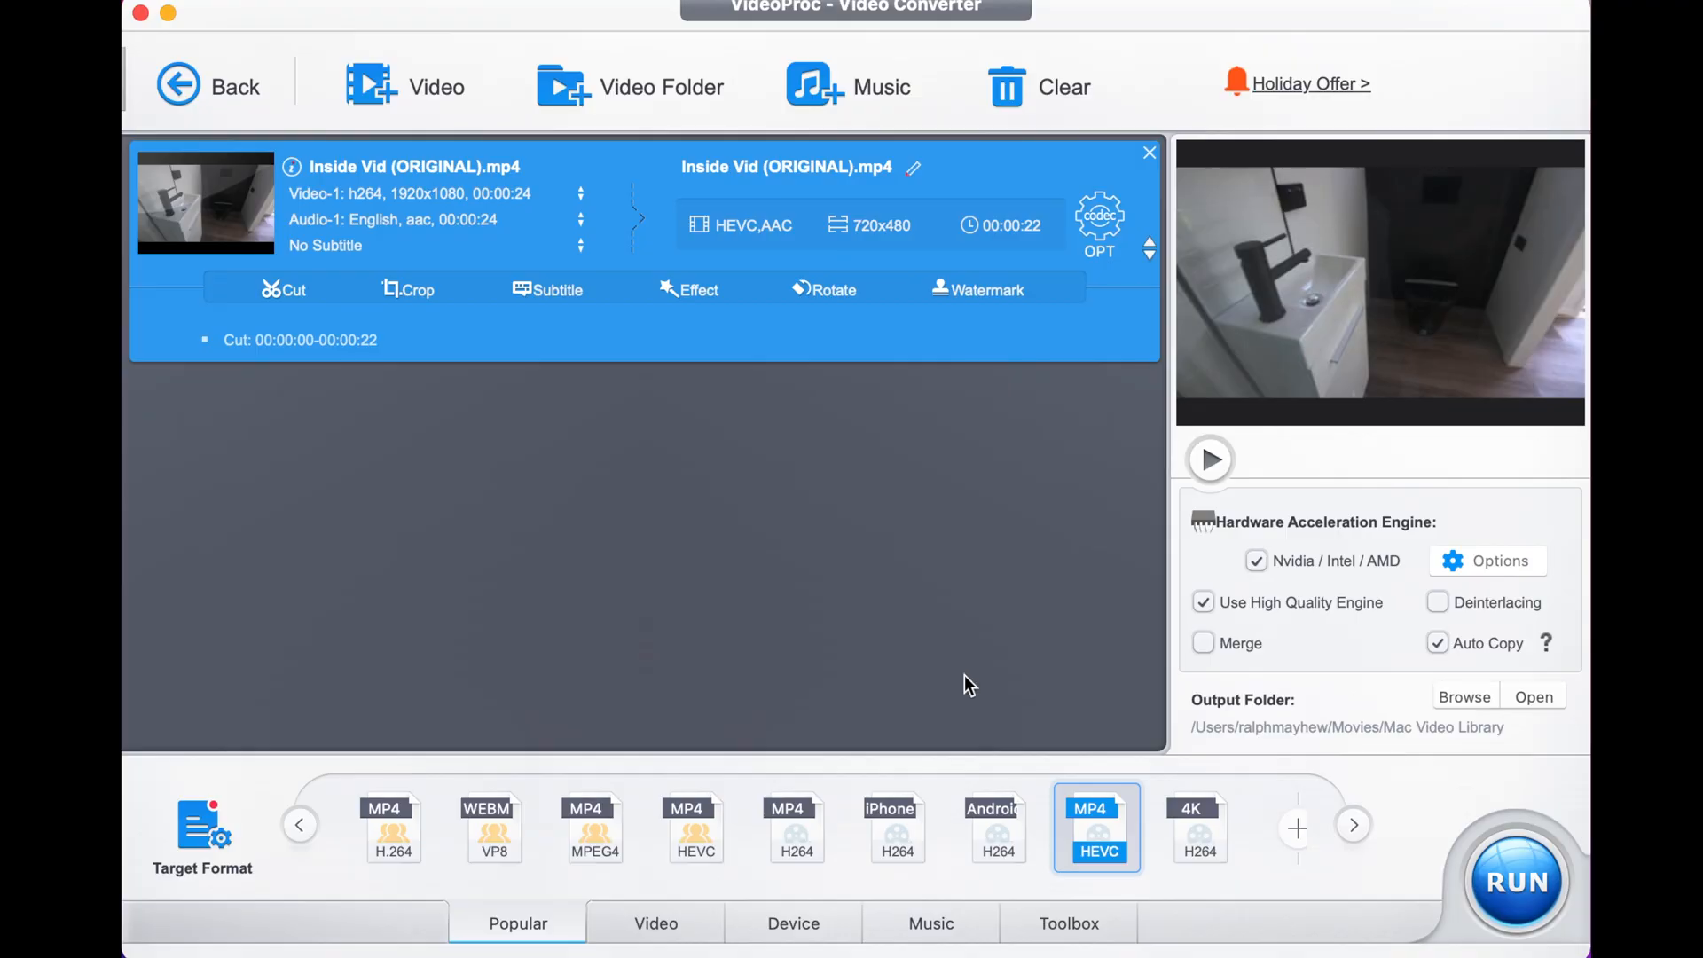
Step: Split the first 10 seconds averagely into five 2-second segments using Toolbox > Split
left_click(1068, 924)
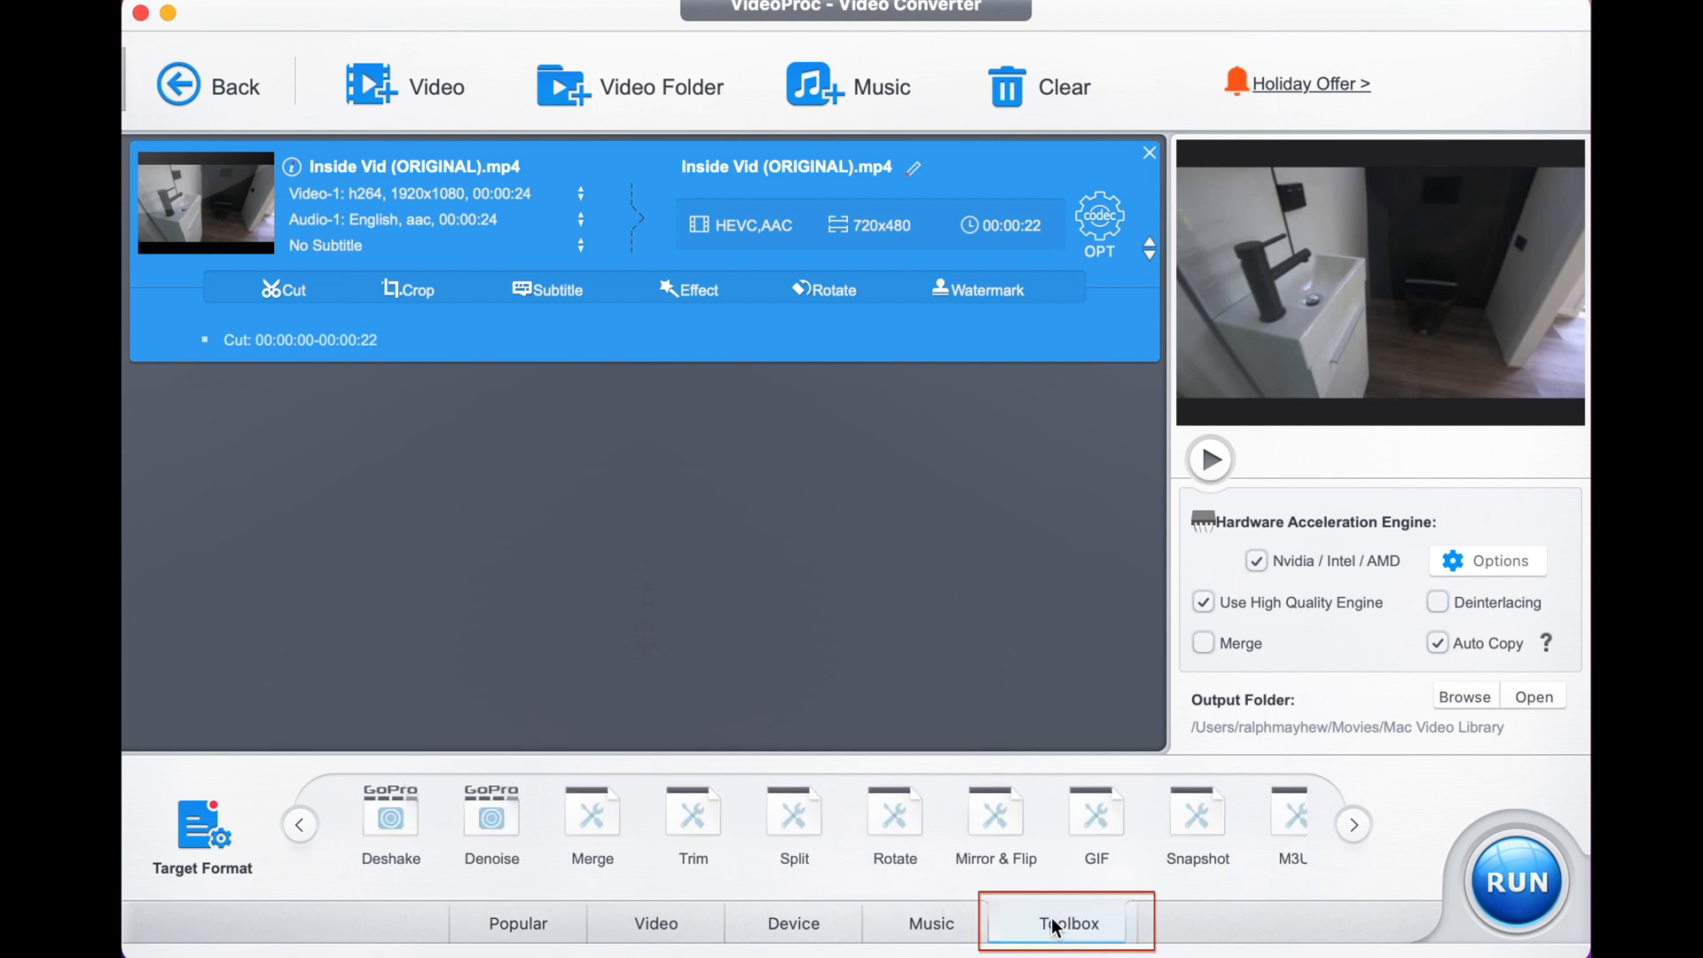
left_click(794, 823)
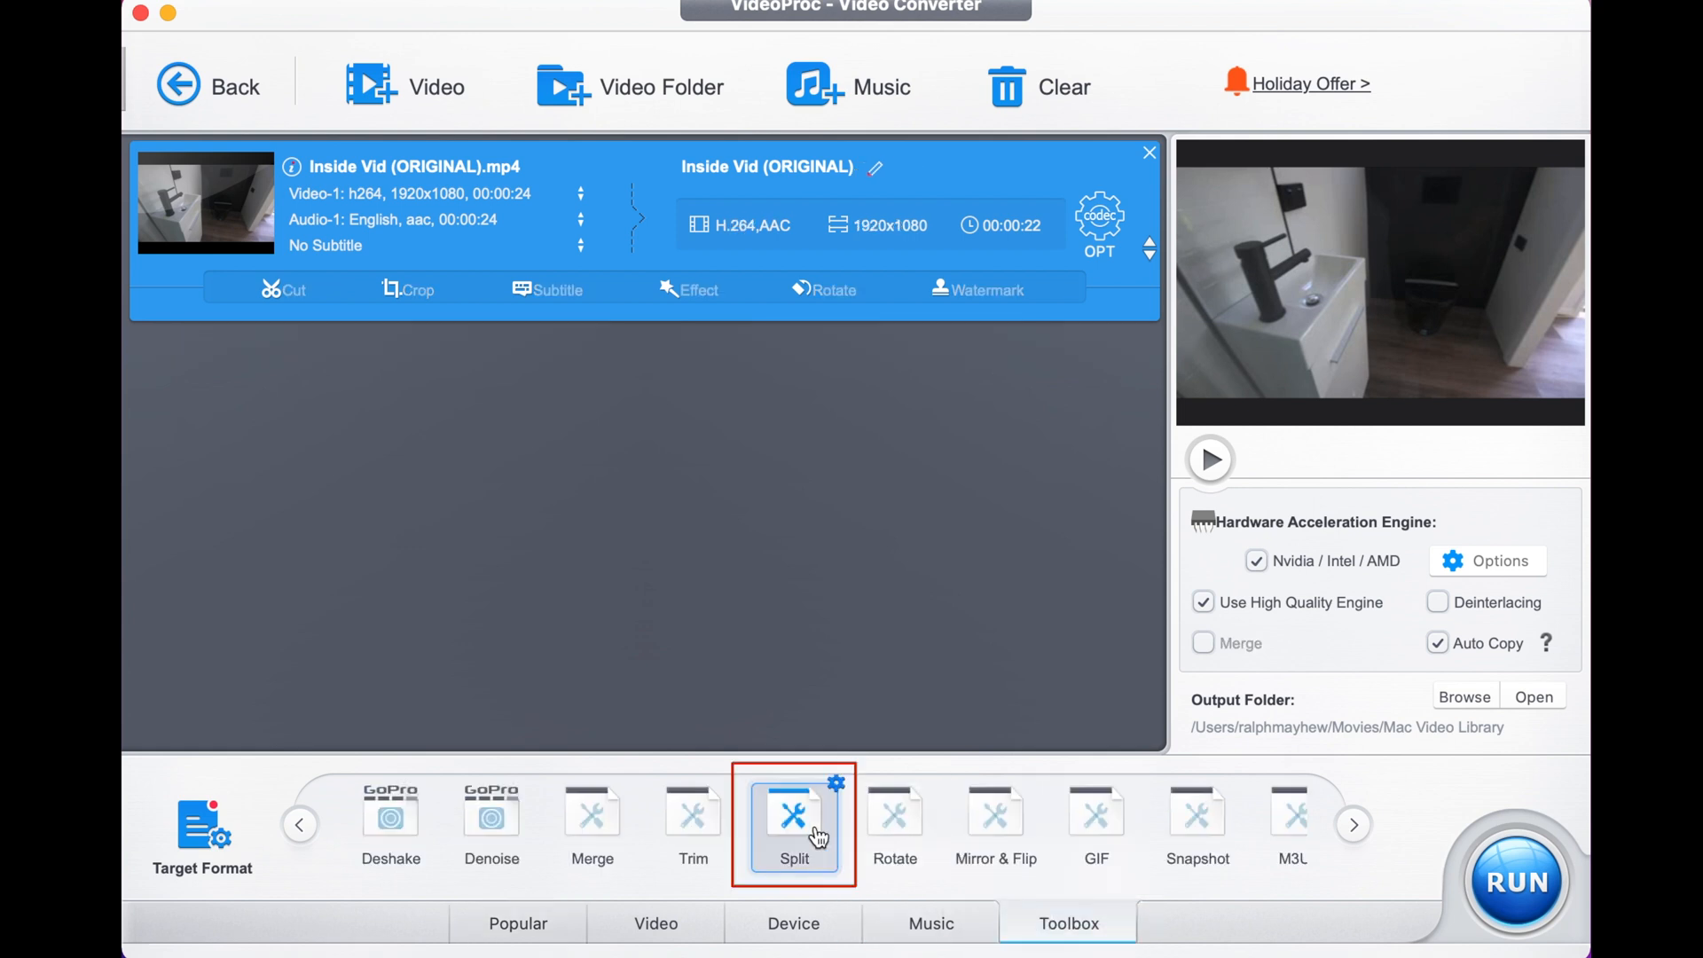
left_click(794, 823)
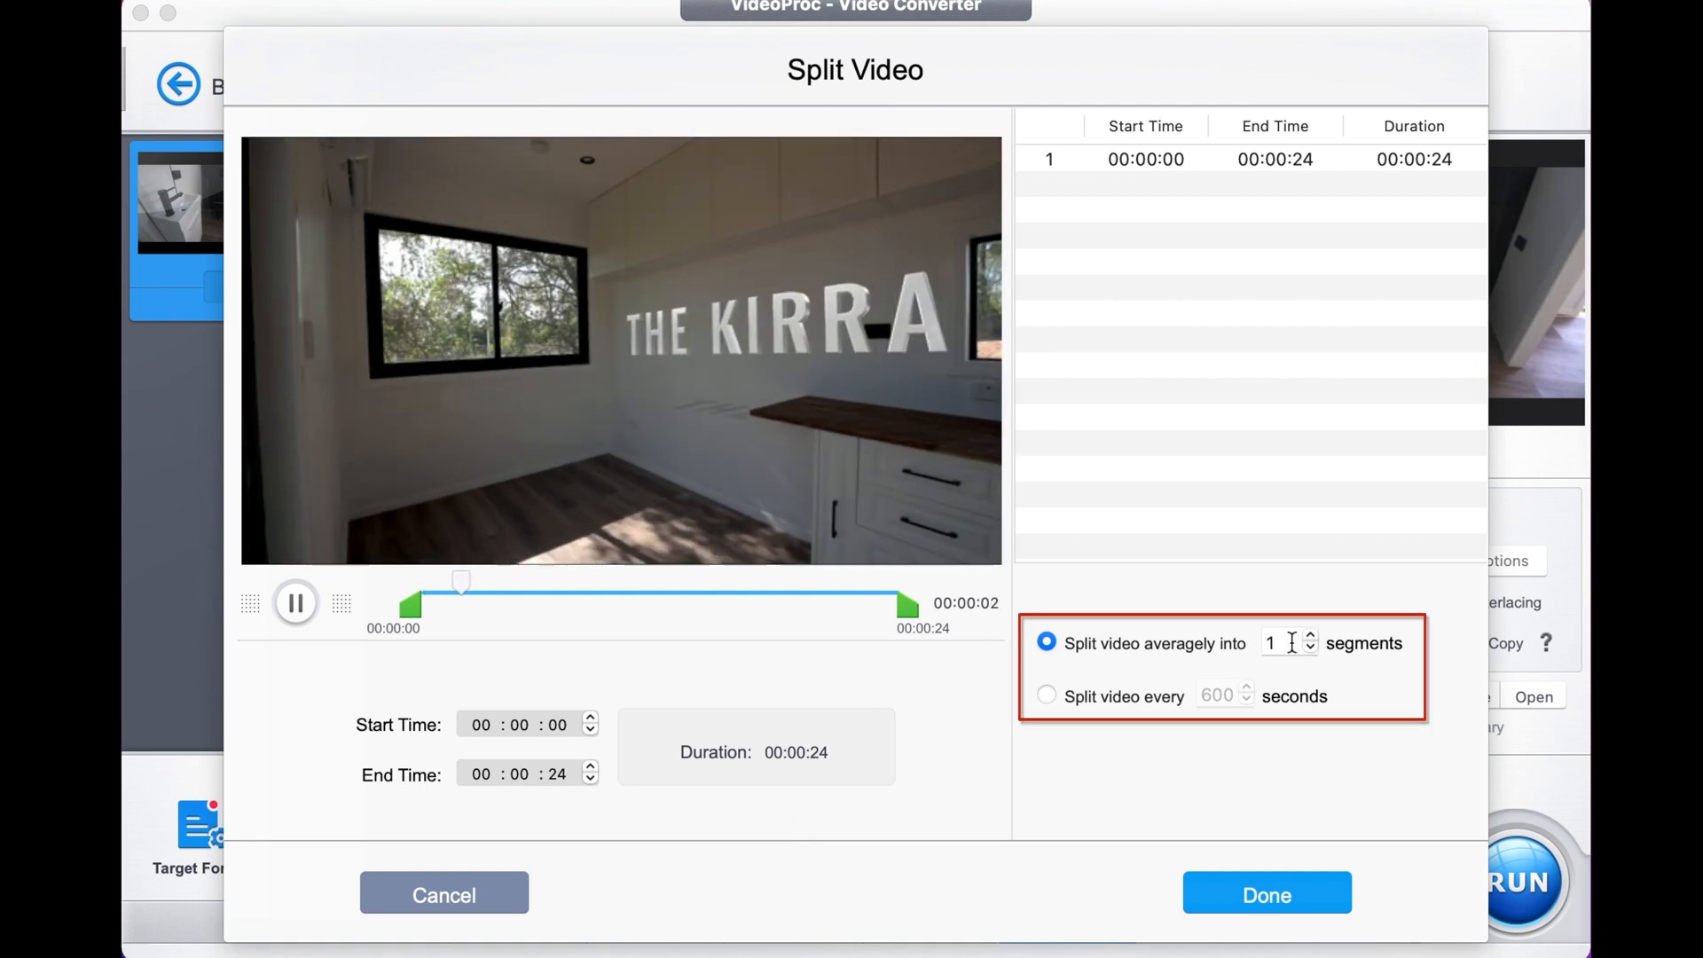
left_click(1310, 637)
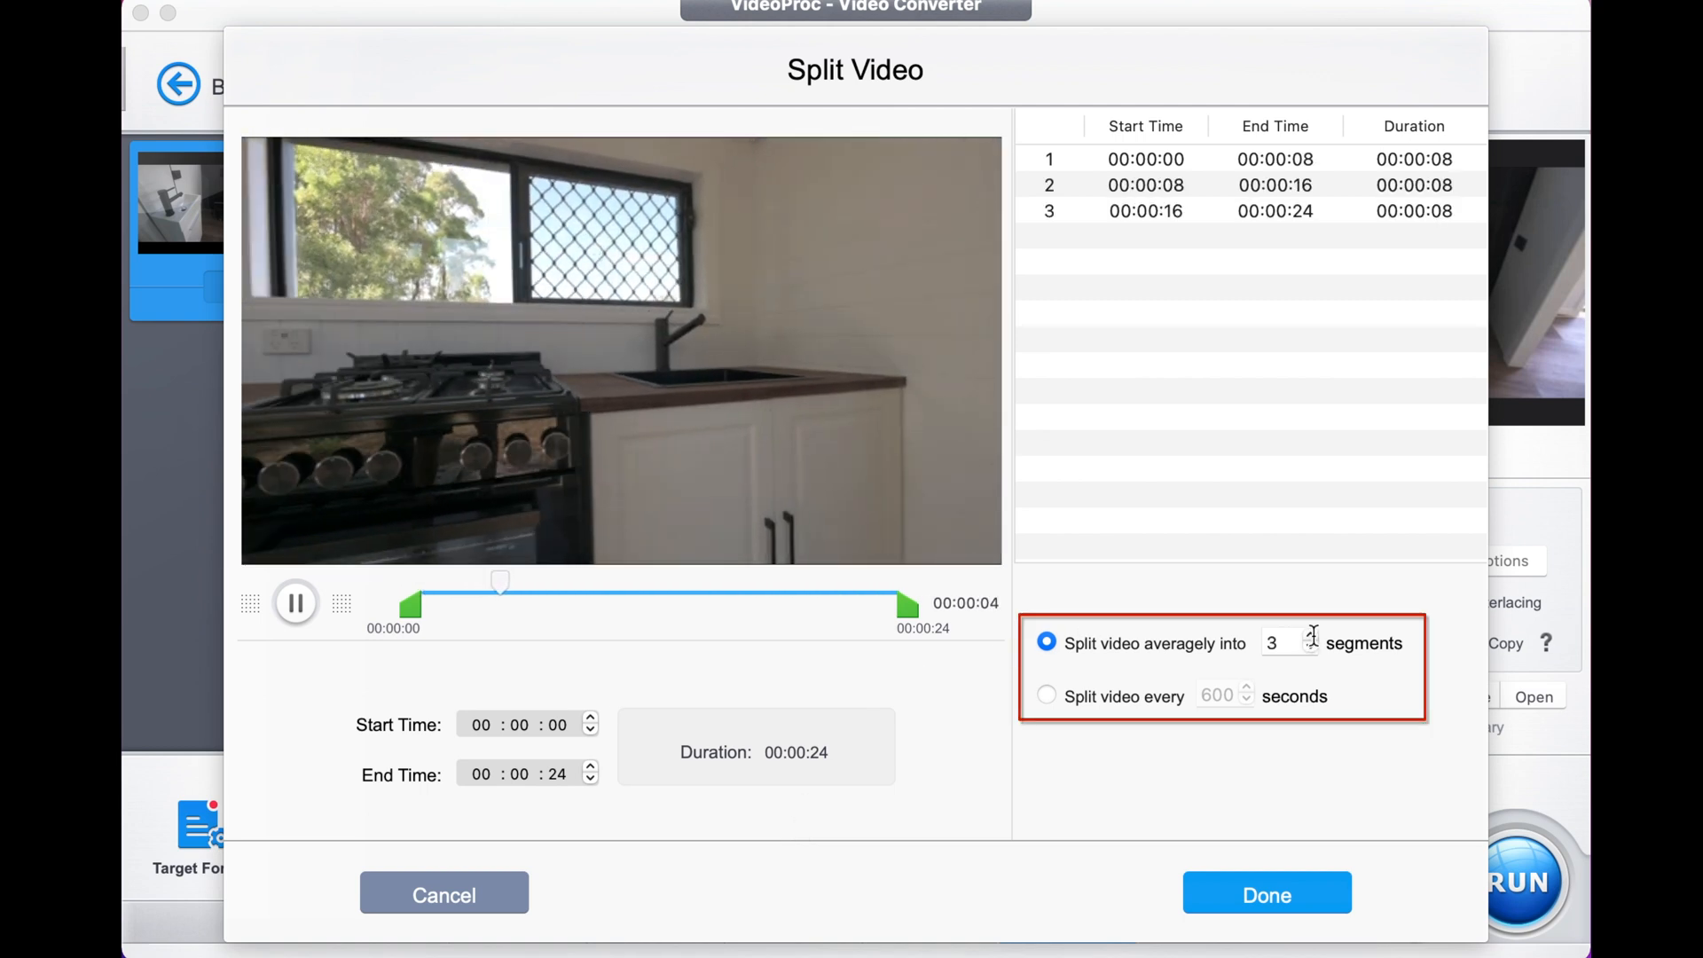
left_click(1309, 636)
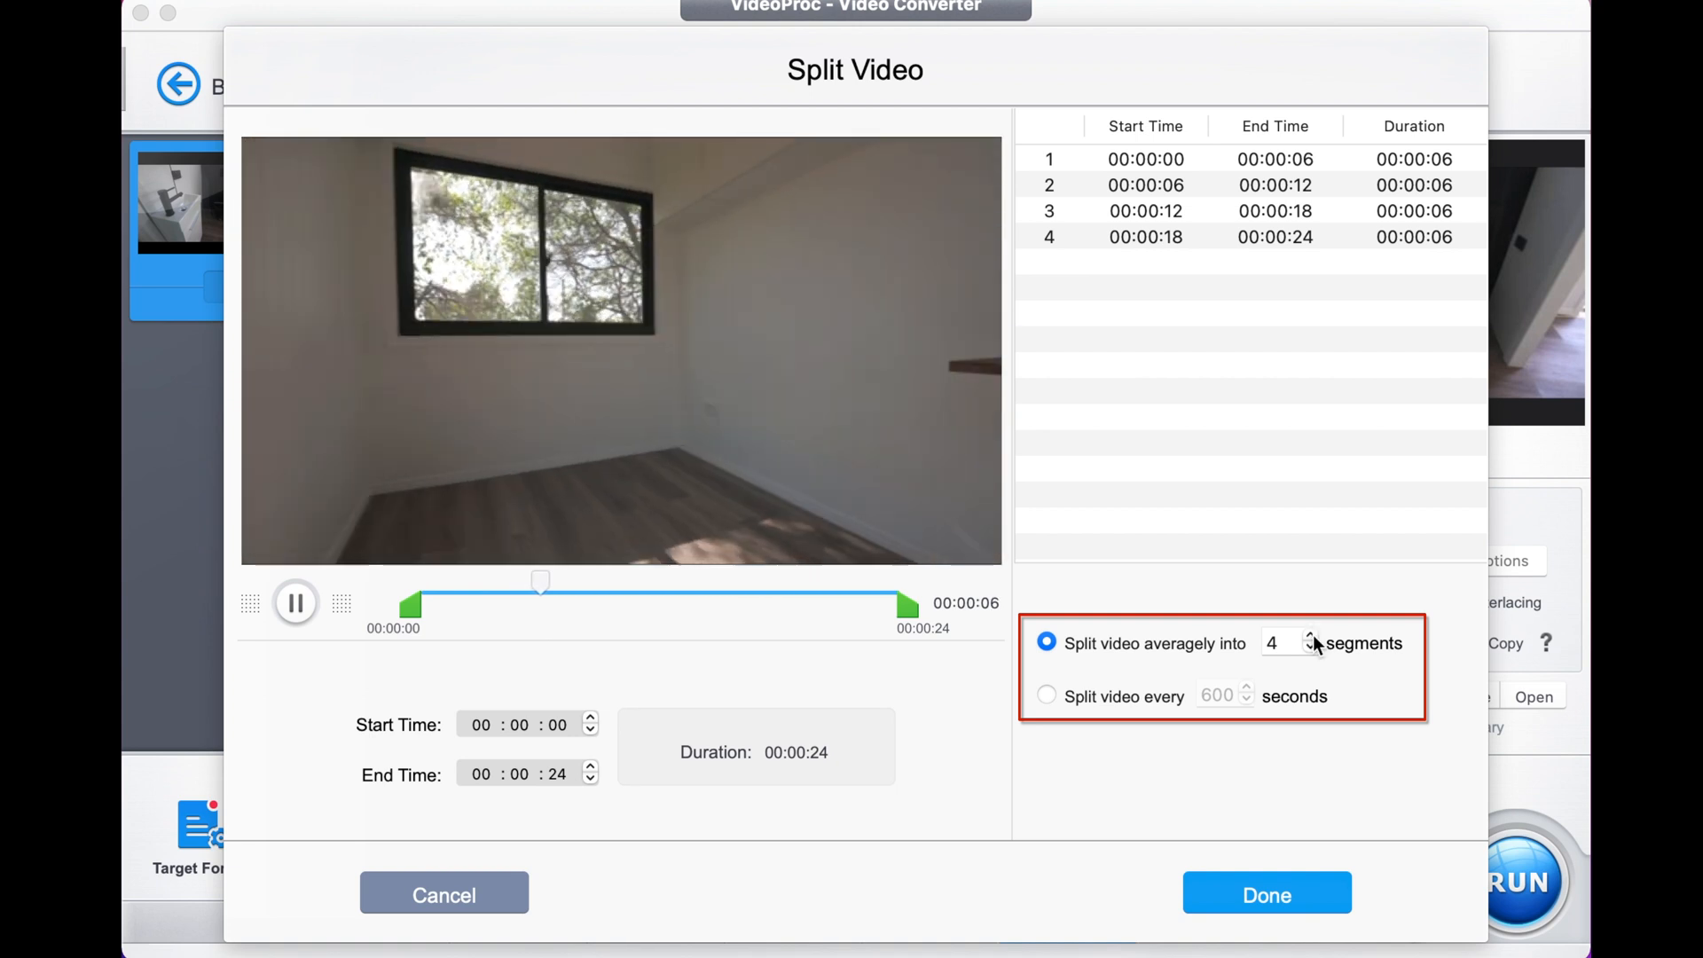
left_click(1045, 695)
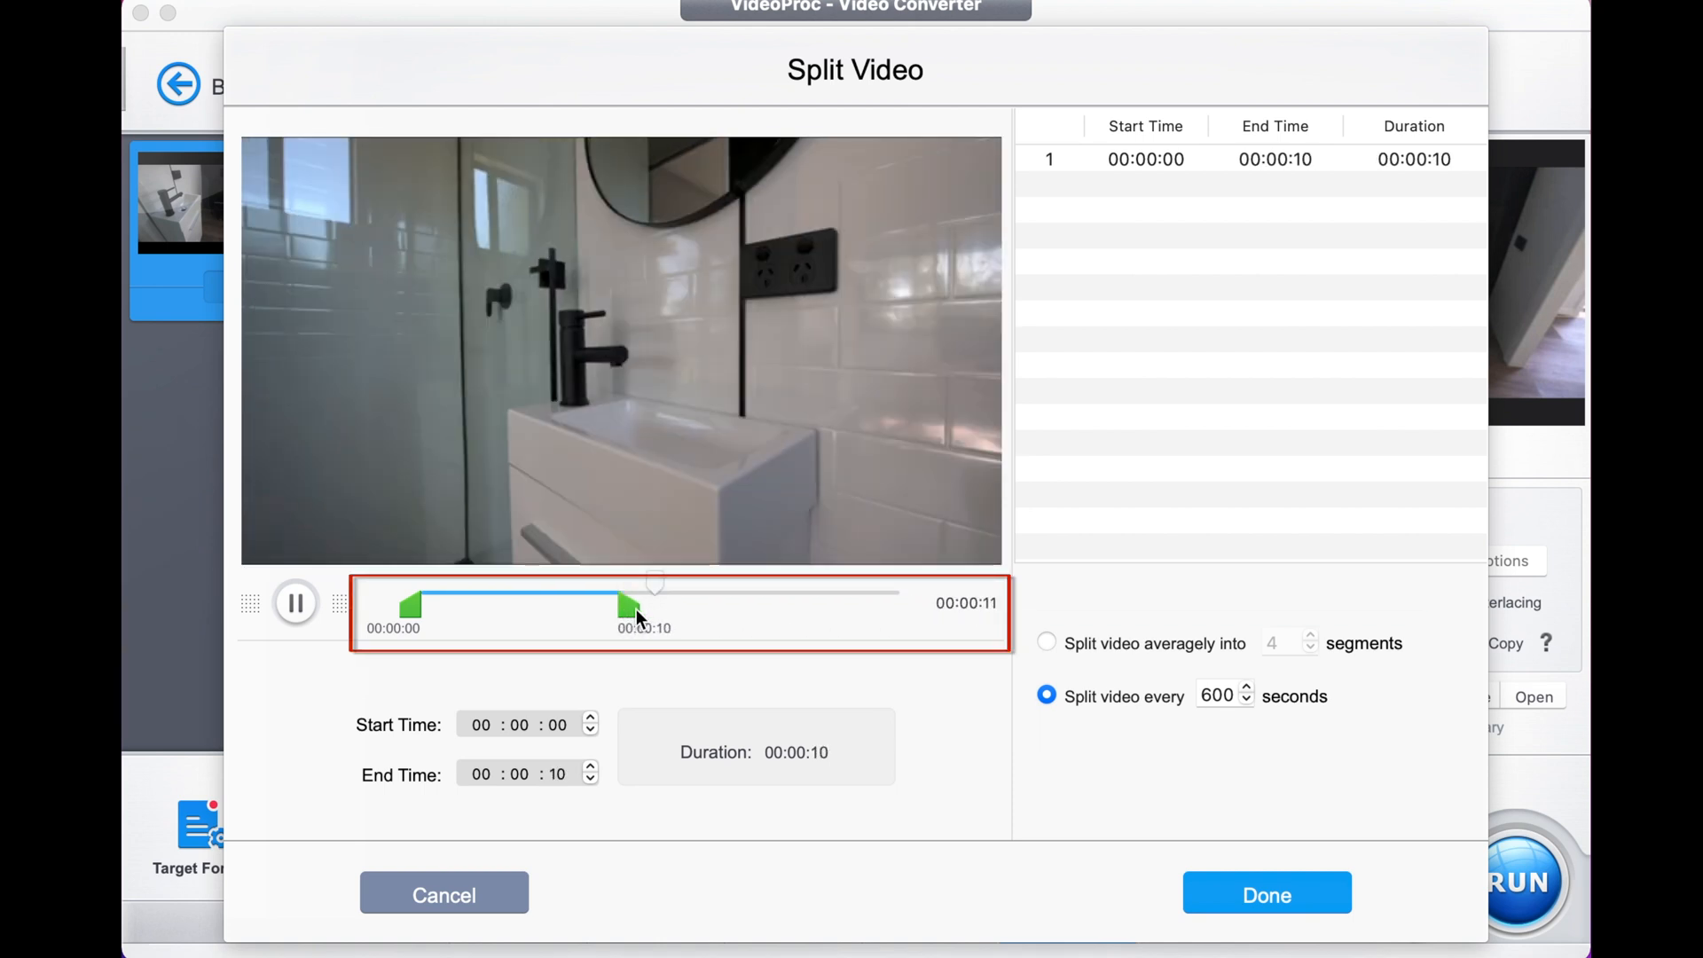
left_click(1045, 642)
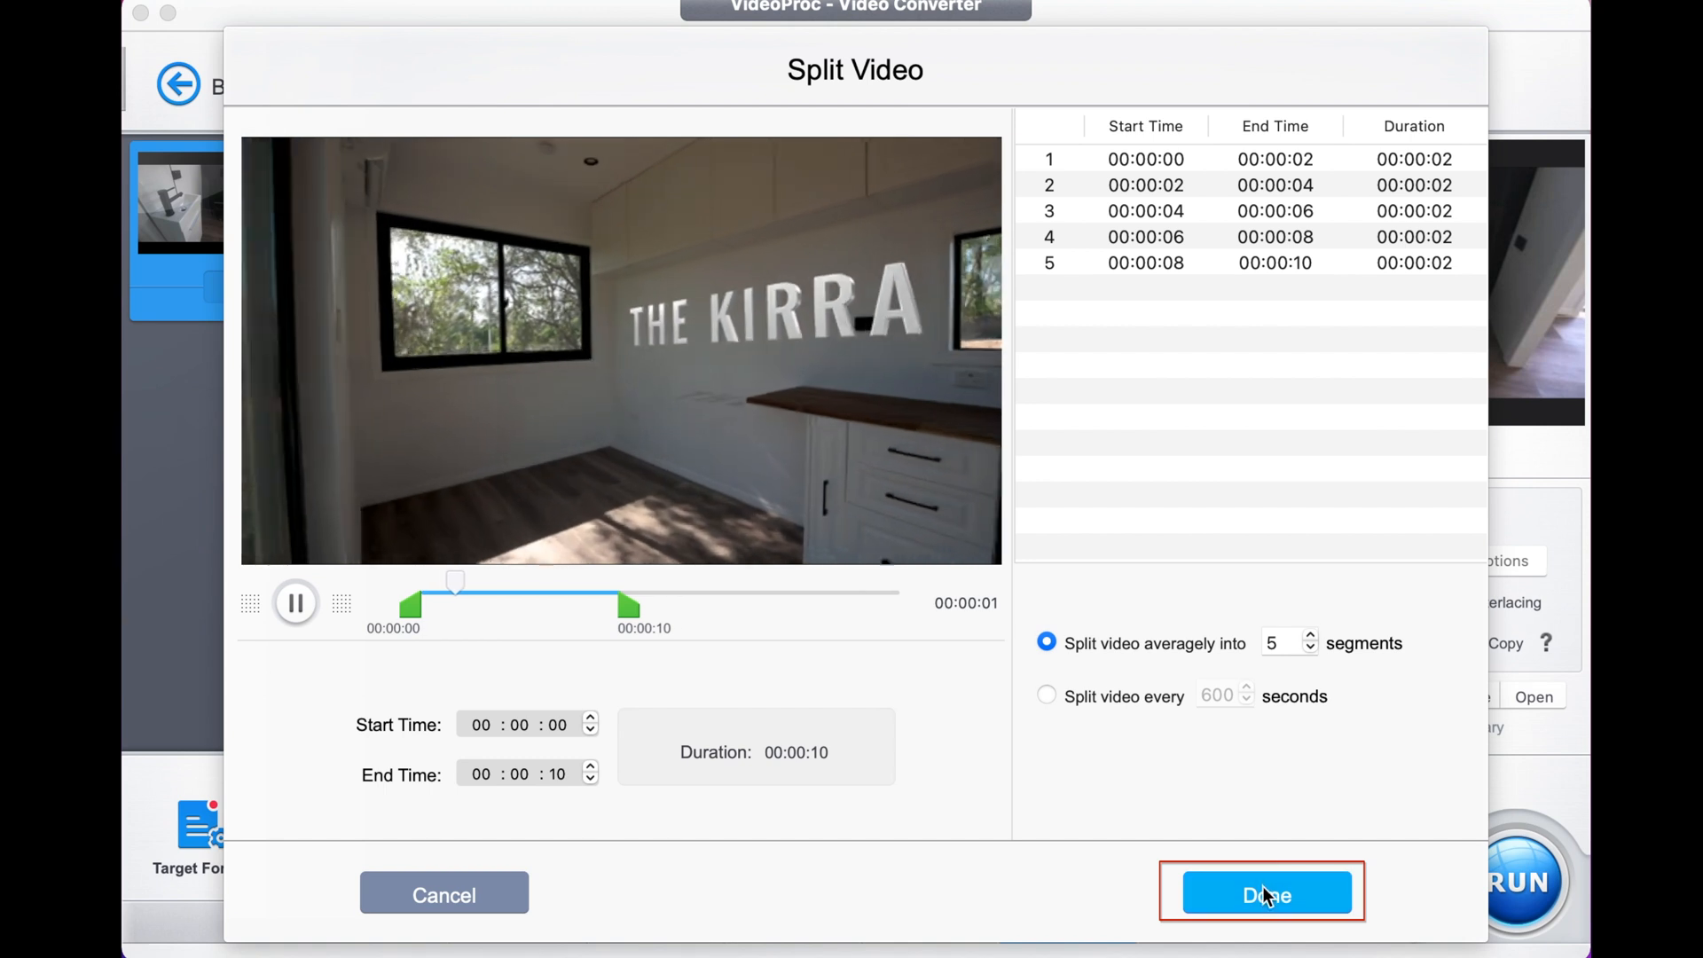
left_click(1263, 894)
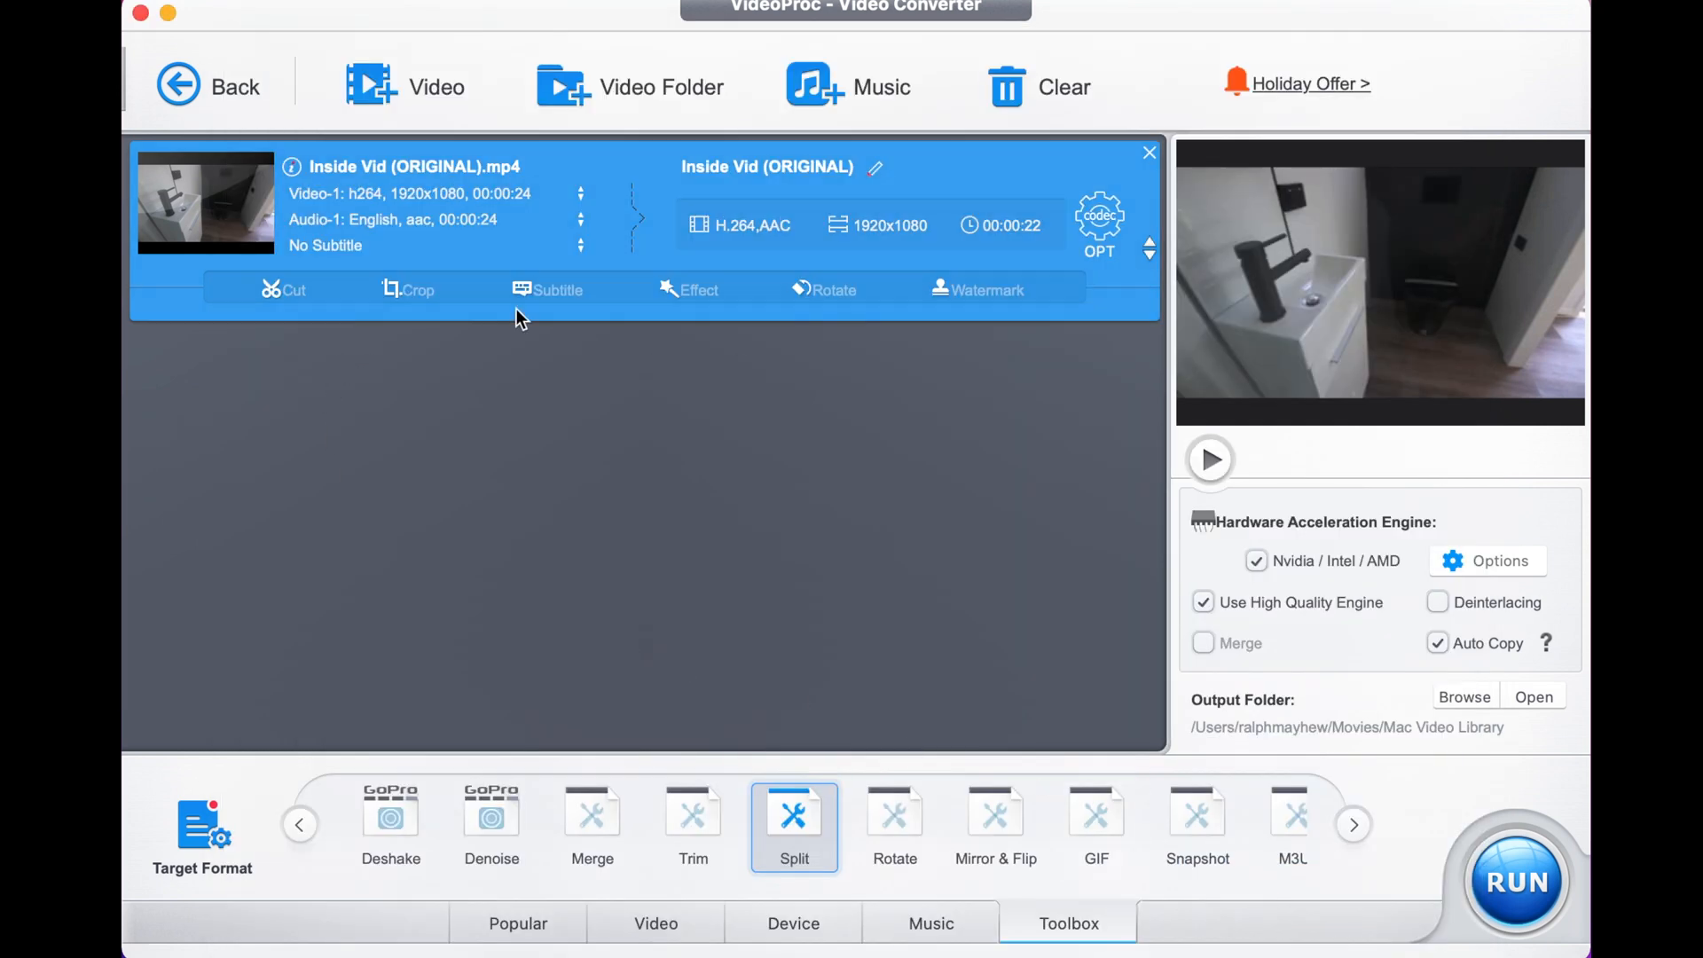
mouse_move(1445, 823)
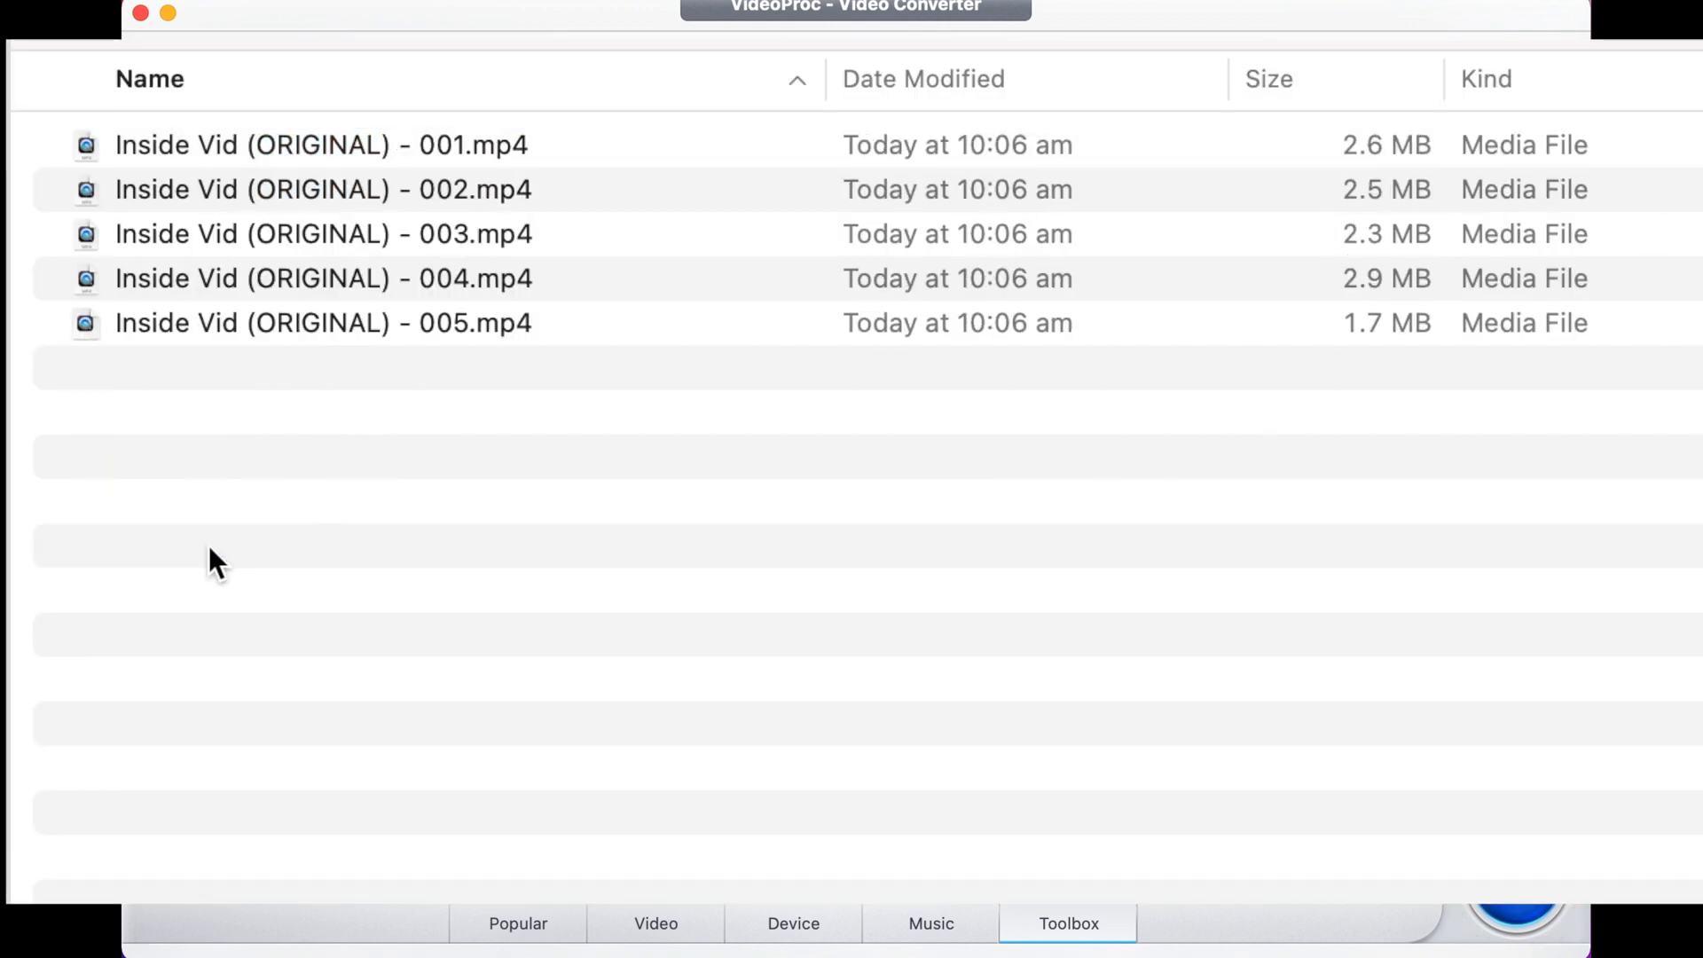
Step: Select Inside Vid (ORIGINAL) - 001.mp4 among the five split files in Finder
left_click(321, 145)
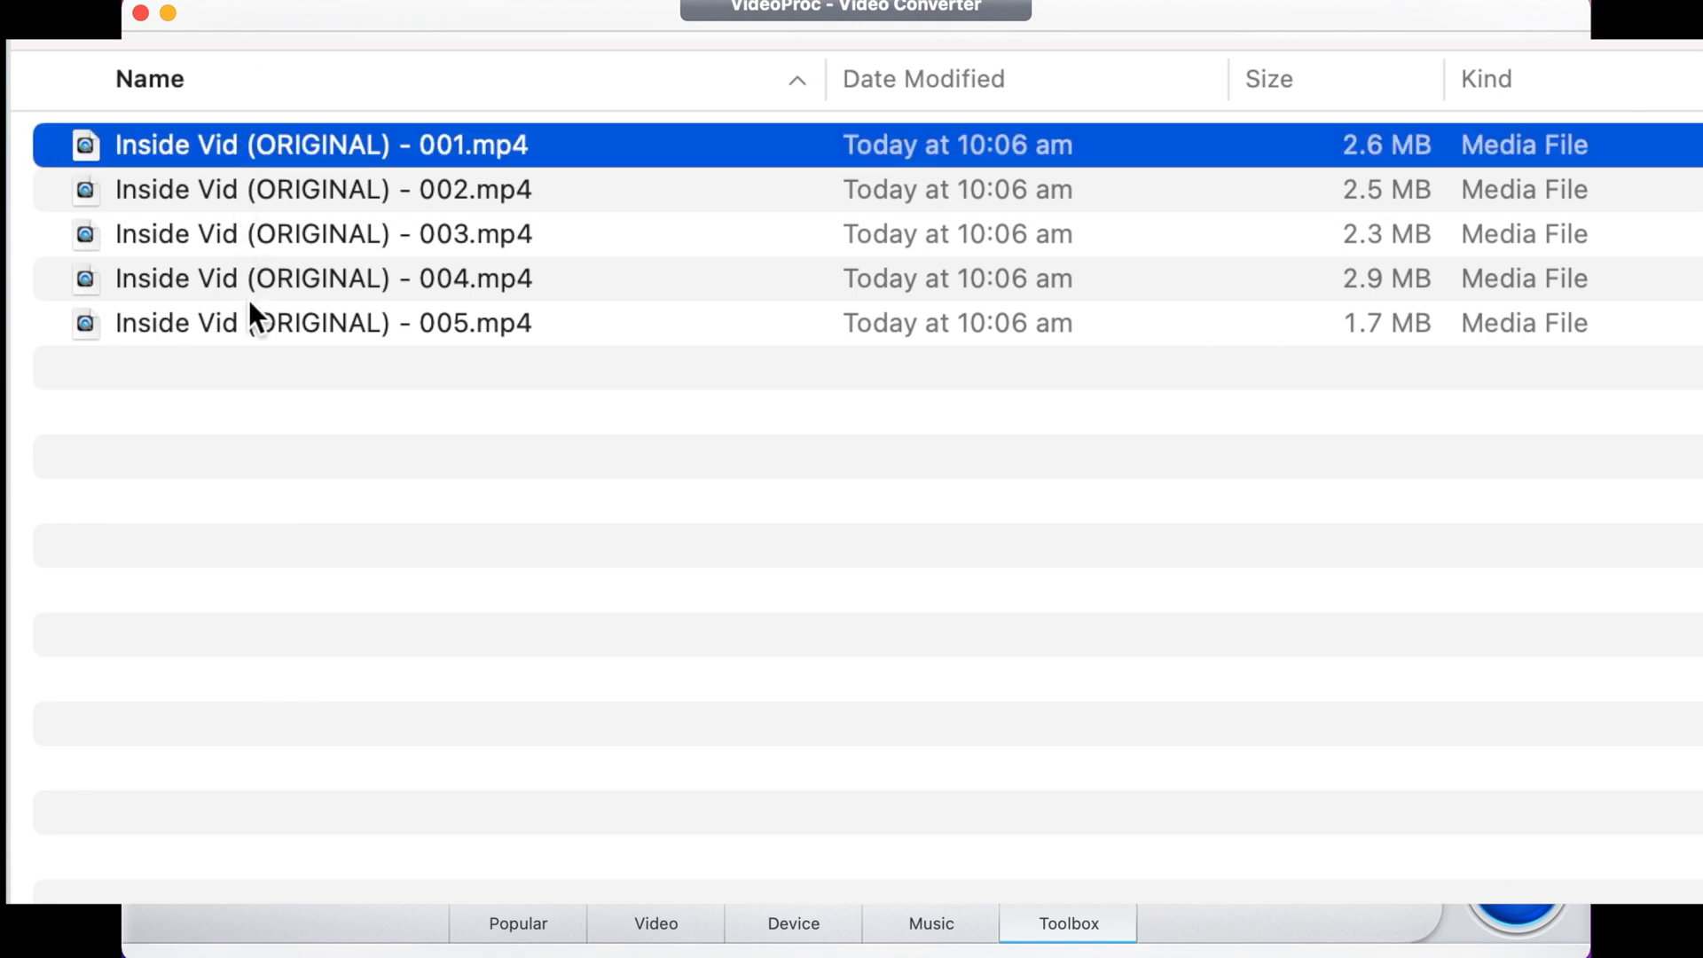
key("cmd+a")
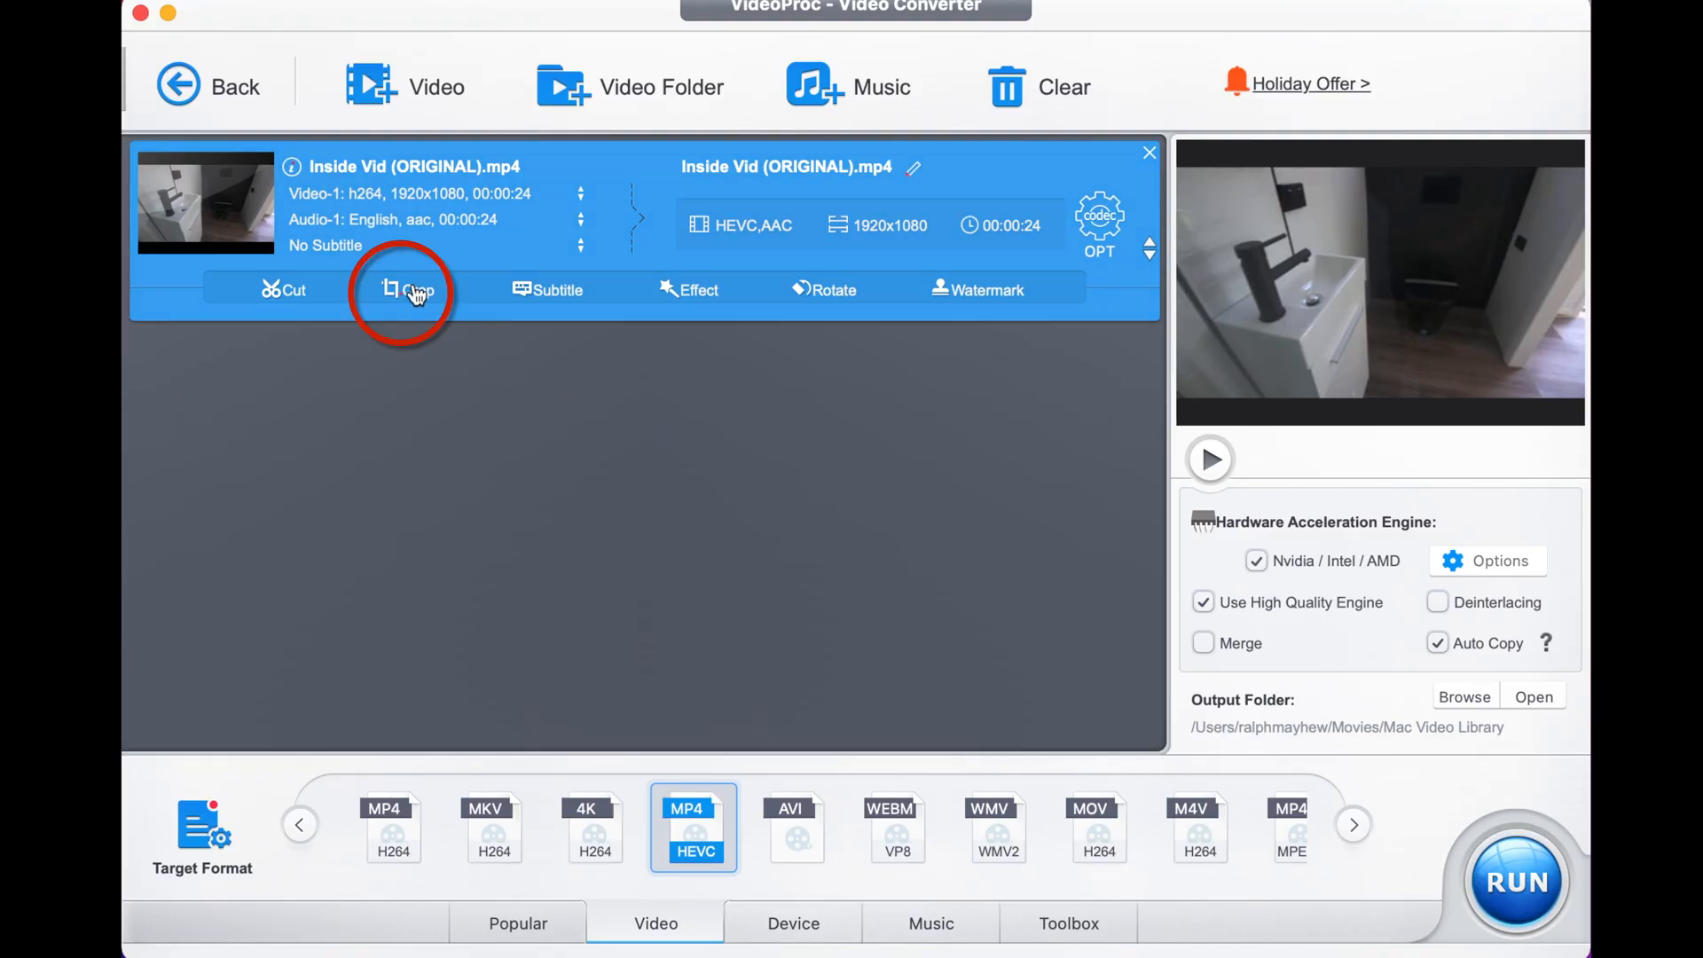
Step: Turn on Enable Crop in the video's crop editor and pause the preview
left_click(411, 290)
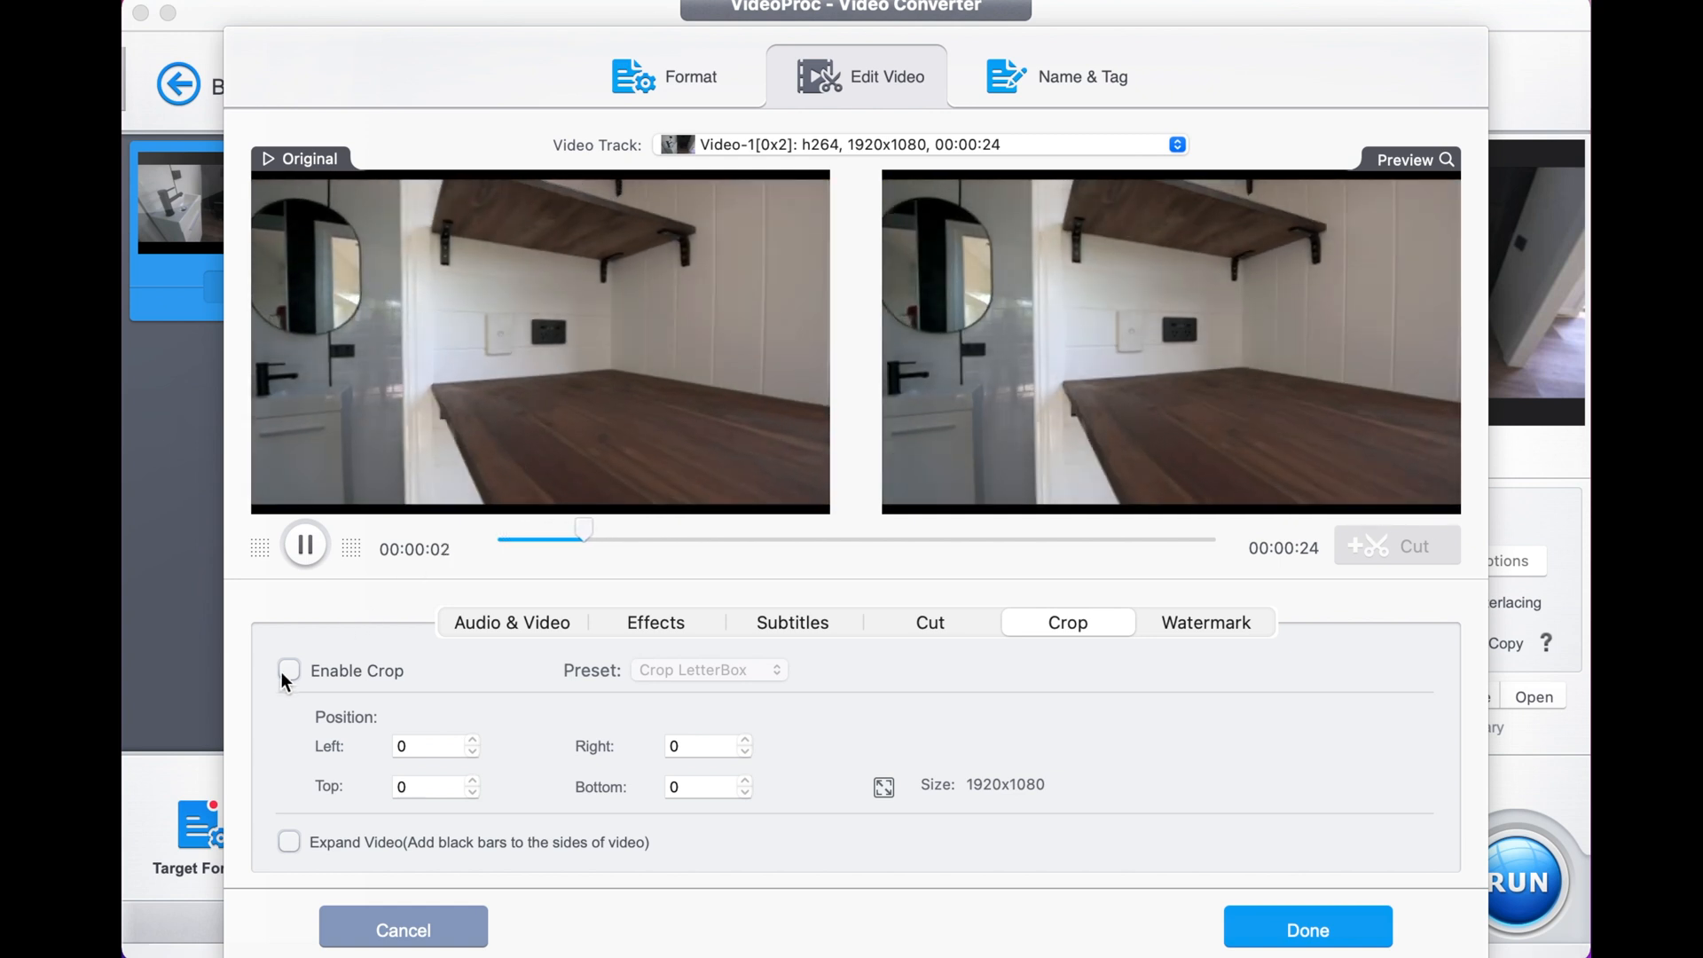
left_click(289, 670)
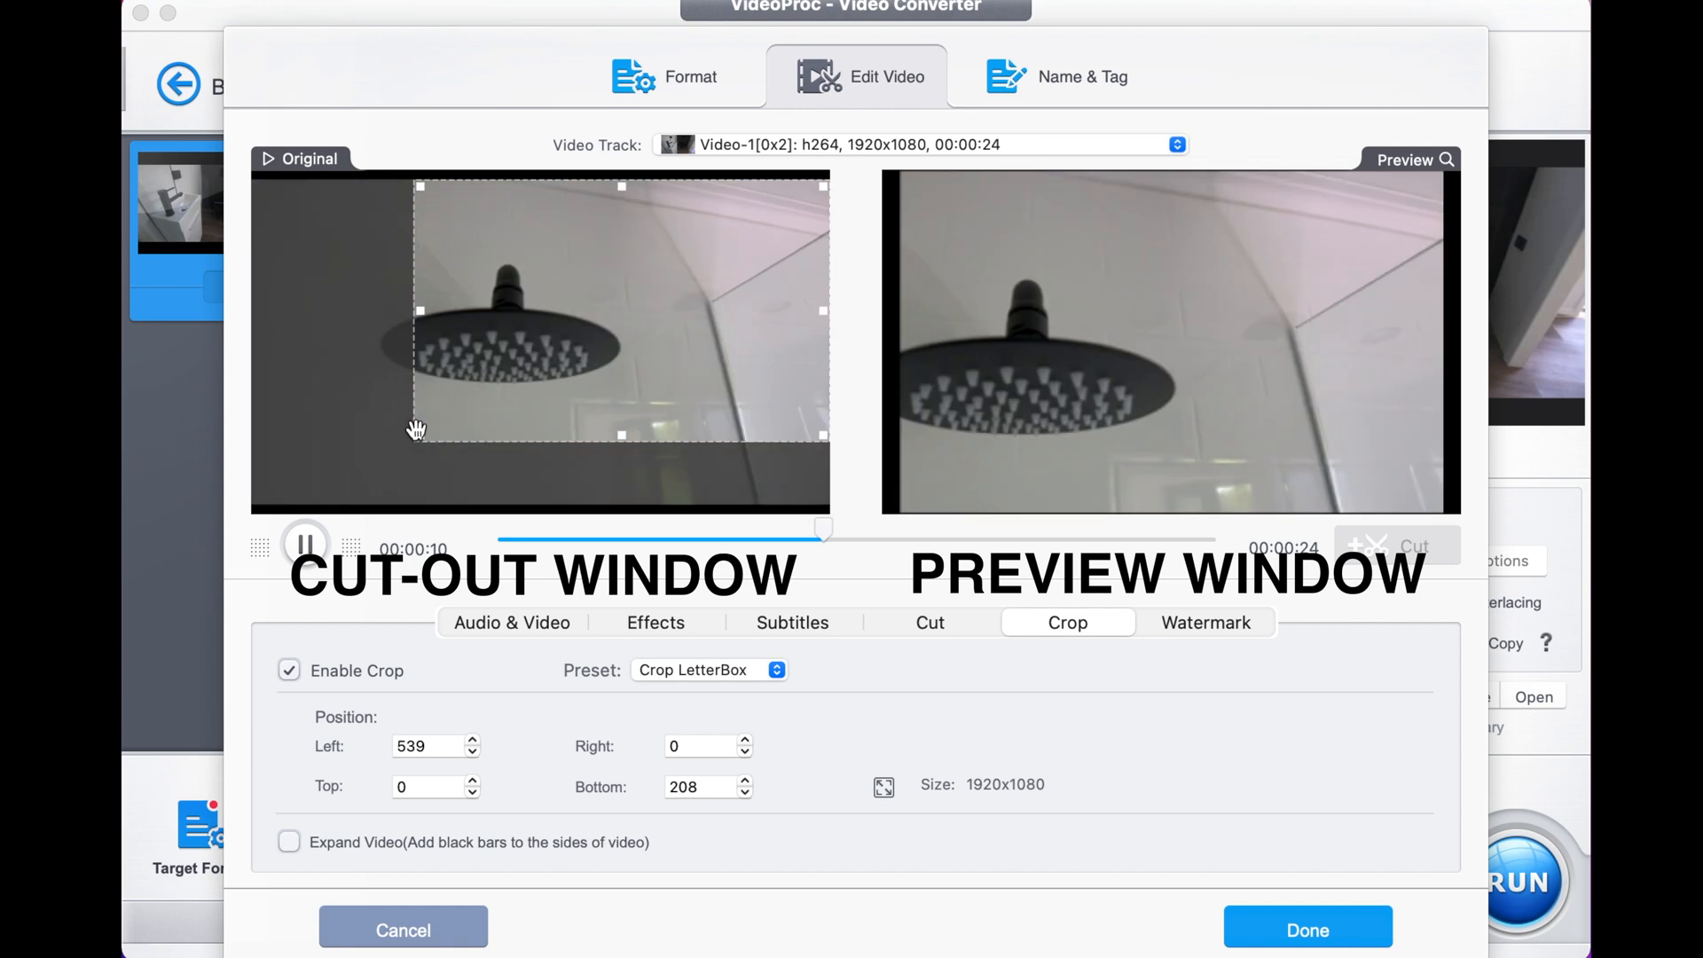
left_click(305, 545)
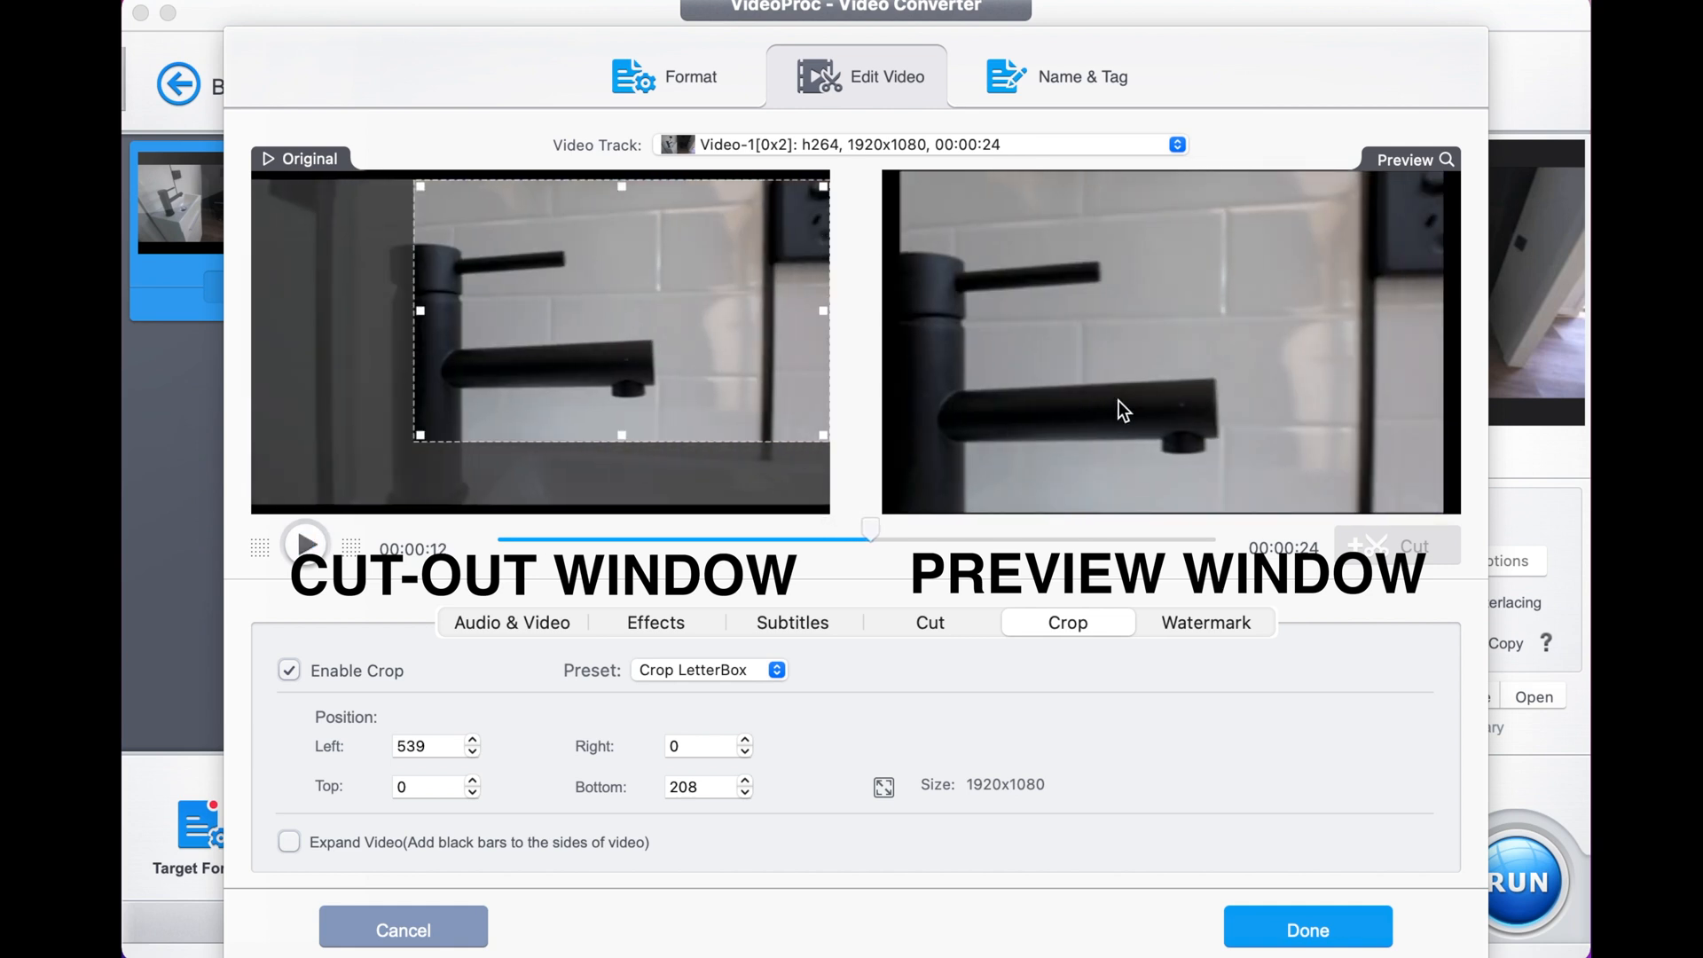
mouse_move(421, 443)
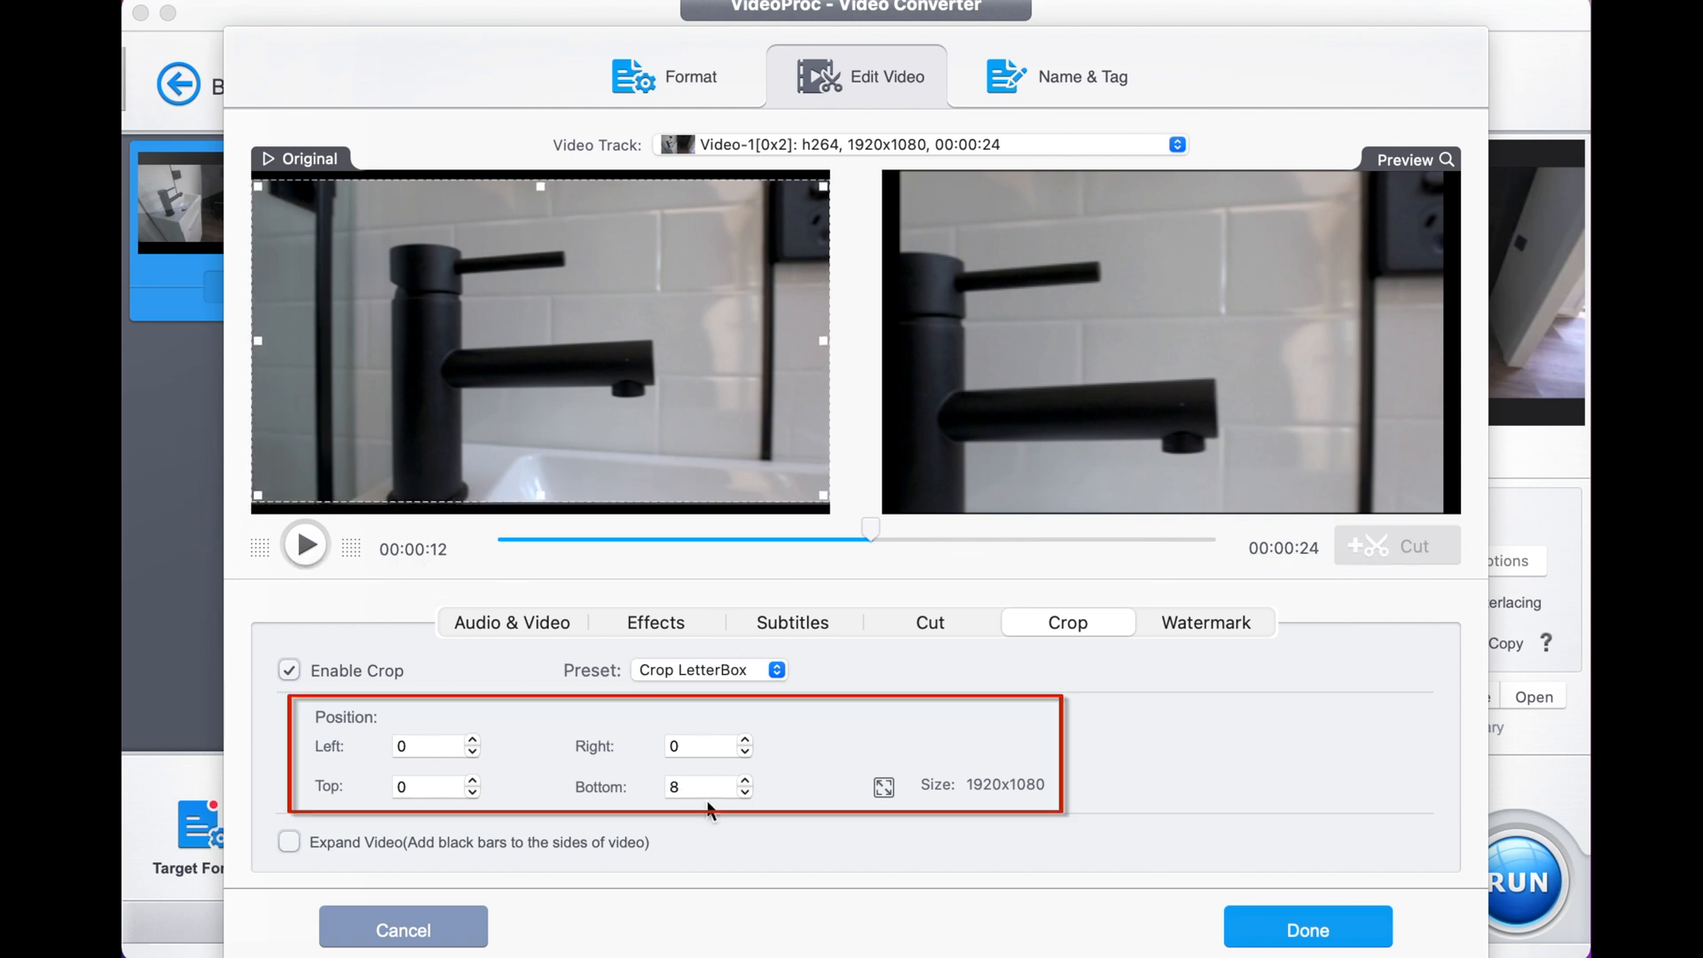
mouse_move(695, 715)
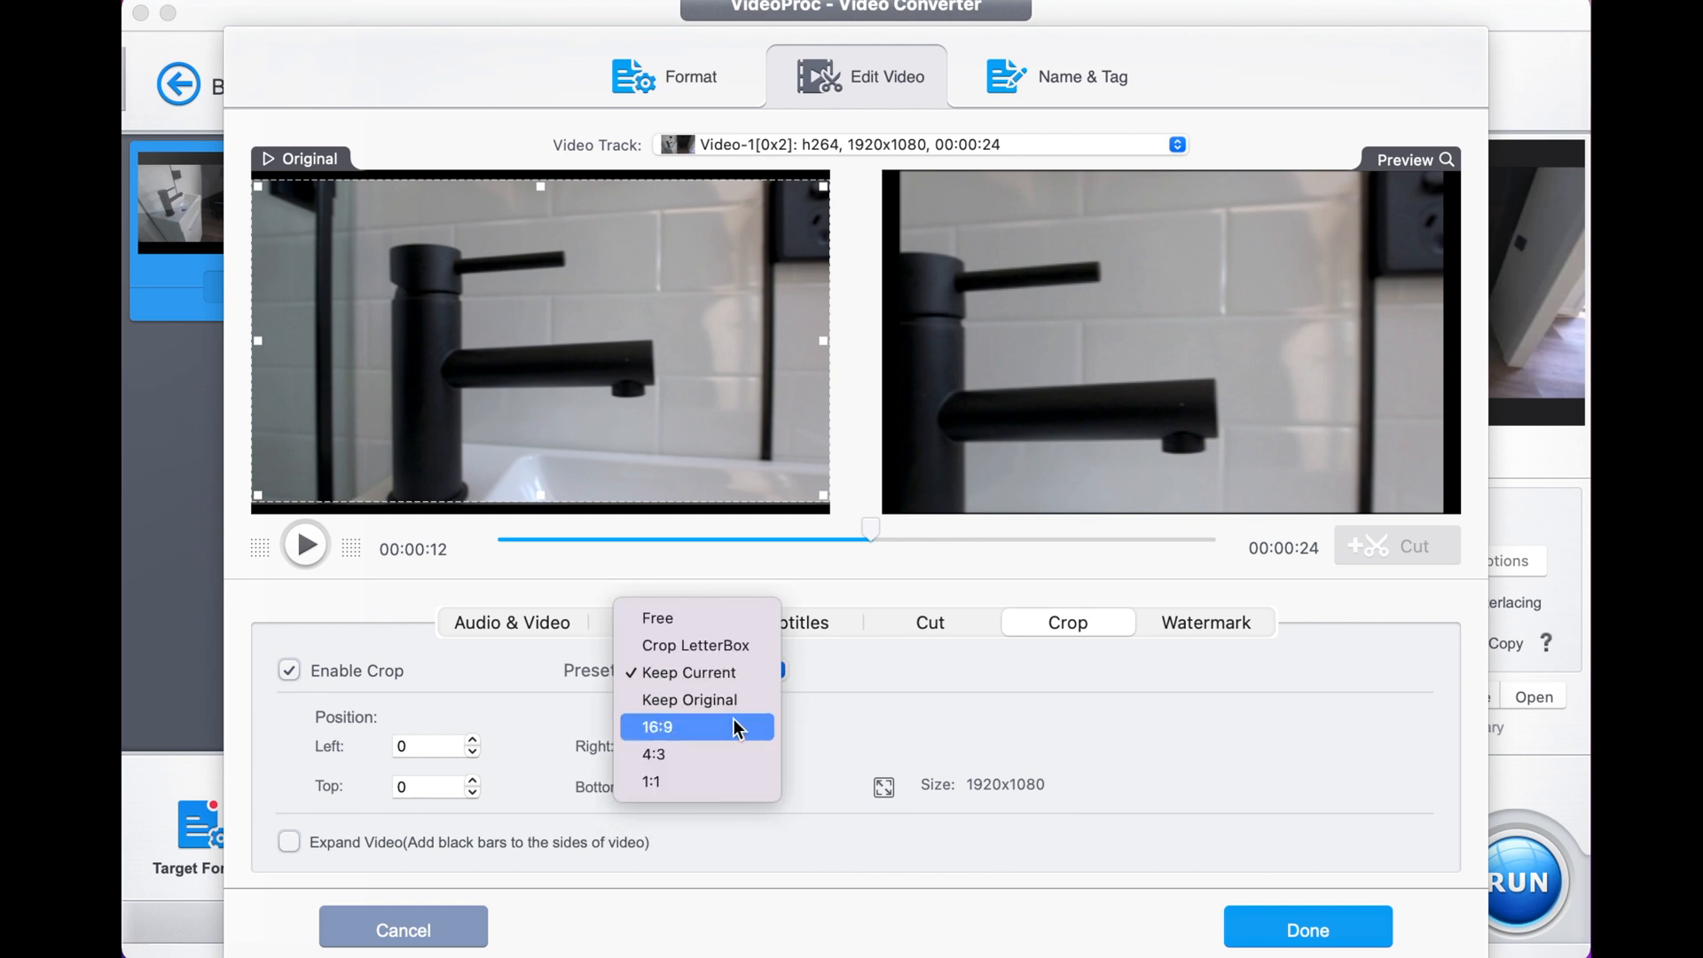
Step: Apply the 1:1 crop preset, nudge the square left over the tap, and confirm
left_click(656, 726)
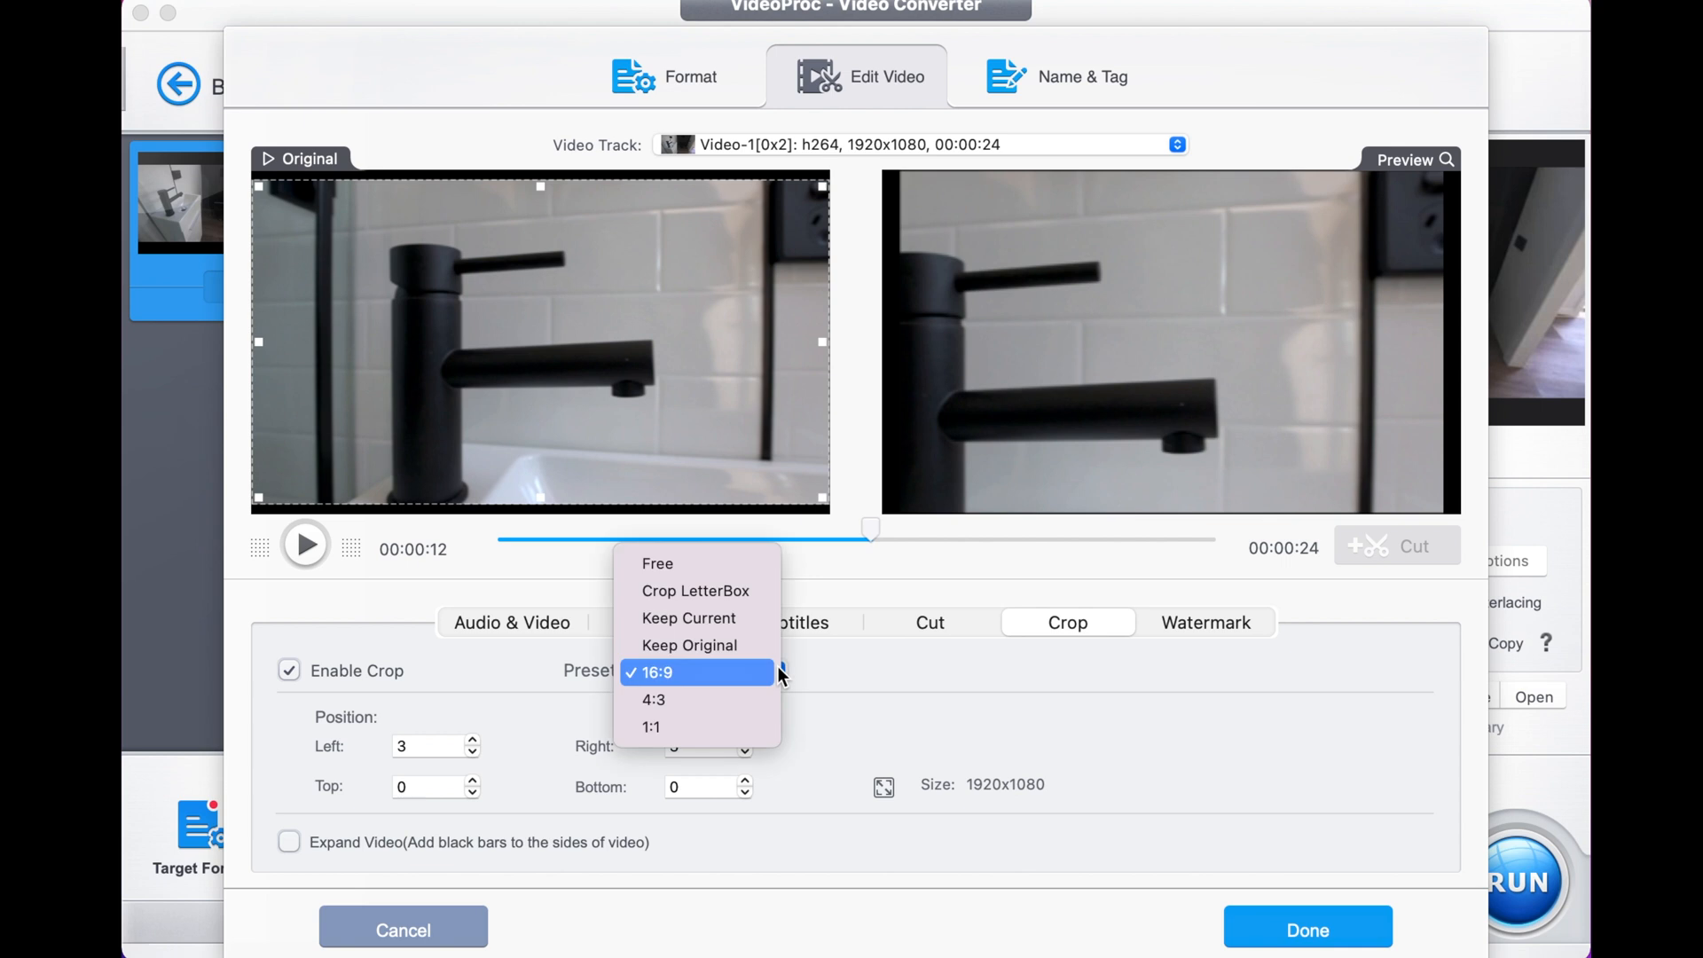
left_click(654, 700)
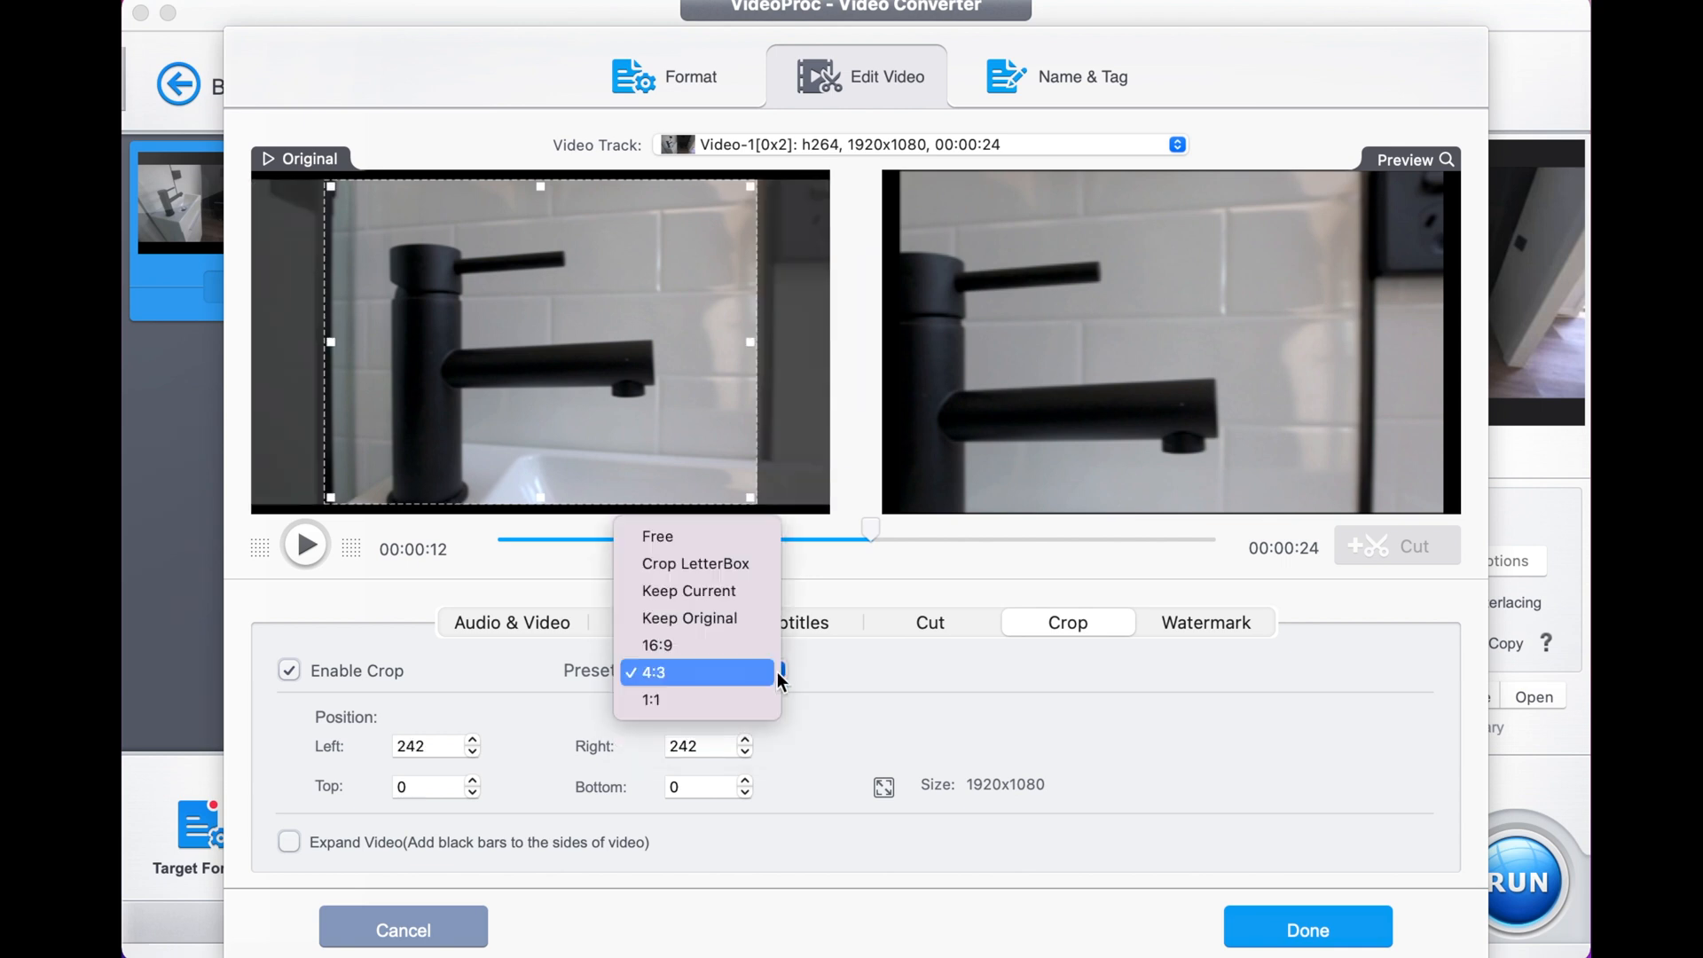
left_click(649, 700)
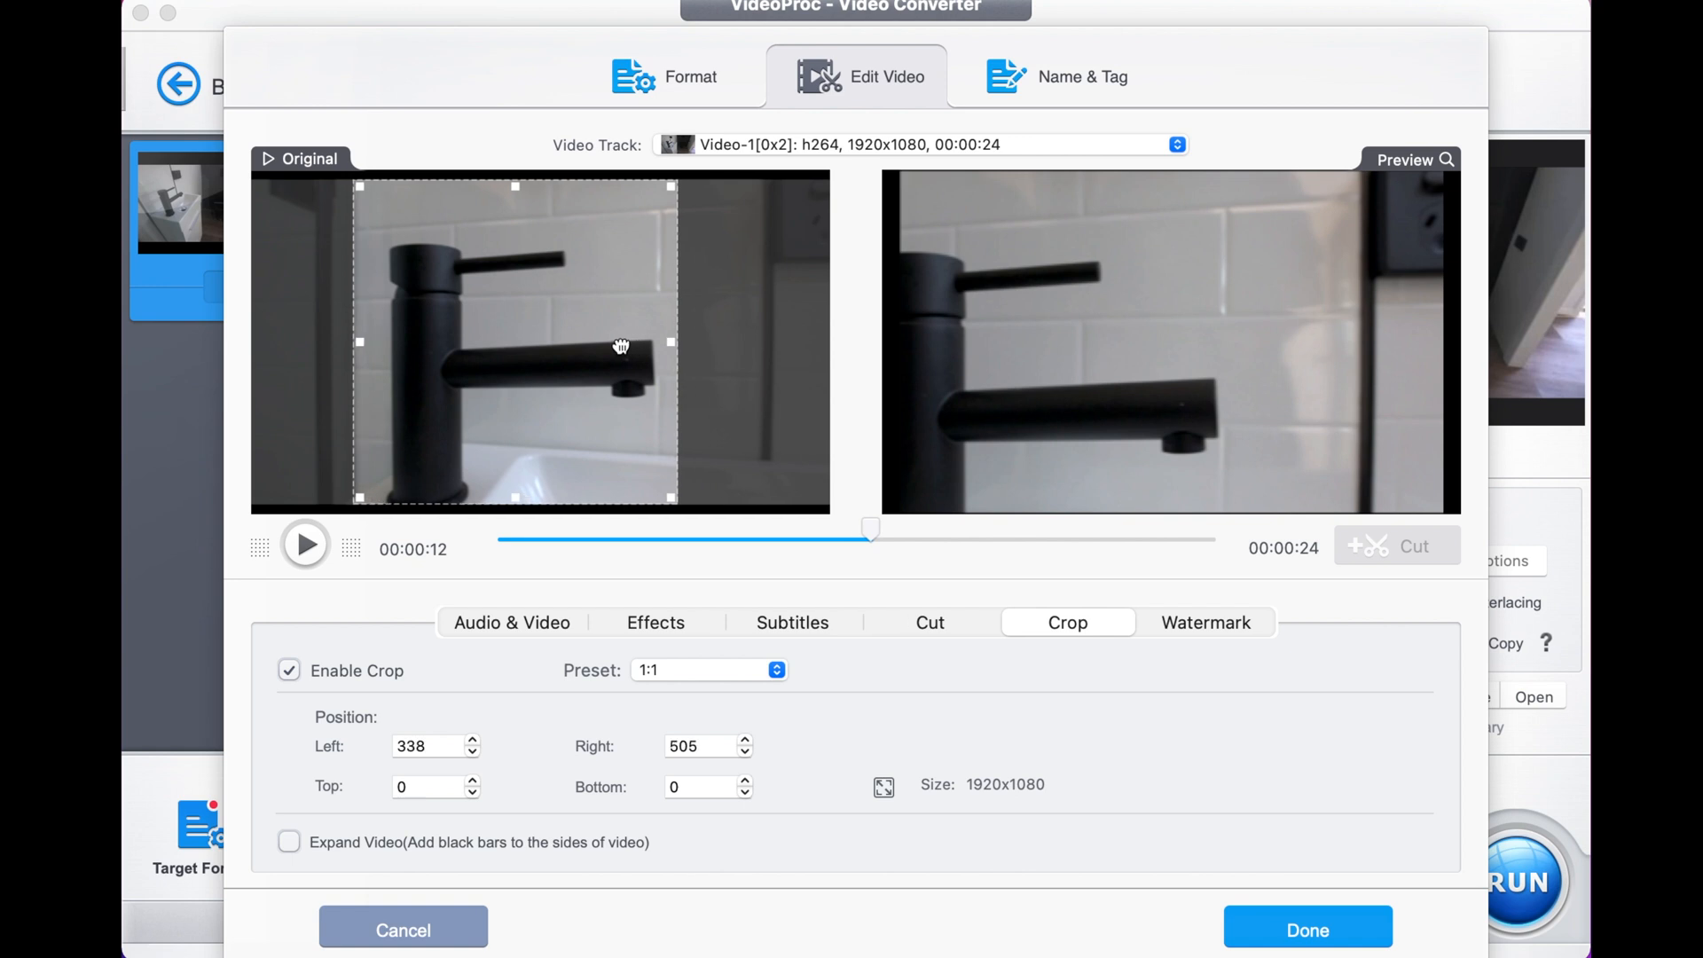
left_click_drag(621, 345, 616, 343)
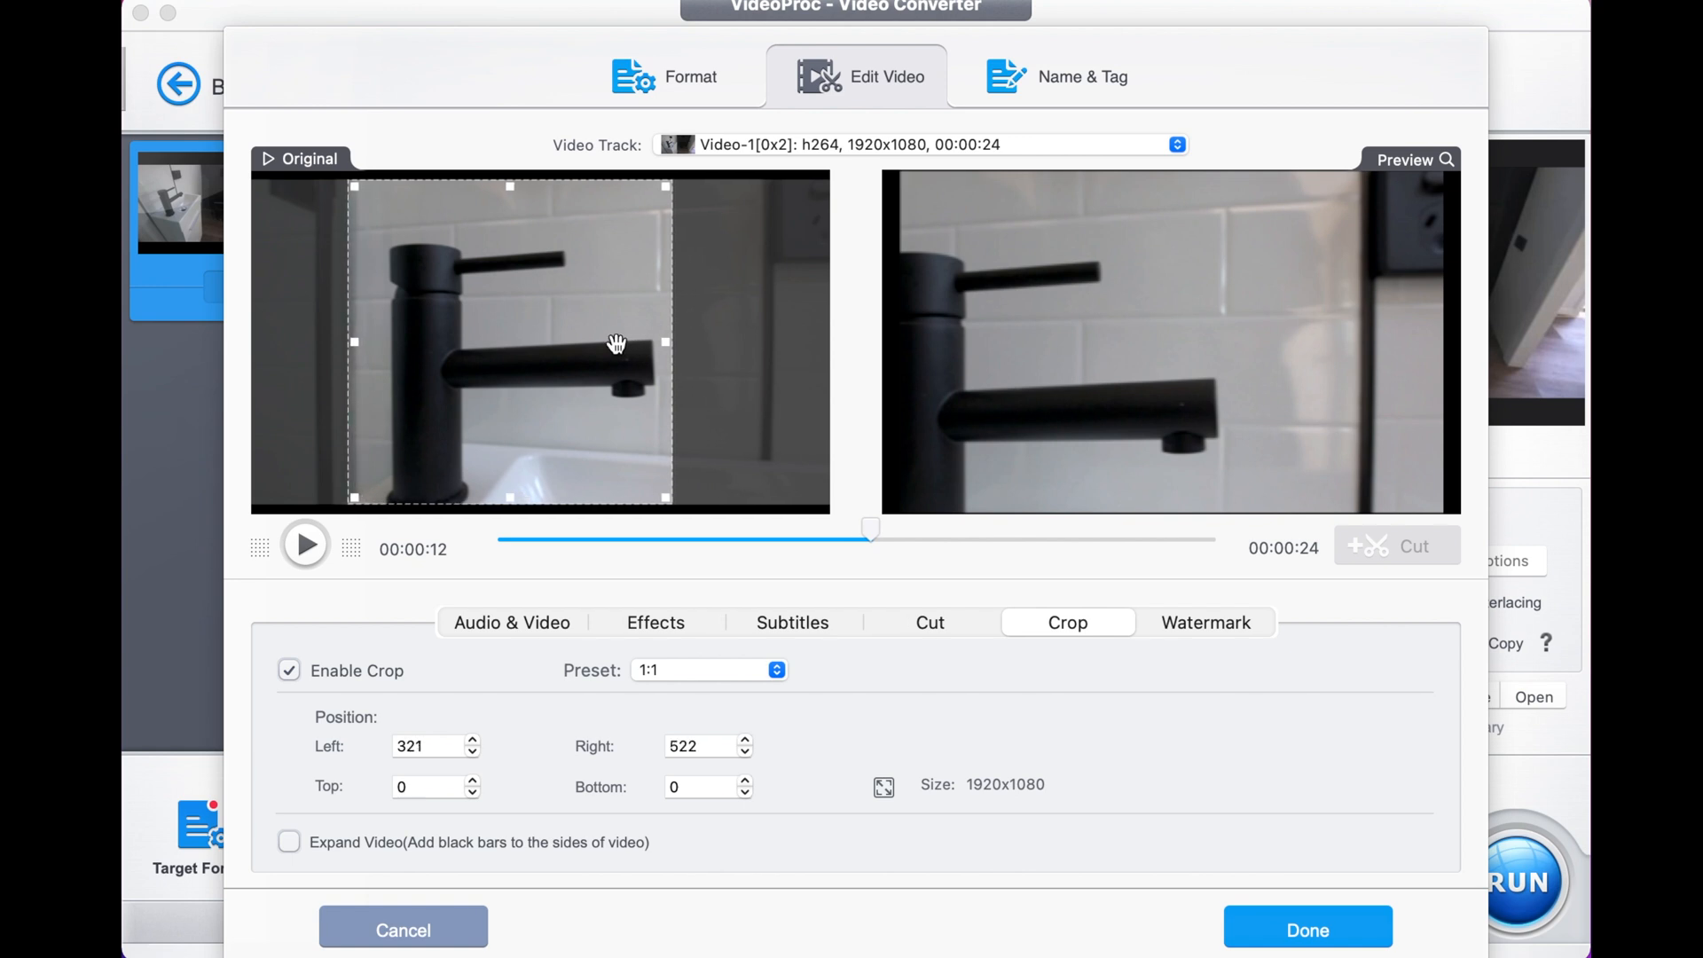
left_click(305, 543)
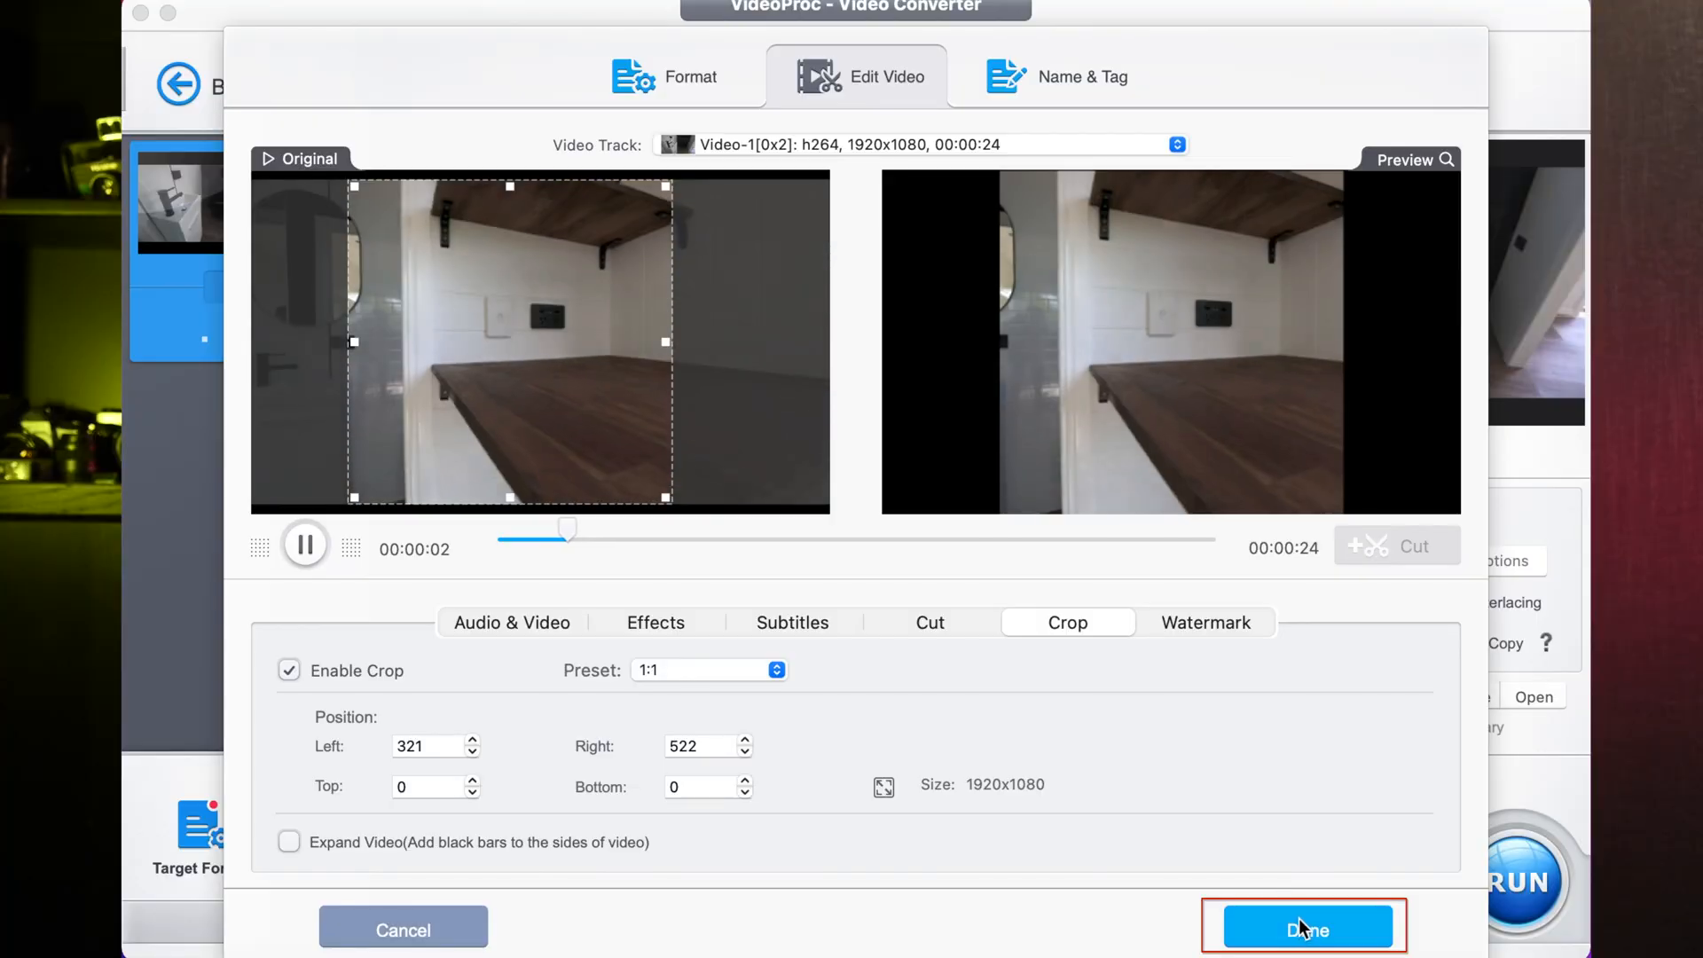
left_click(1302, 929)
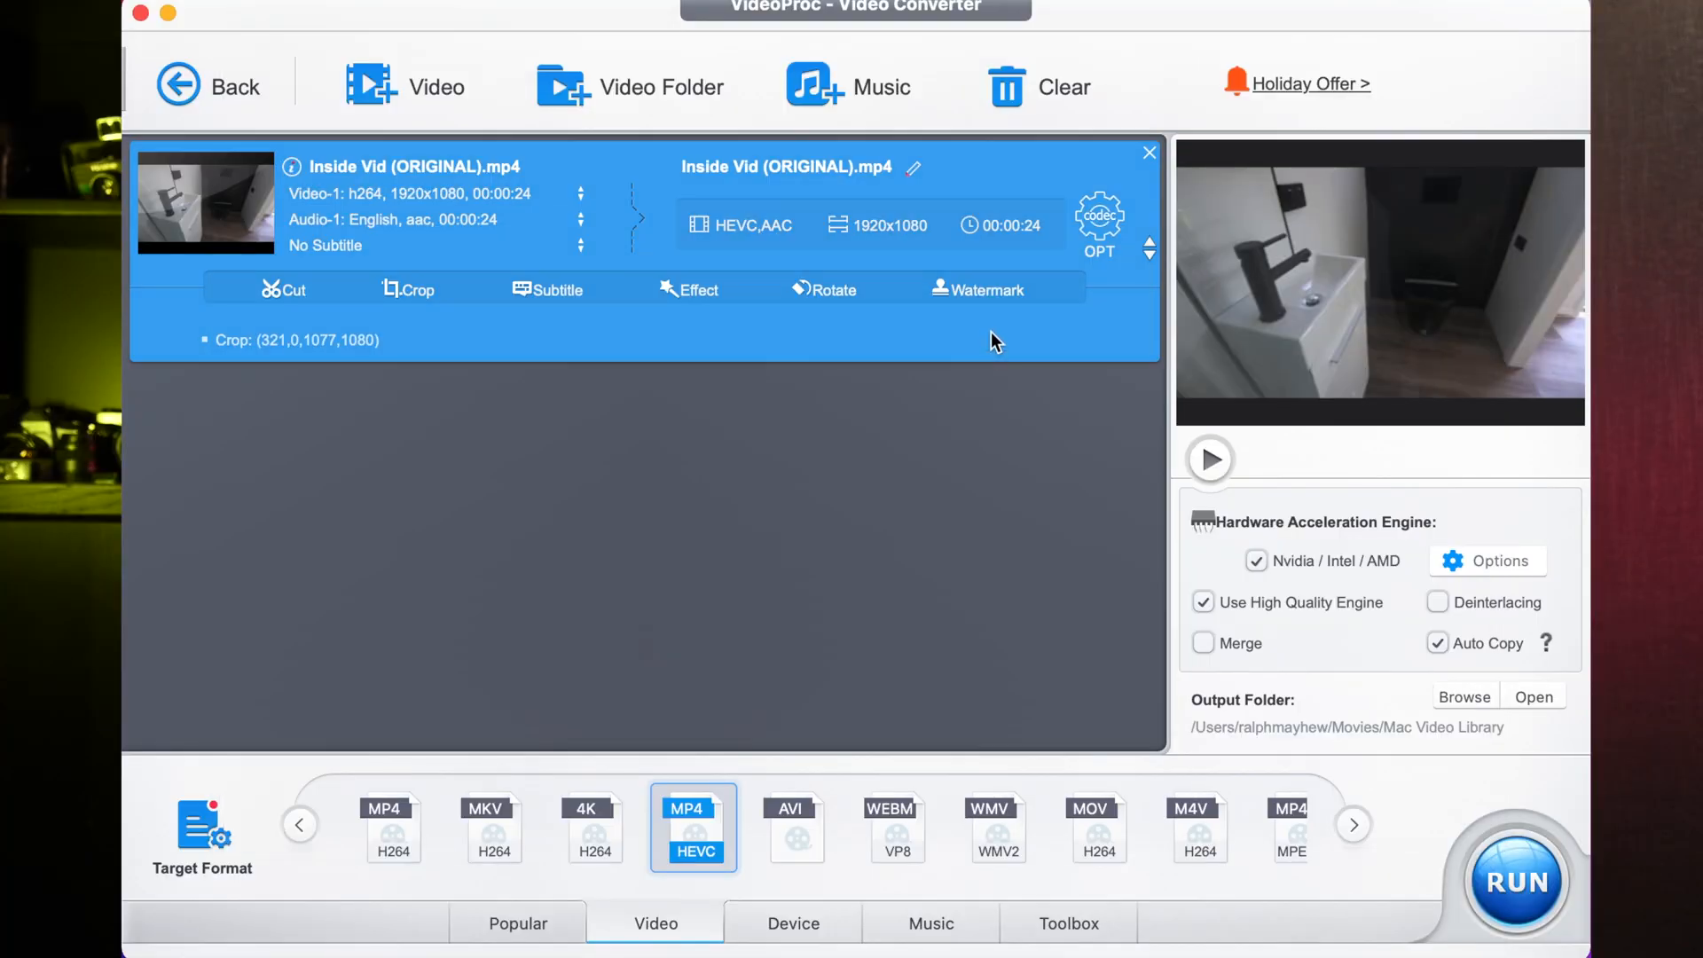